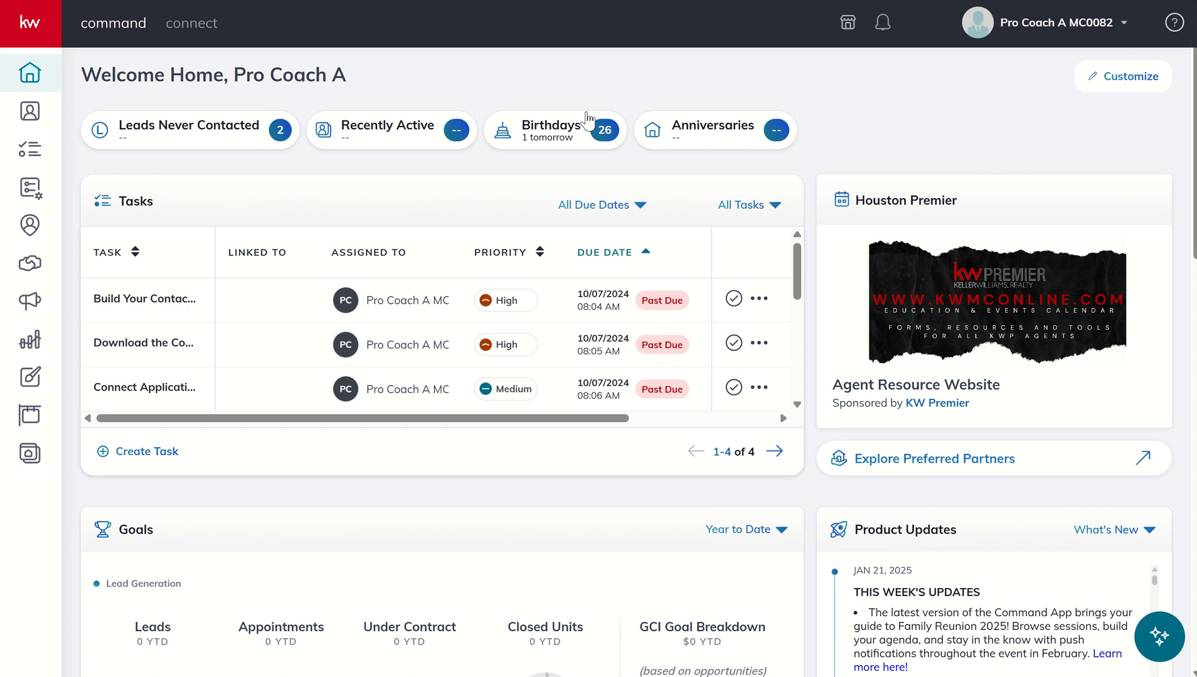
mouse_move(712, 188)
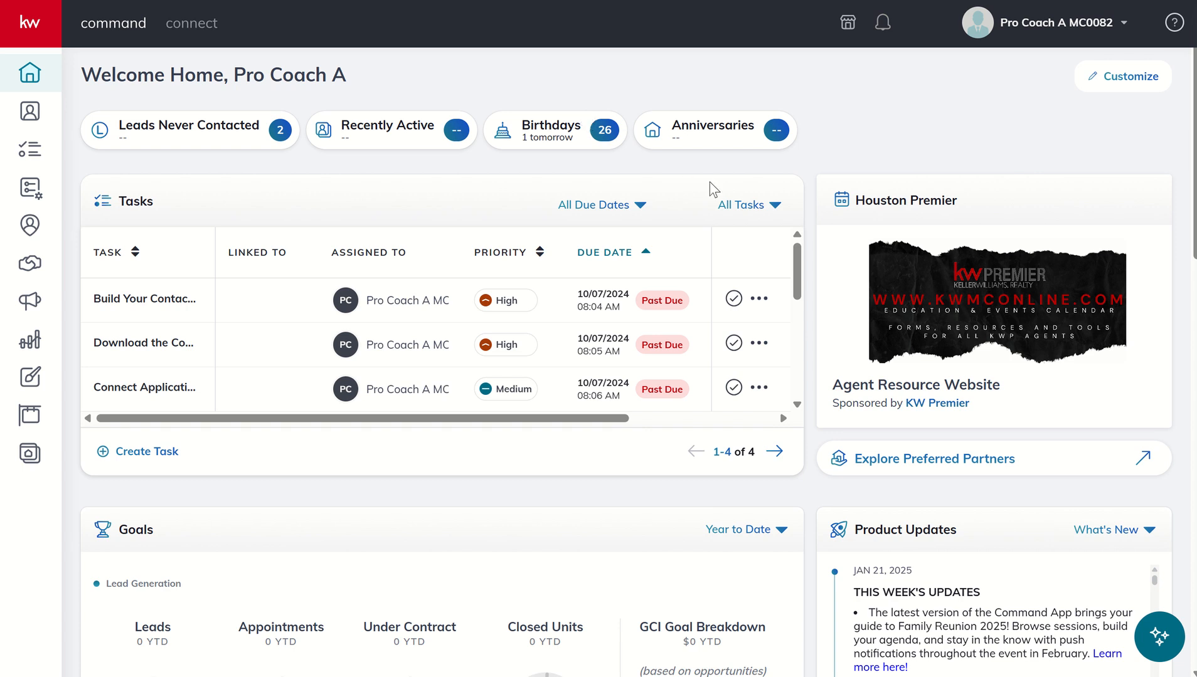
mouse_move(828, 482)
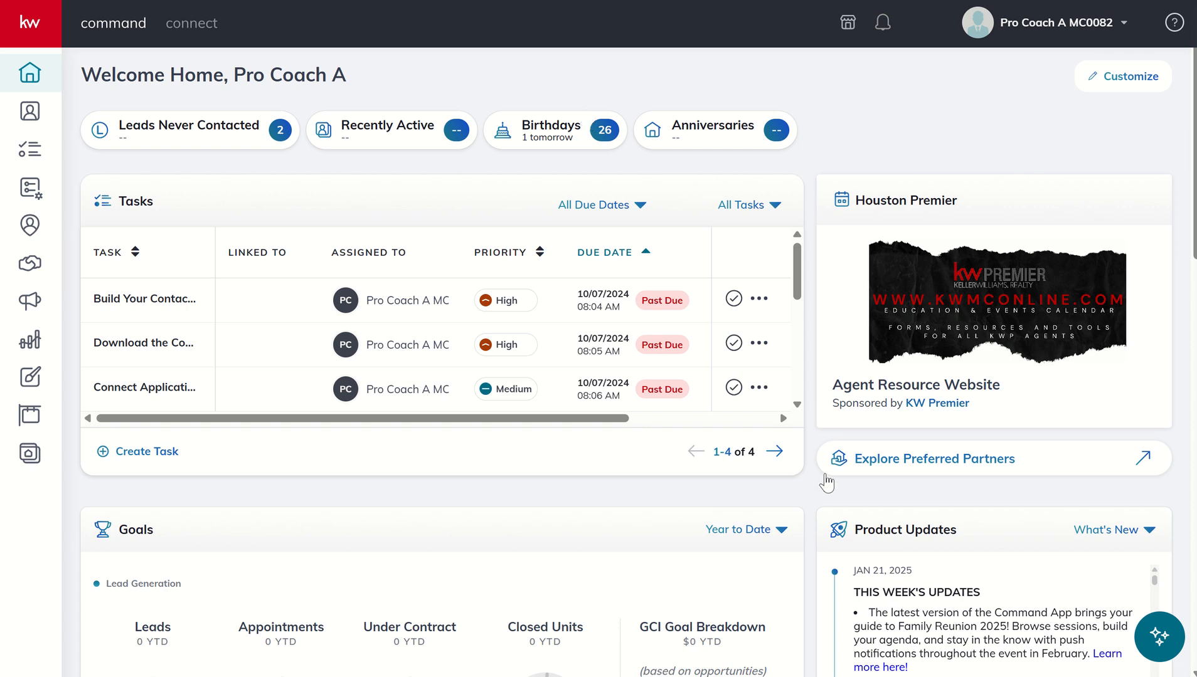
mouse_move(821, 501)
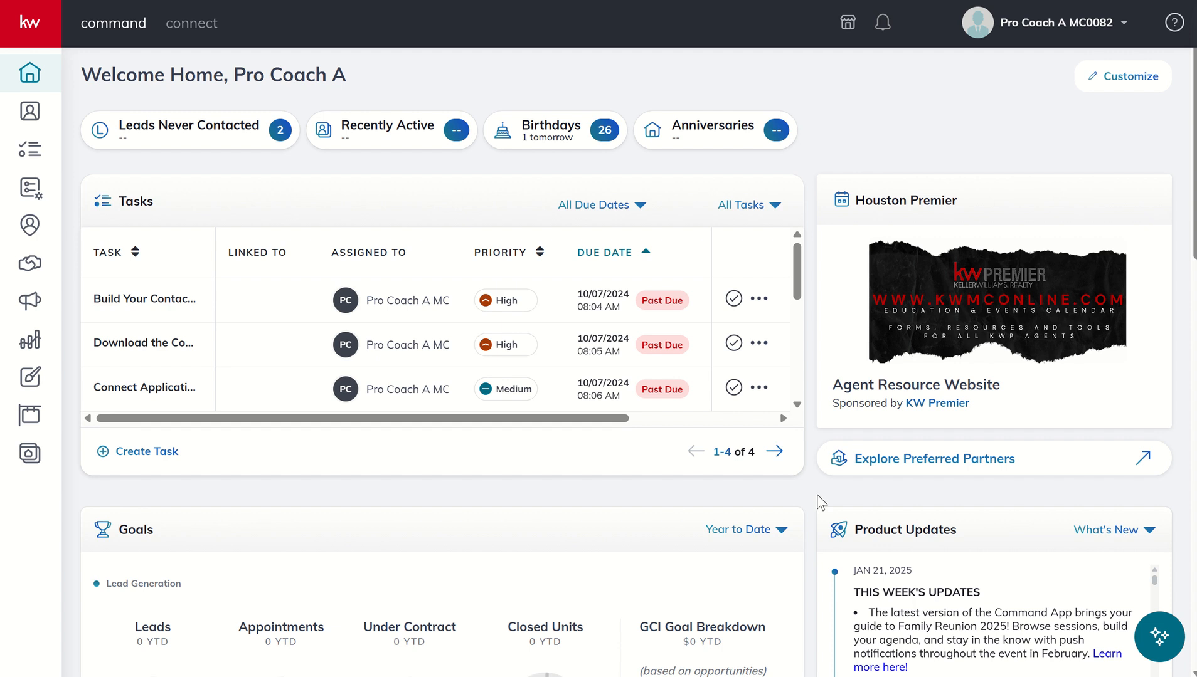
mouse_move(697, 449)
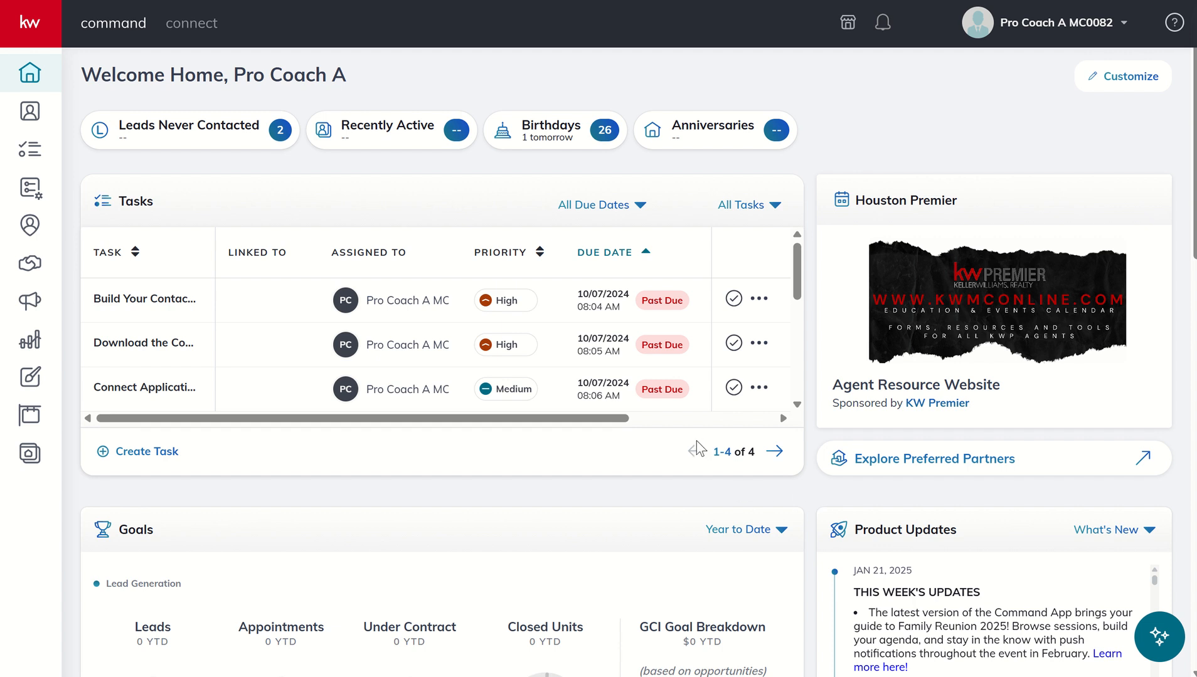
mouse_move(610, 487)
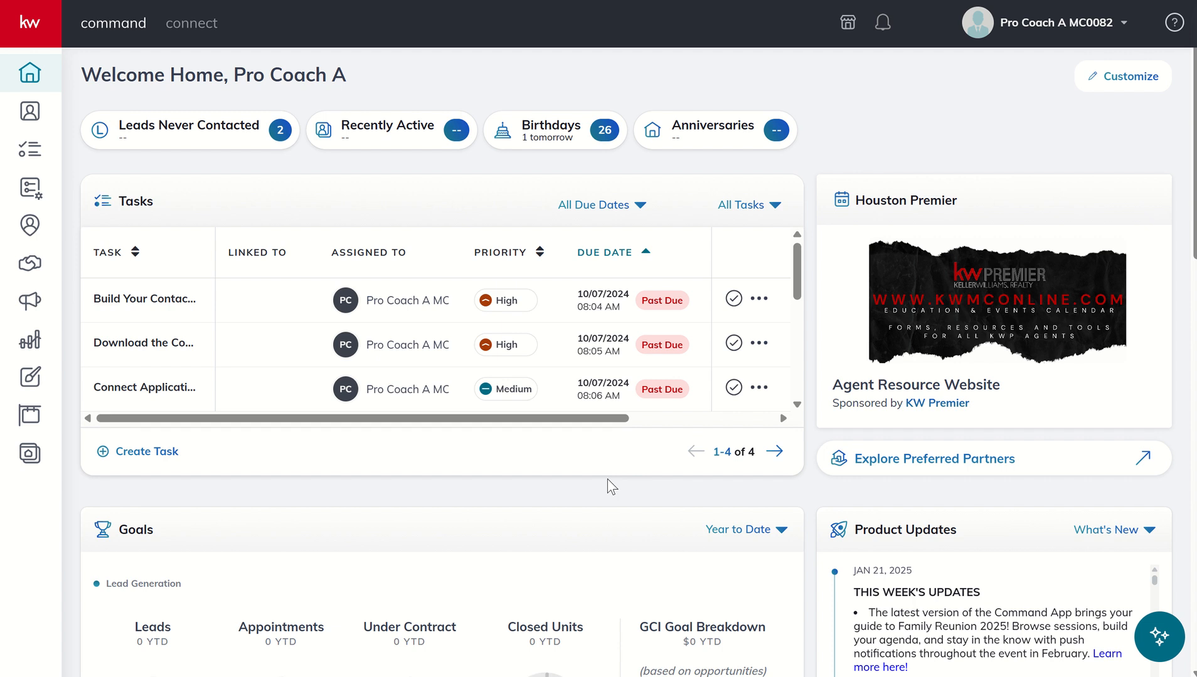
mouse_move(486, 490)
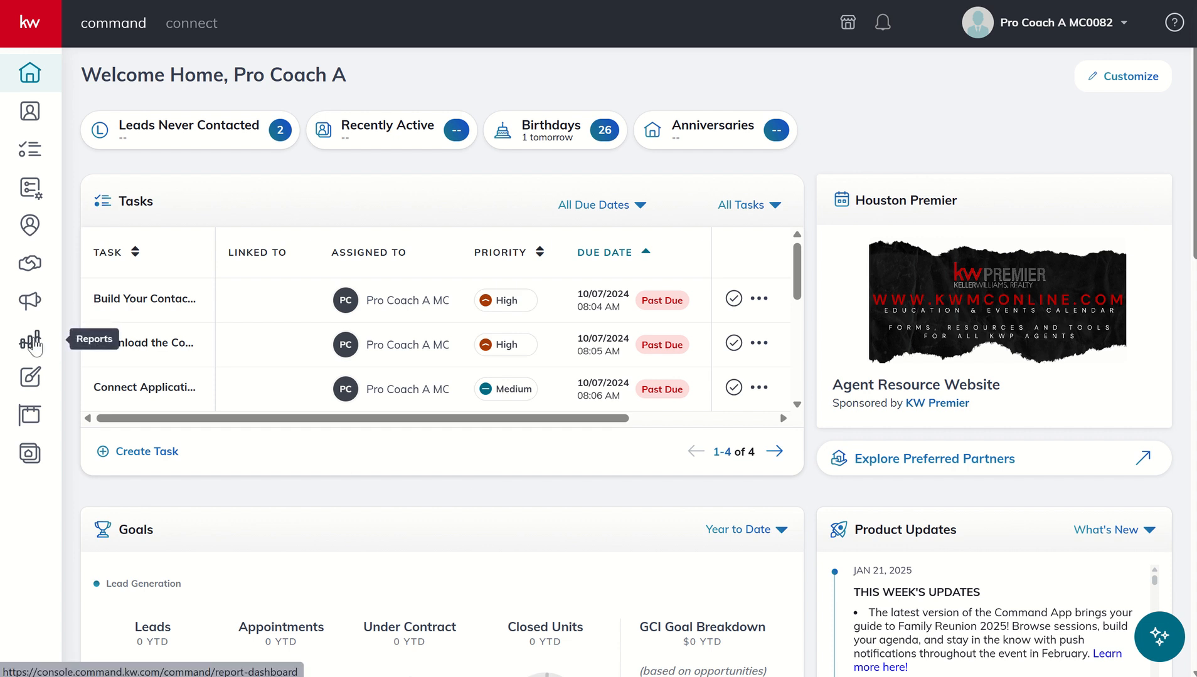
Step: Go to the Reports dashboard showing the database overview and health score
left_click(31, 340)
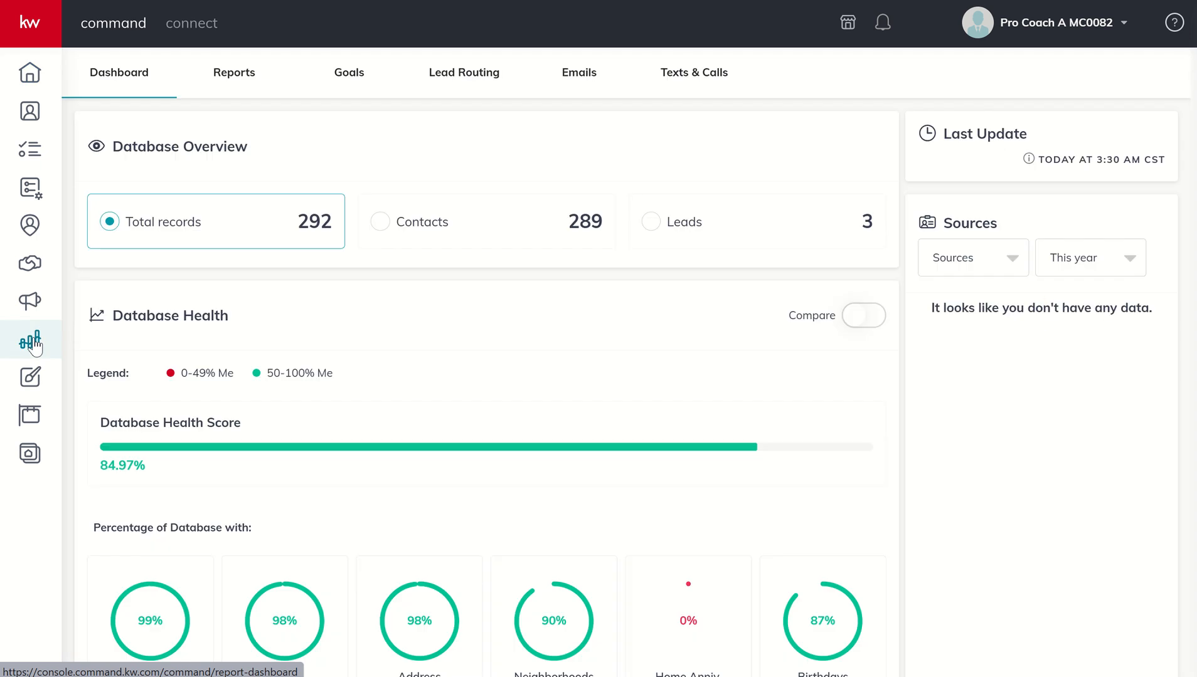
mouse_move(482, 119)
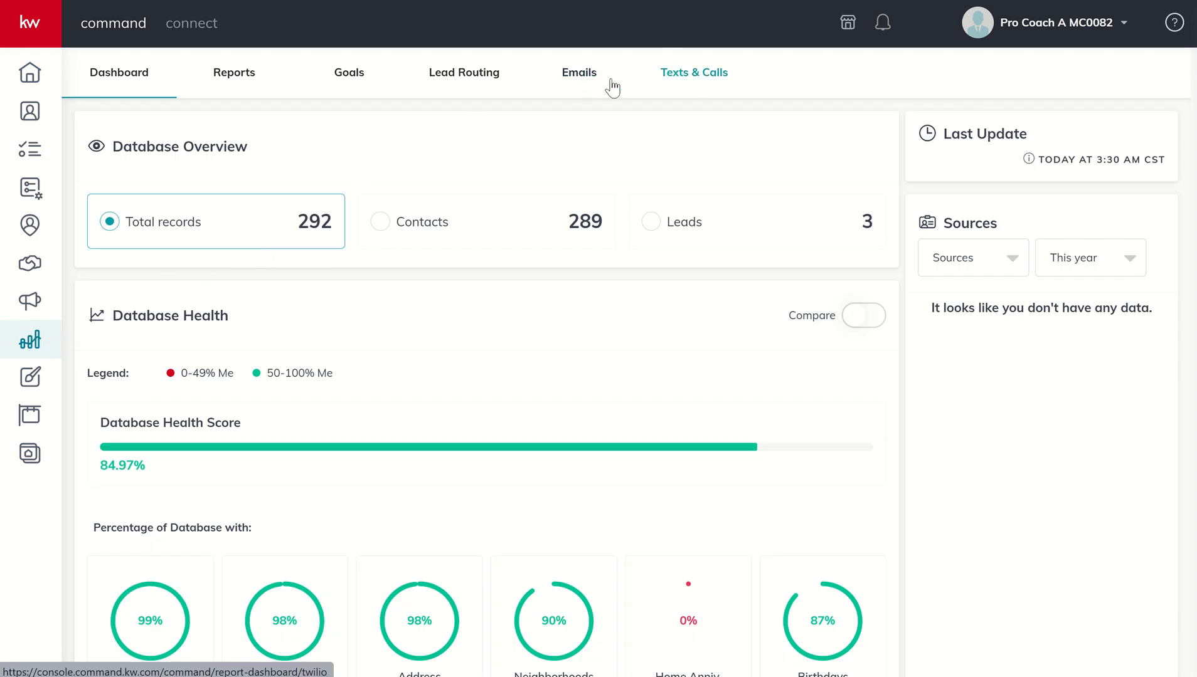
Step: Show the Emails metrics report and switch its month from Mar 2025 to May 2025
left_click(578, 73)
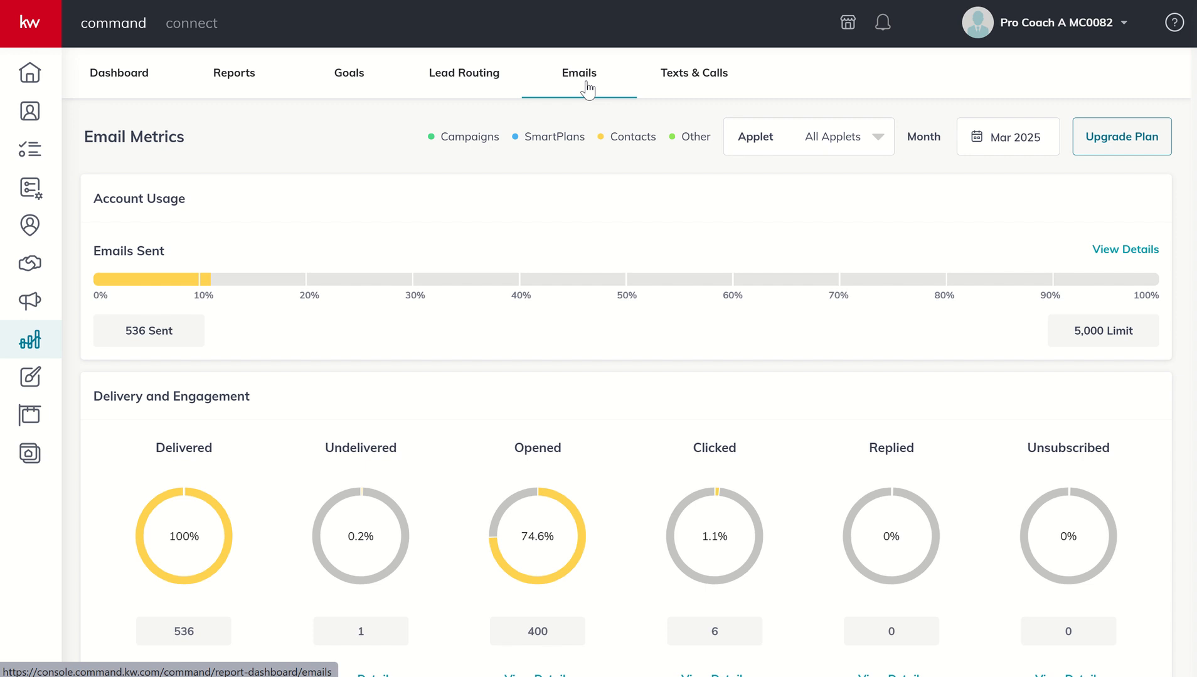
mouse_move(1010, 150)
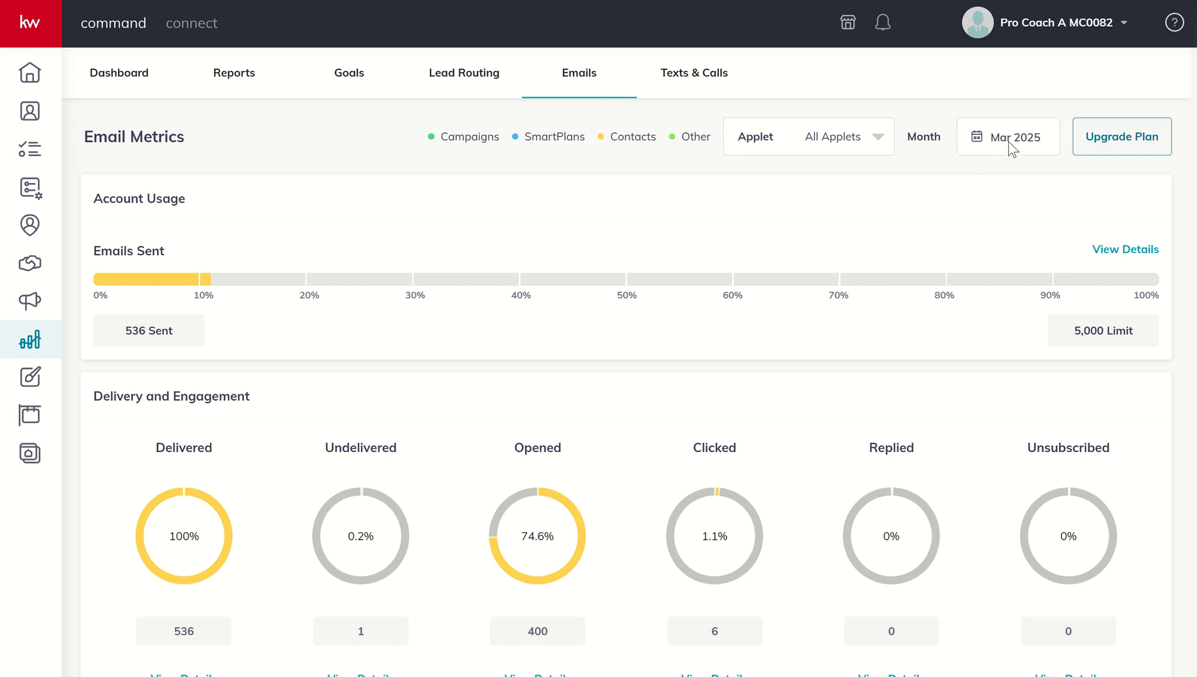
left_click(1007, 137)
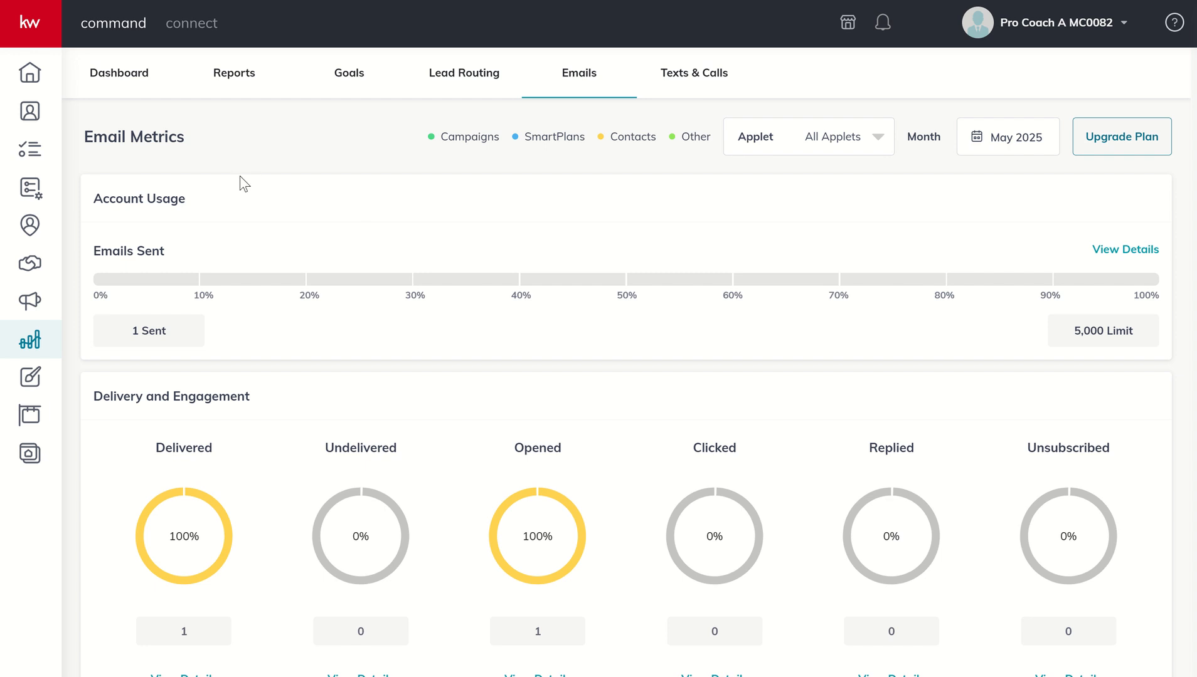
mouse_move(607, 160)
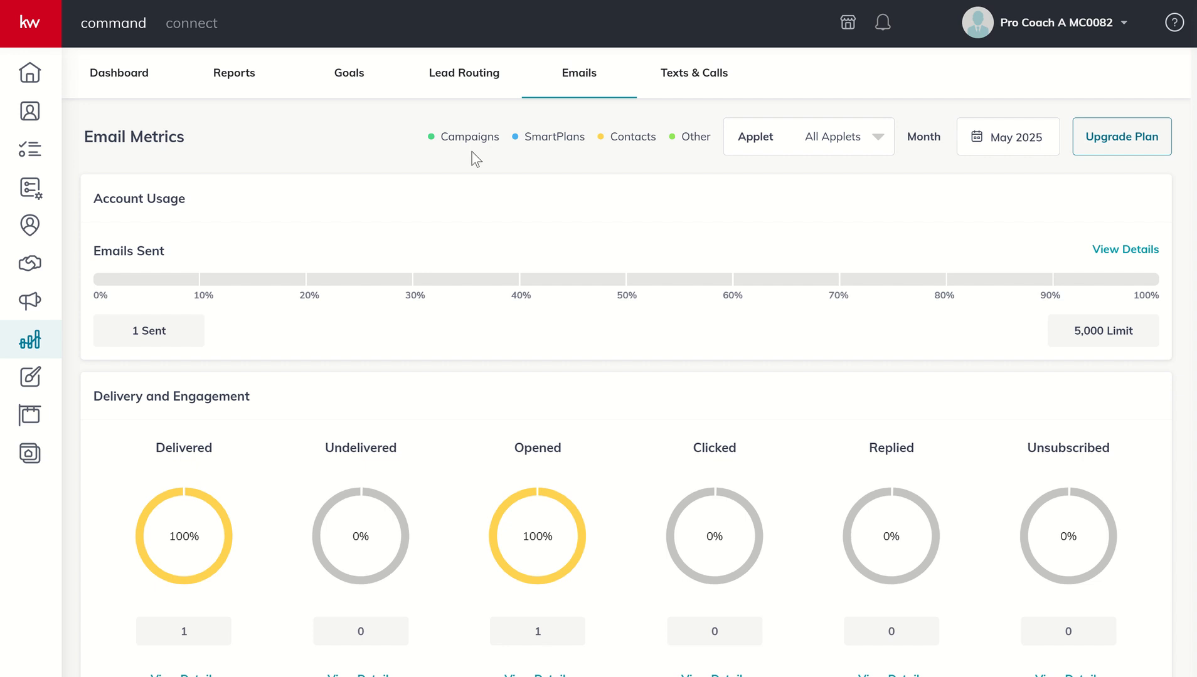
mouse_move(553, 157)
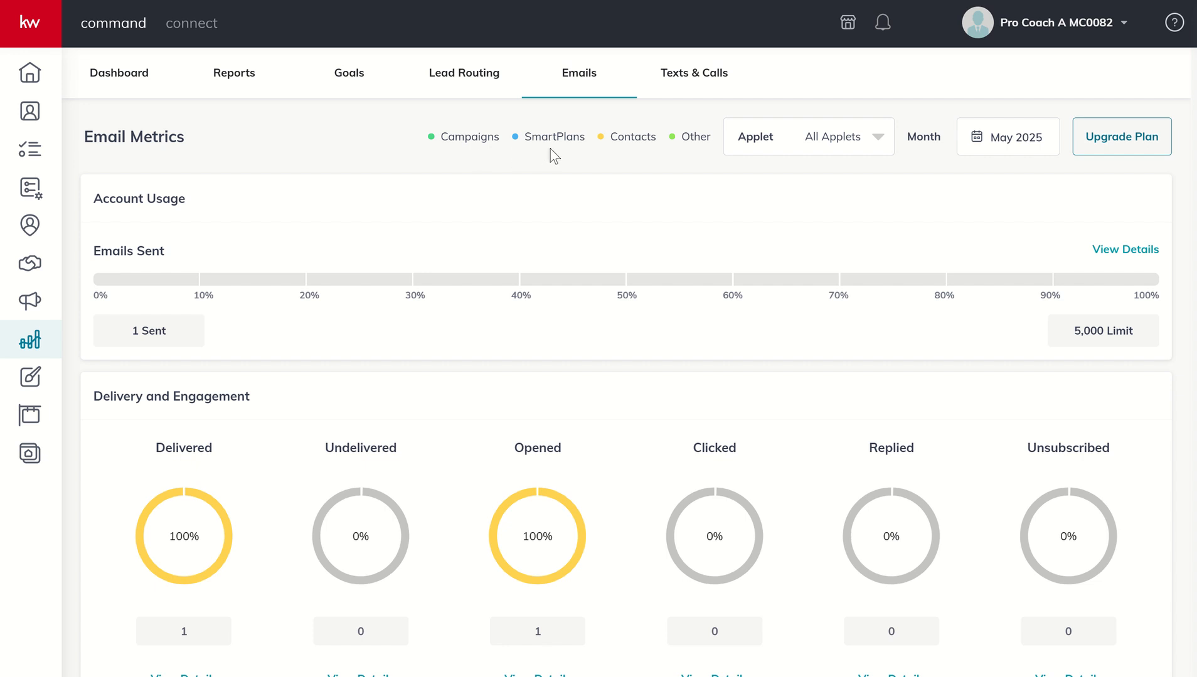
mouse_move(641, 142)
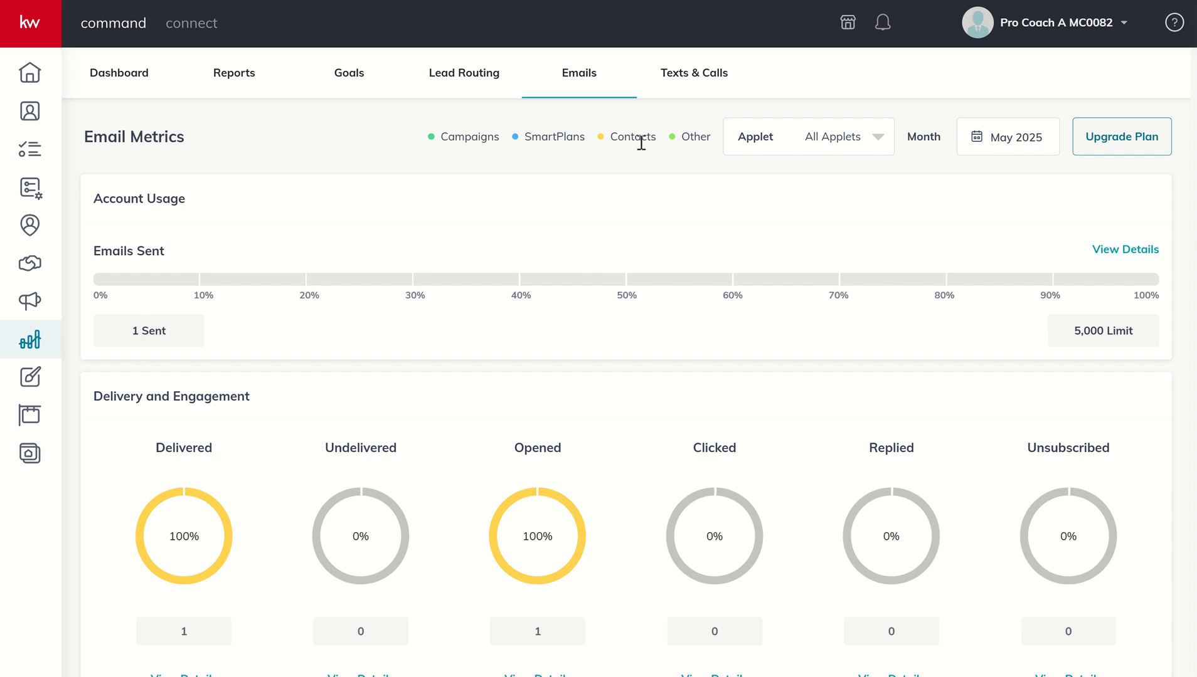
mouse_move(695, 141)
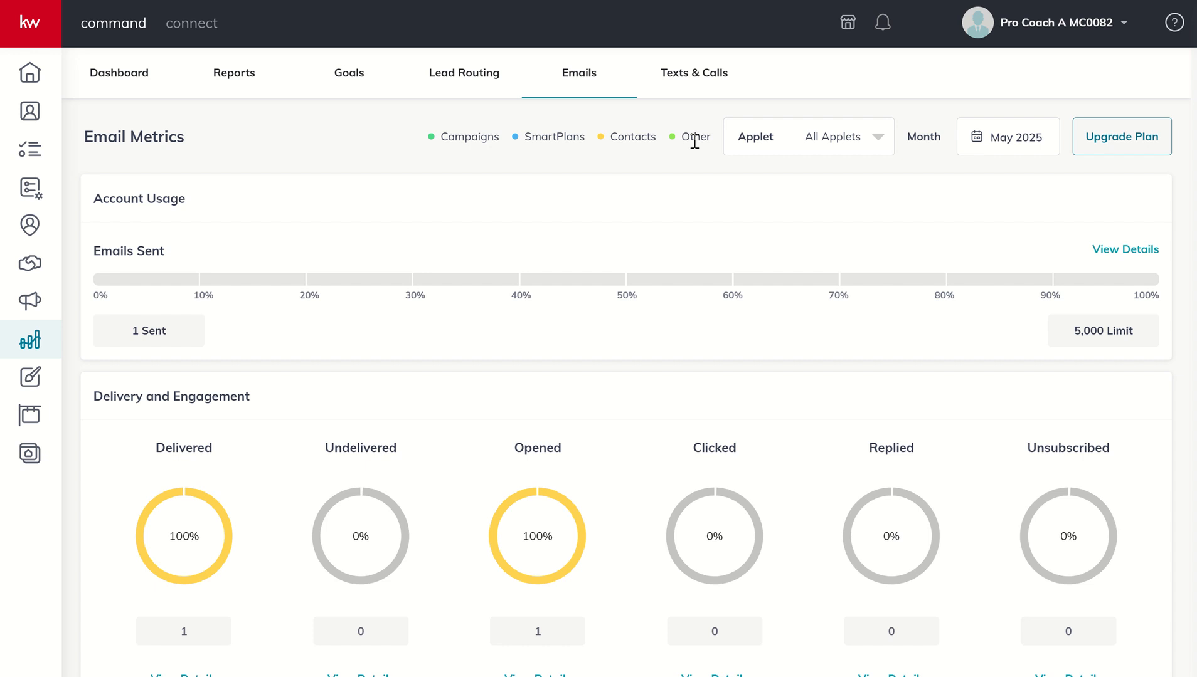
mouse_move(567, 124)
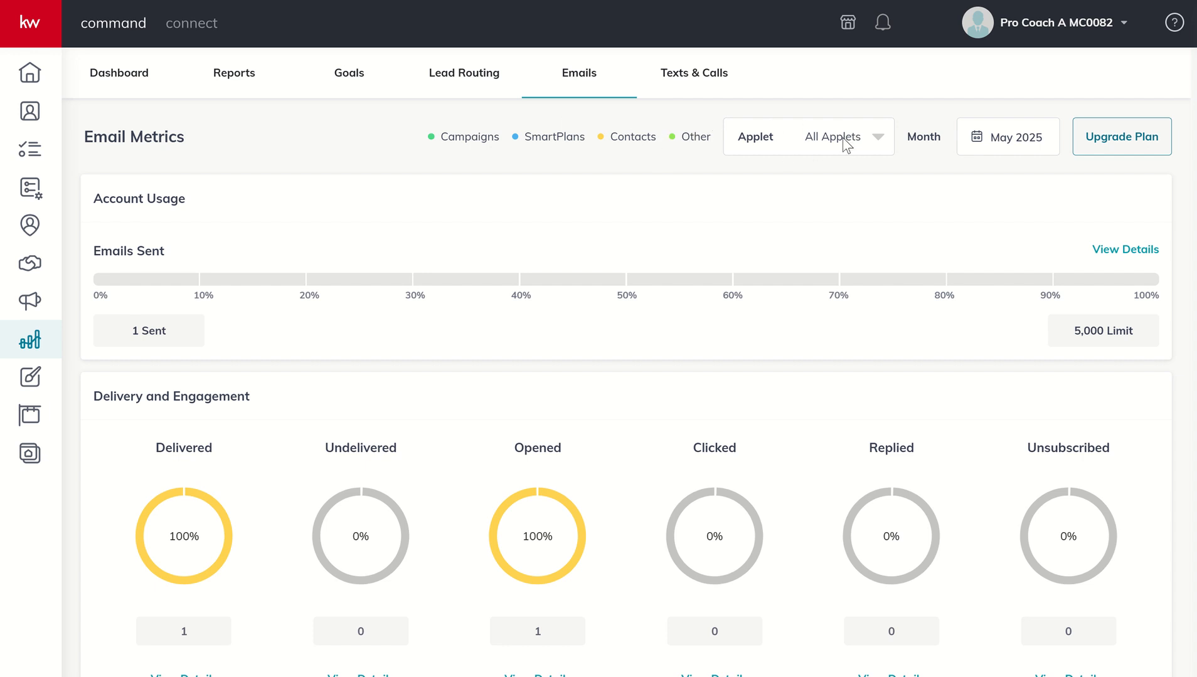
mouse_move(877, 146)
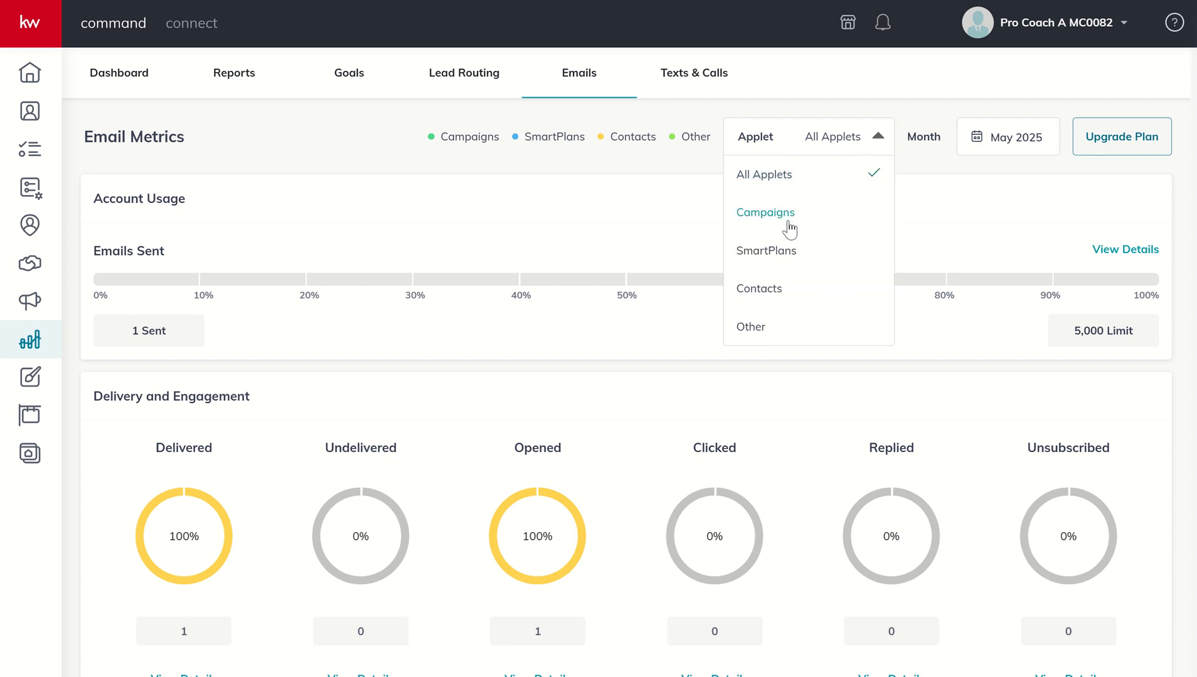
mouse_move(779, 297)
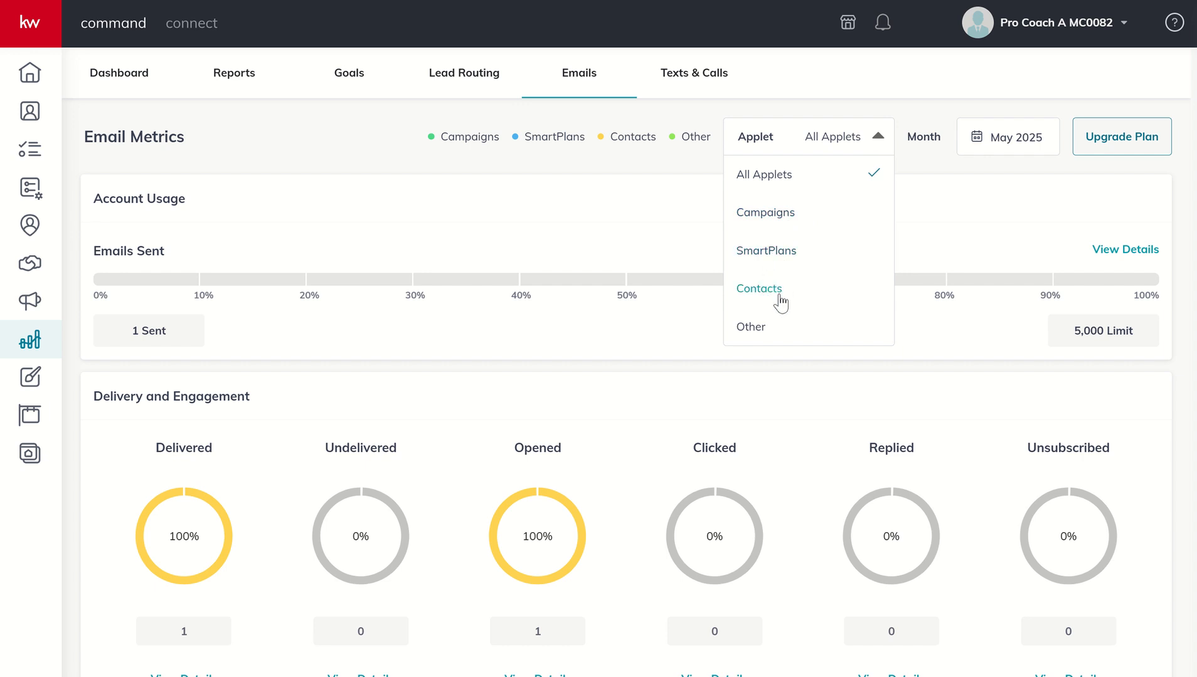
mouse_move(801, 232)
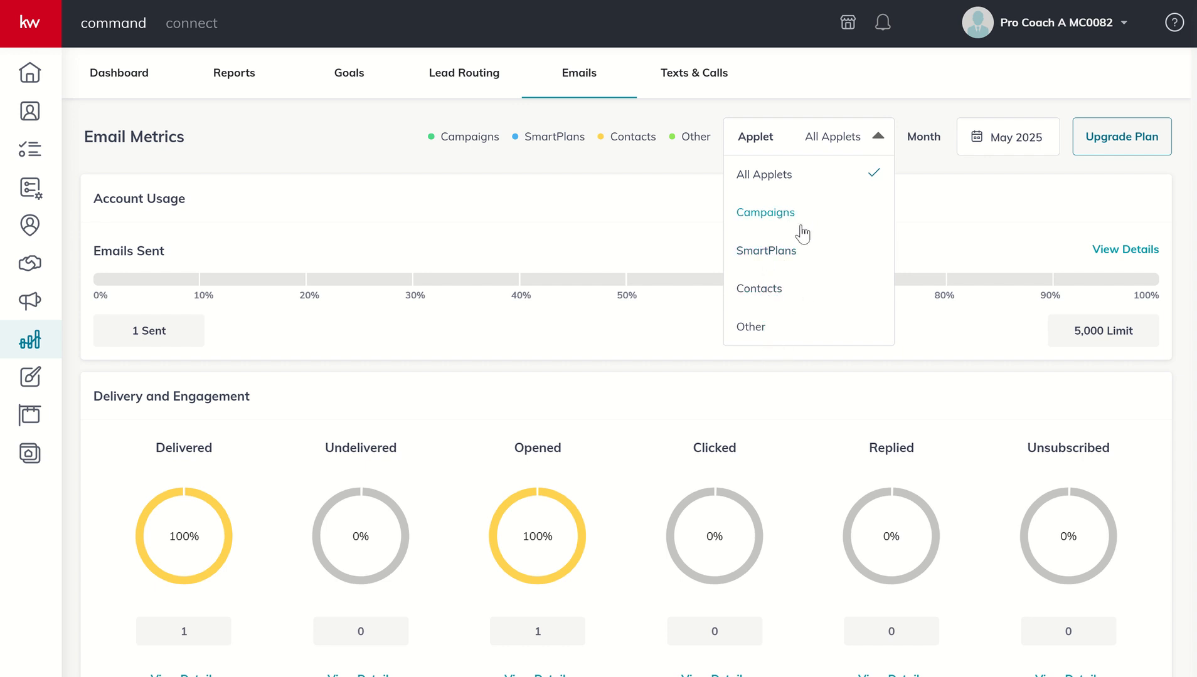
mouse_move(946, 235)
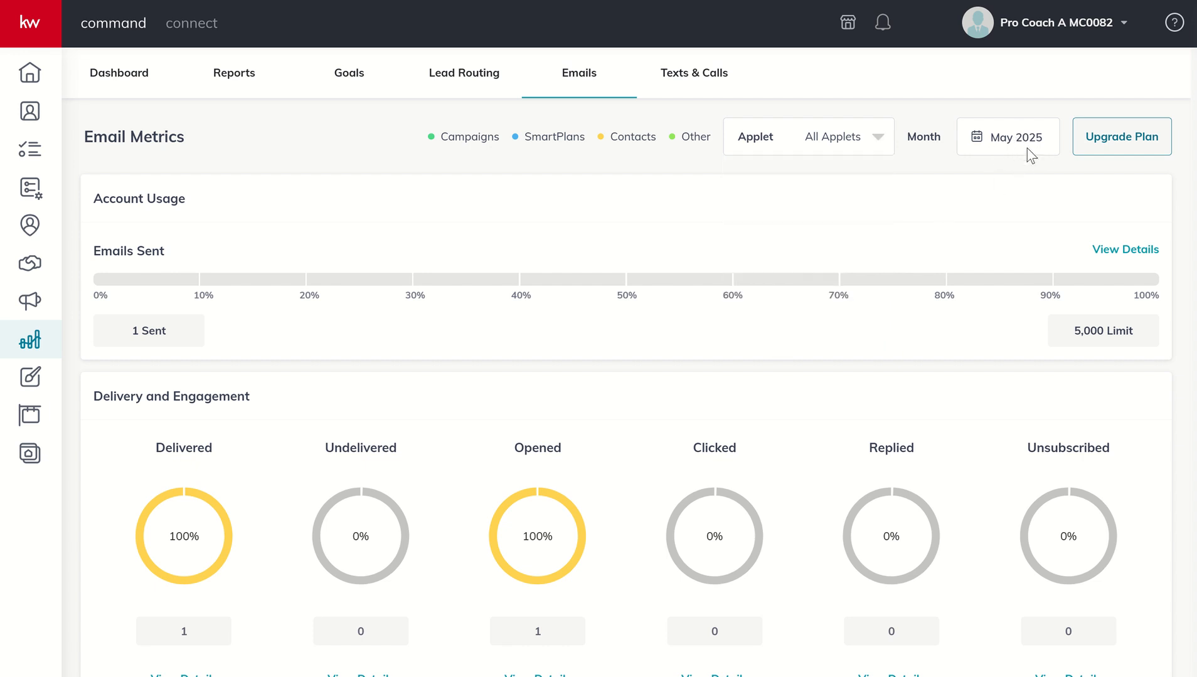
mouse_move(1116, 167)
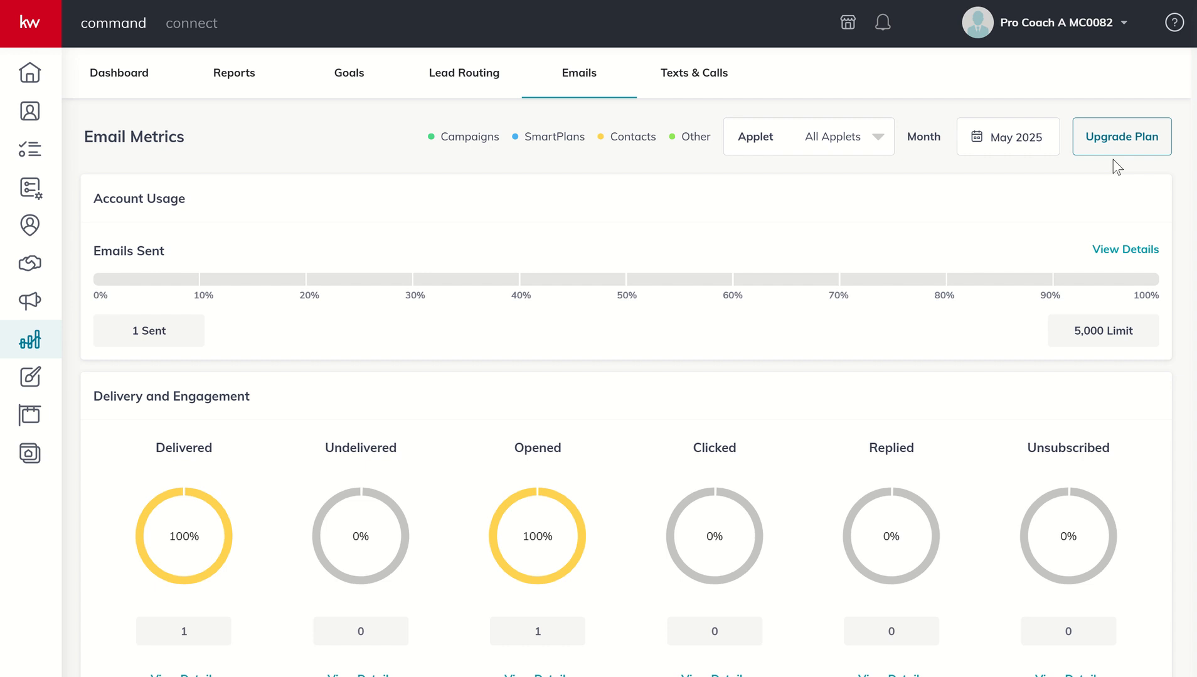
mouse_move(1121, 137)
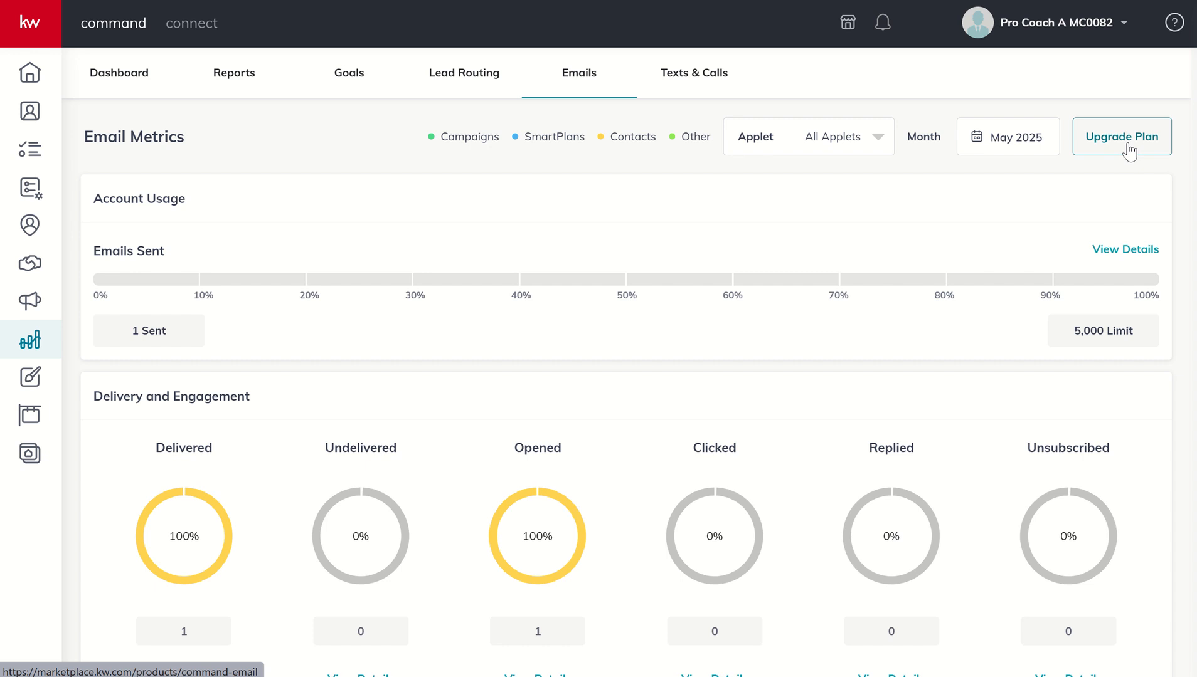
mouse_move(1066, 182)
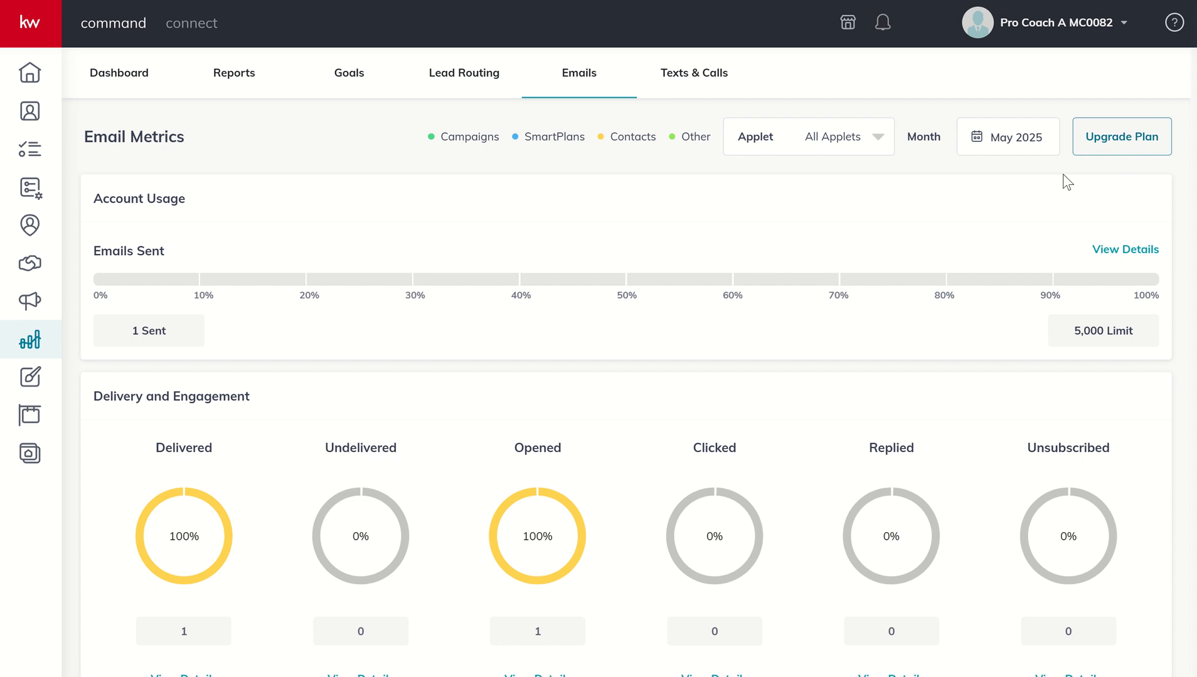
mouse_move(896, 199)
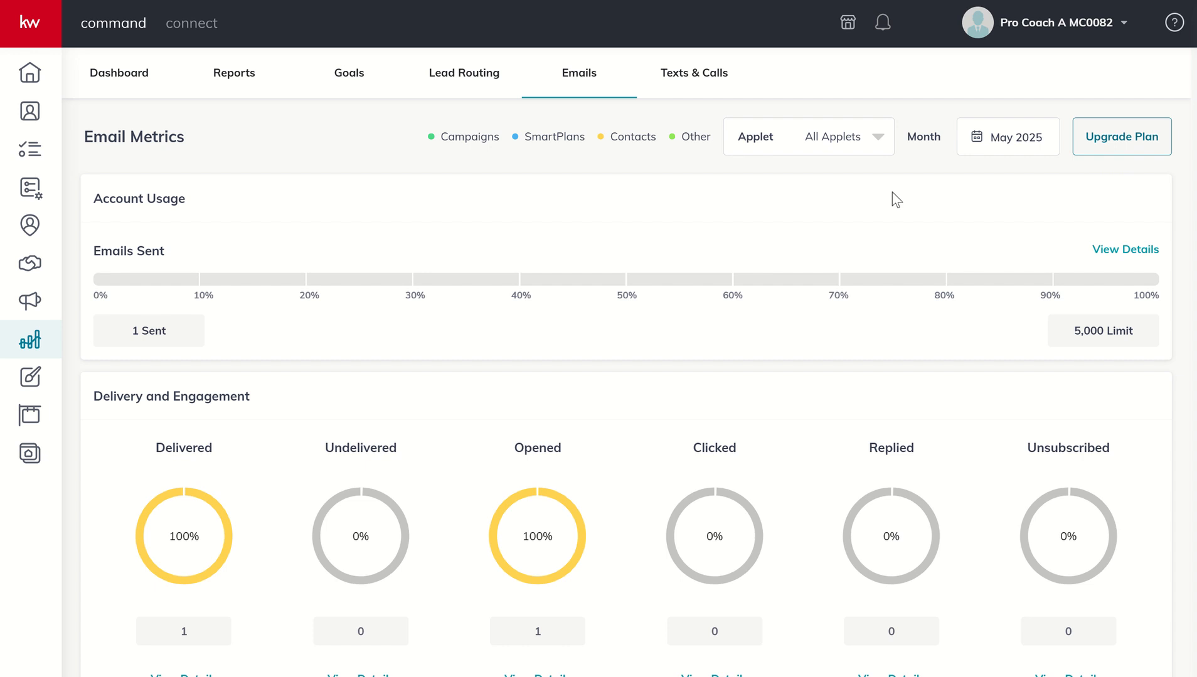
mouse_move(1081, 170)
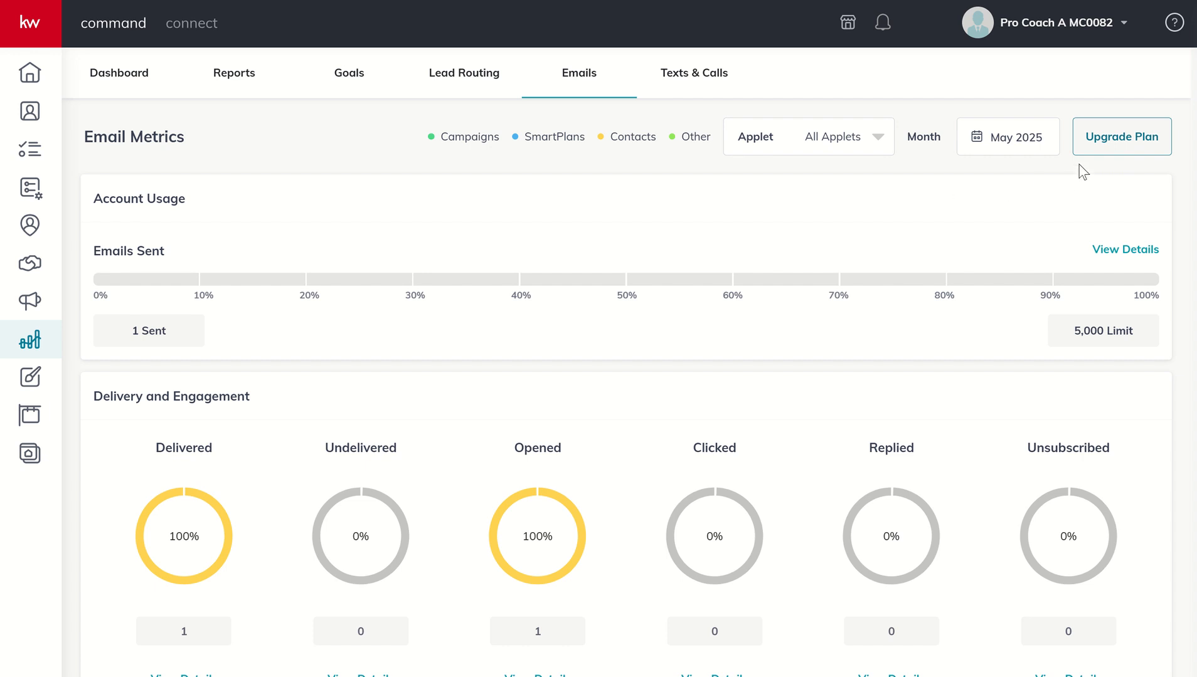
mouse_move(607, 266)
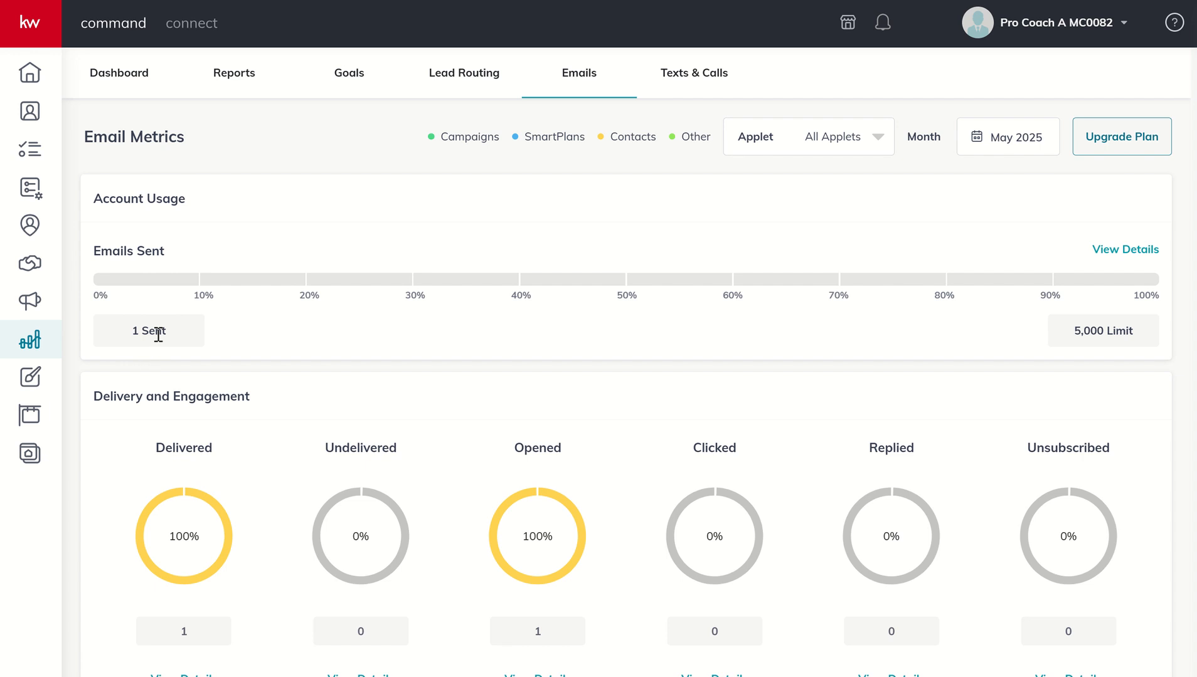
mouse_move(1129, 345)
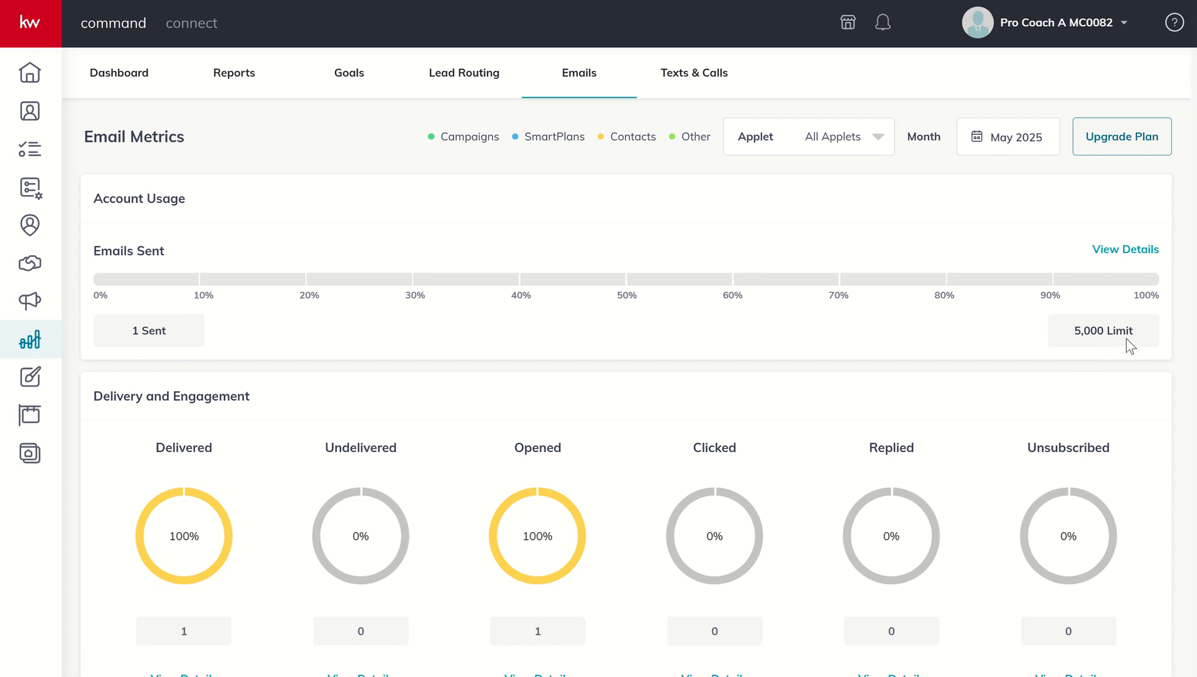
mouse_move(1080, 347)
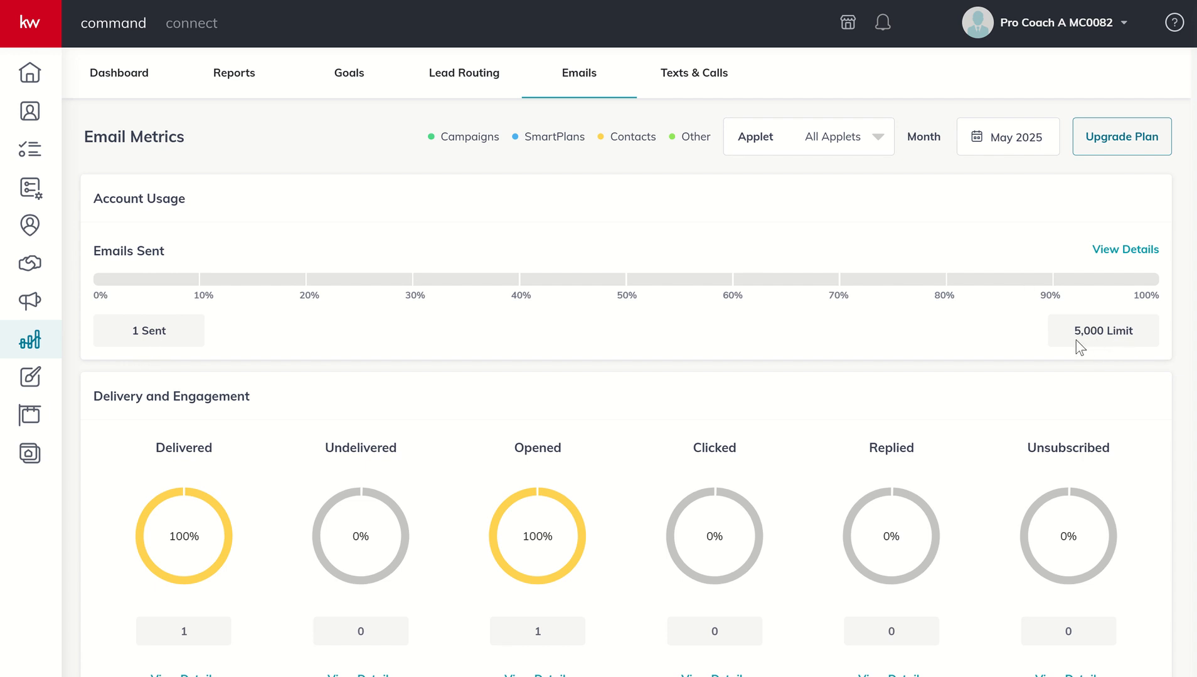
scroll("down", 3)
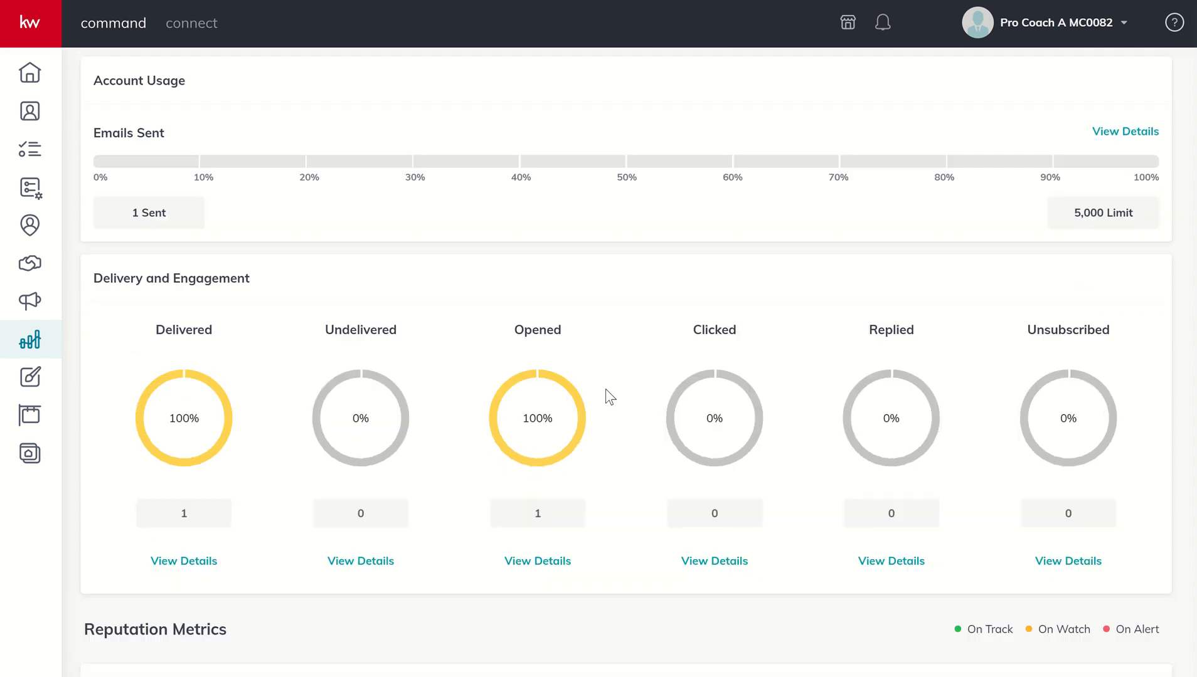
scroll("down", 3)
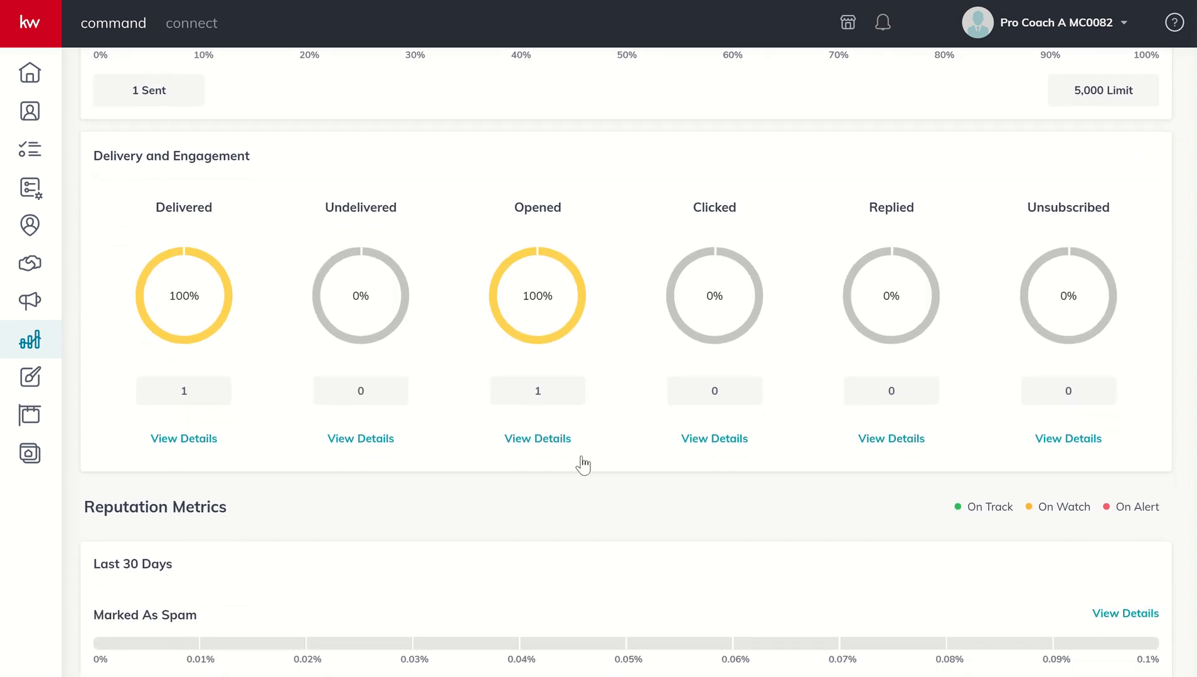
mouse_move(215, 516)
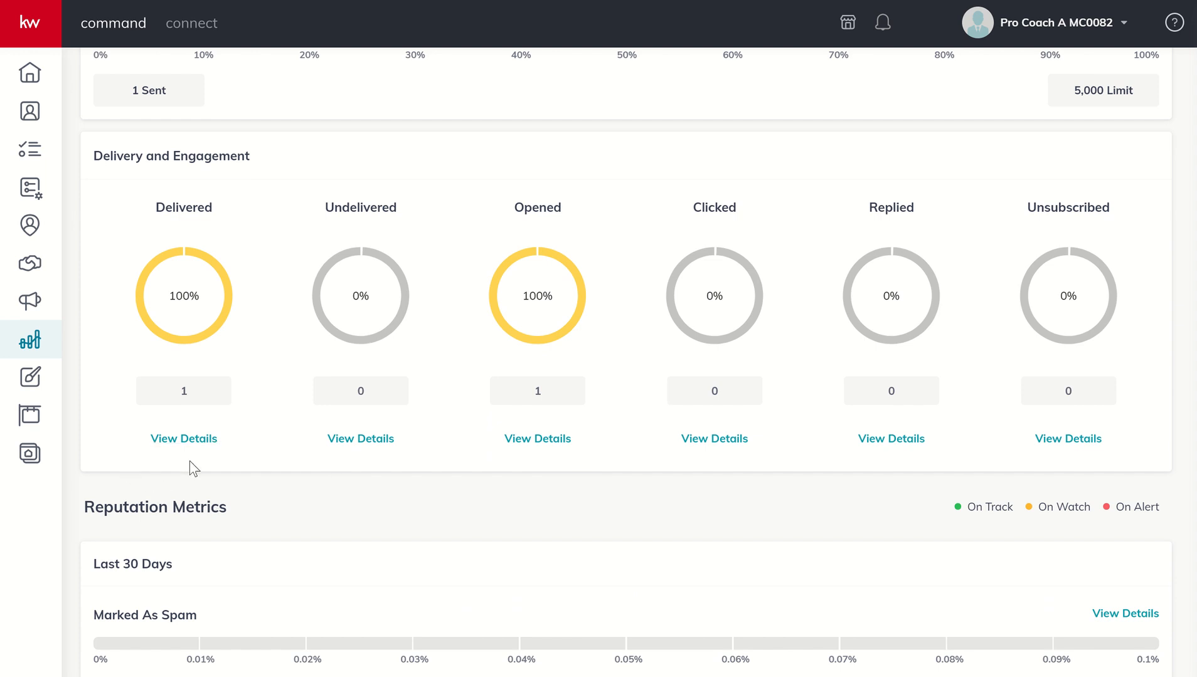
mouse_move(537, 439)
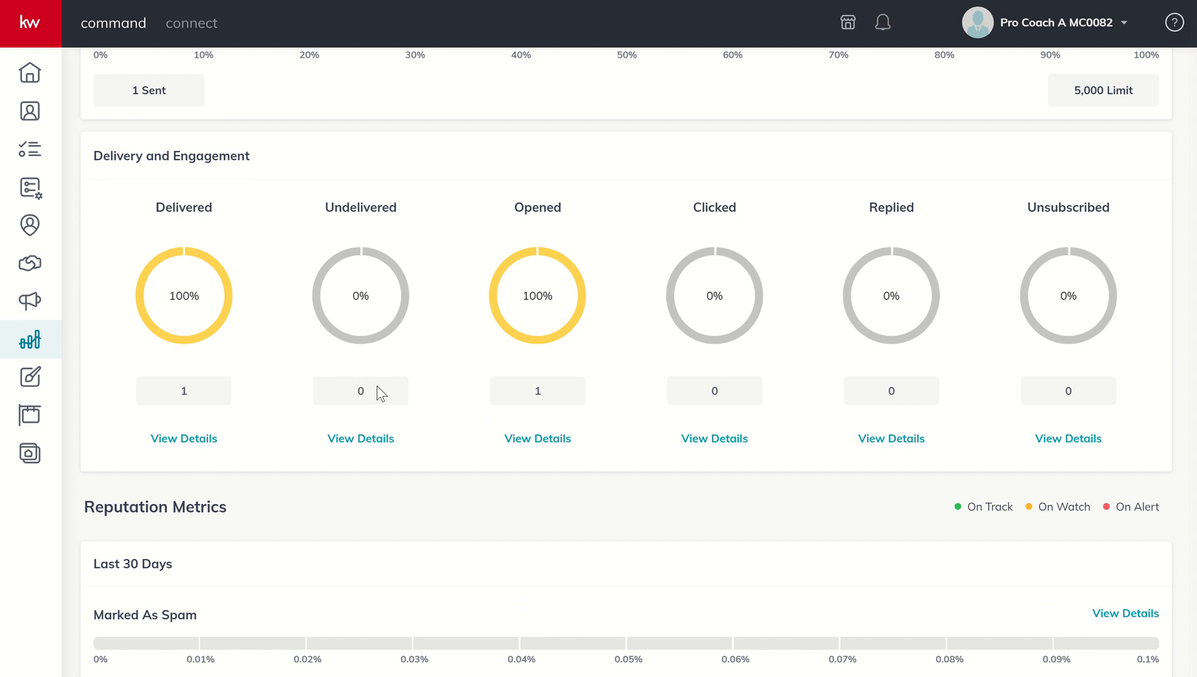
mouse_move(726, 394)
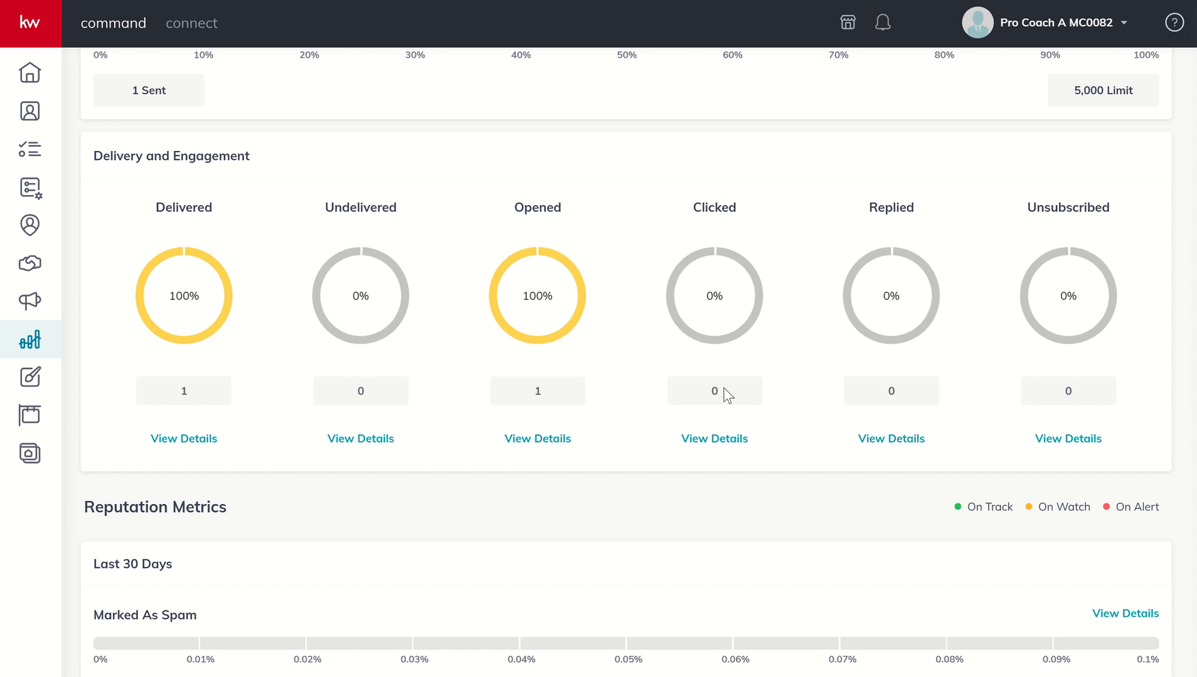
mouse_move(713, 424)
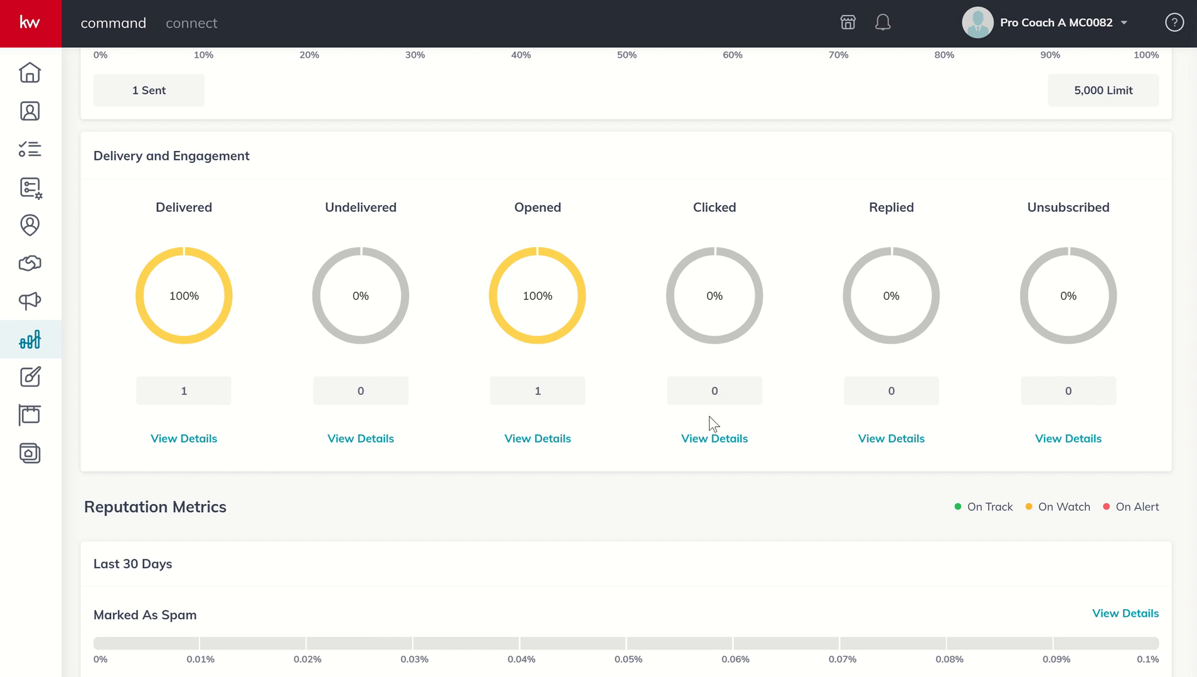
mouse_move(834, 373)
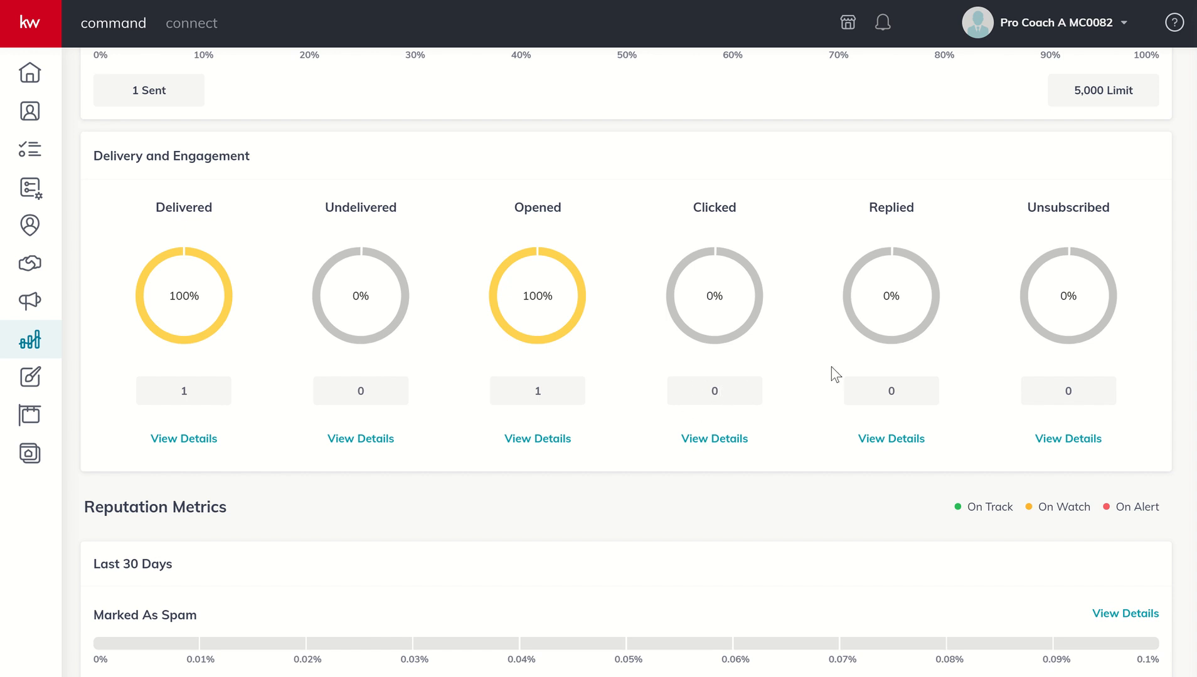
mouse_move(906, 391)
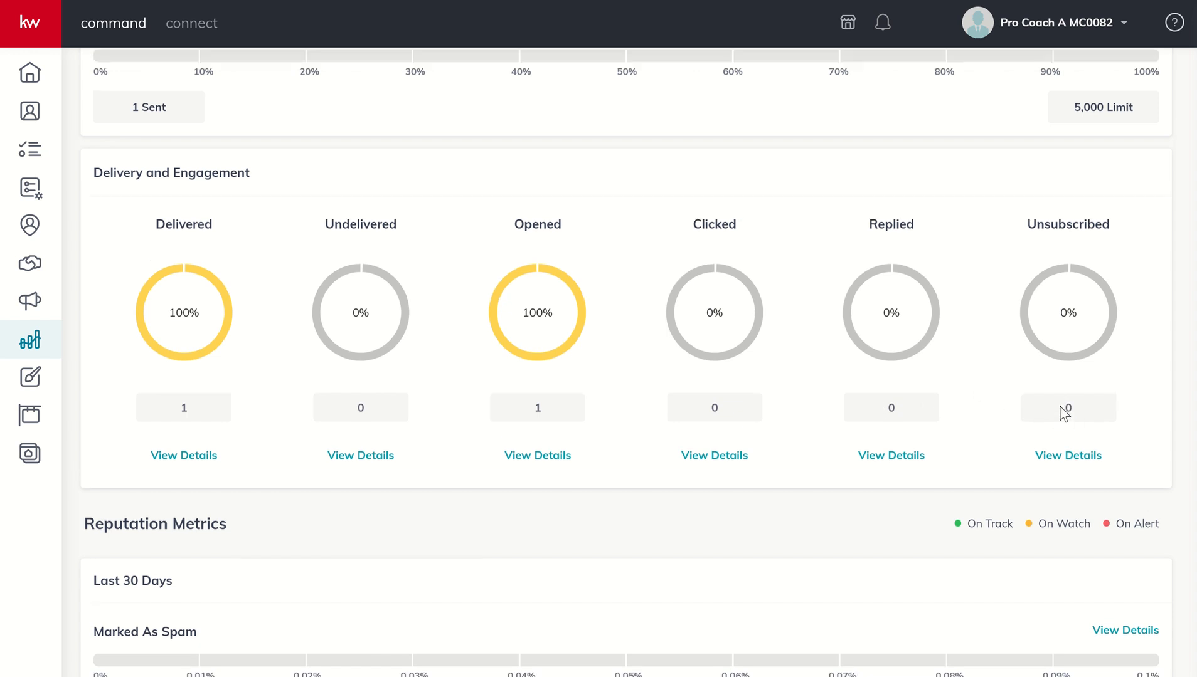
scroll("up", 3)
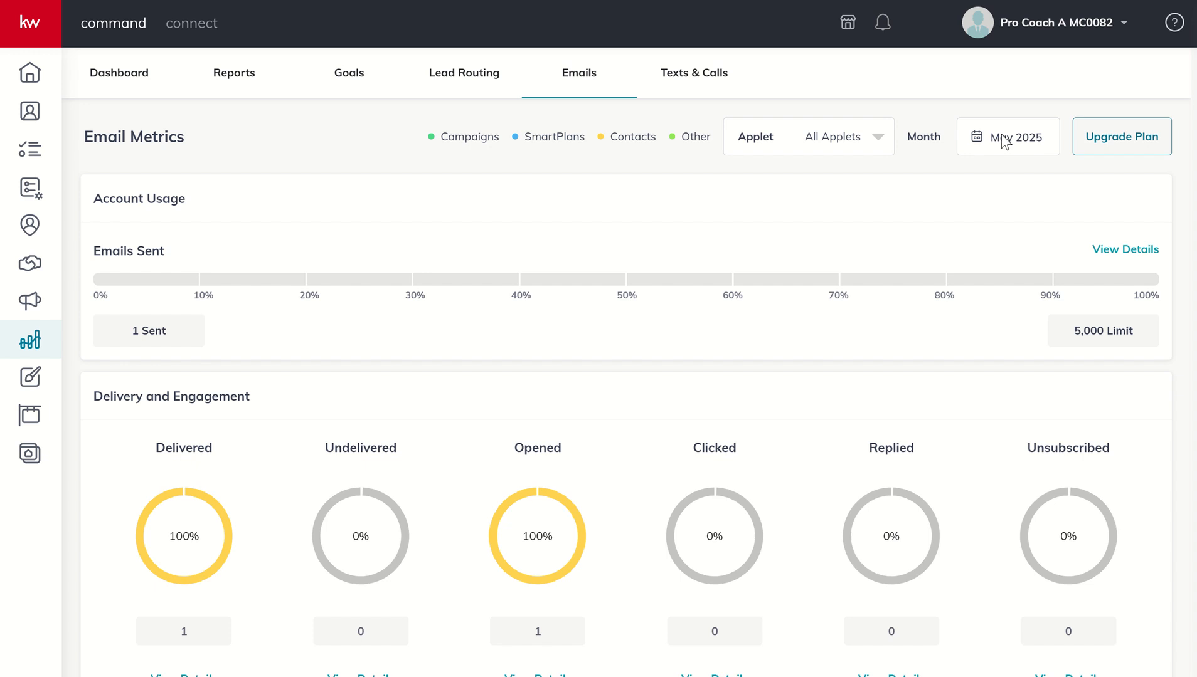
Step: Switch the email metrics to Mar 2025 and review the Delivery and Engagement gauges
left_click(1008, 137)
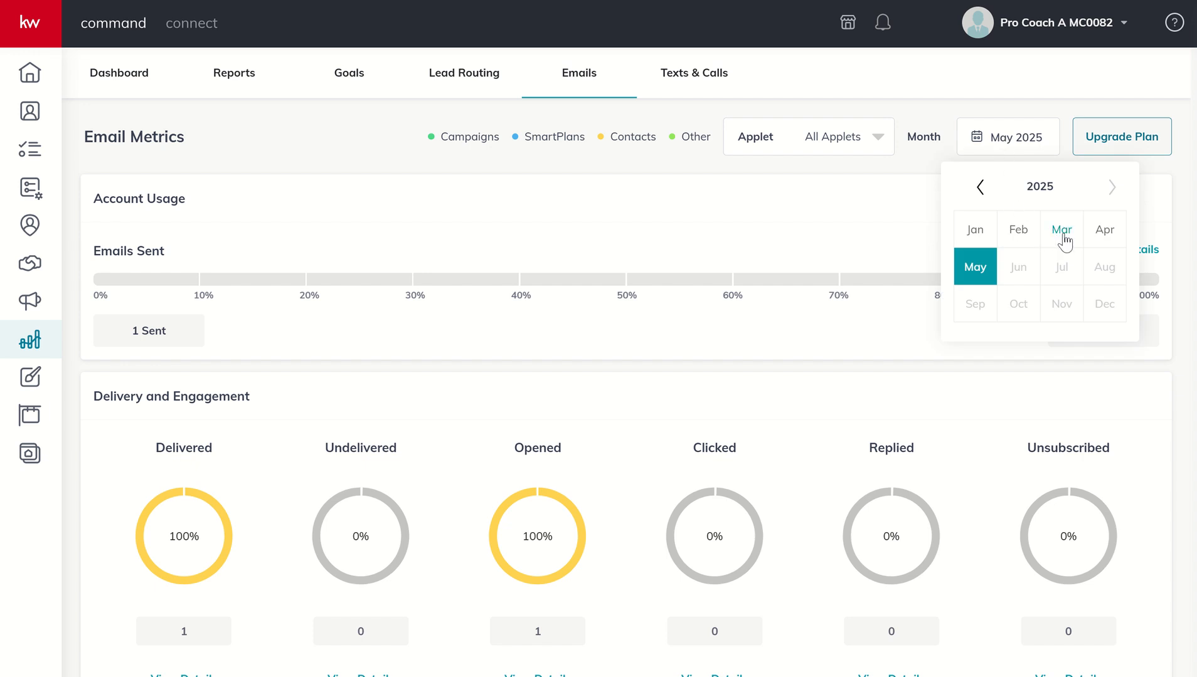
left_click(1060, 229)
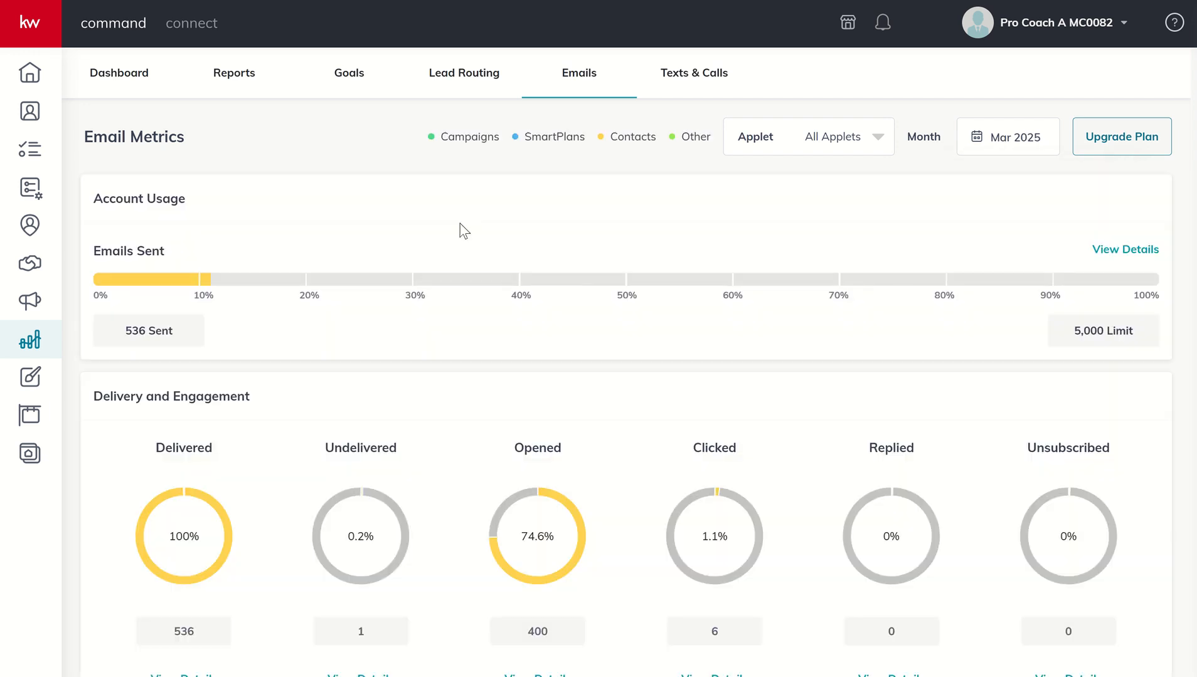
scroll("down", 3)
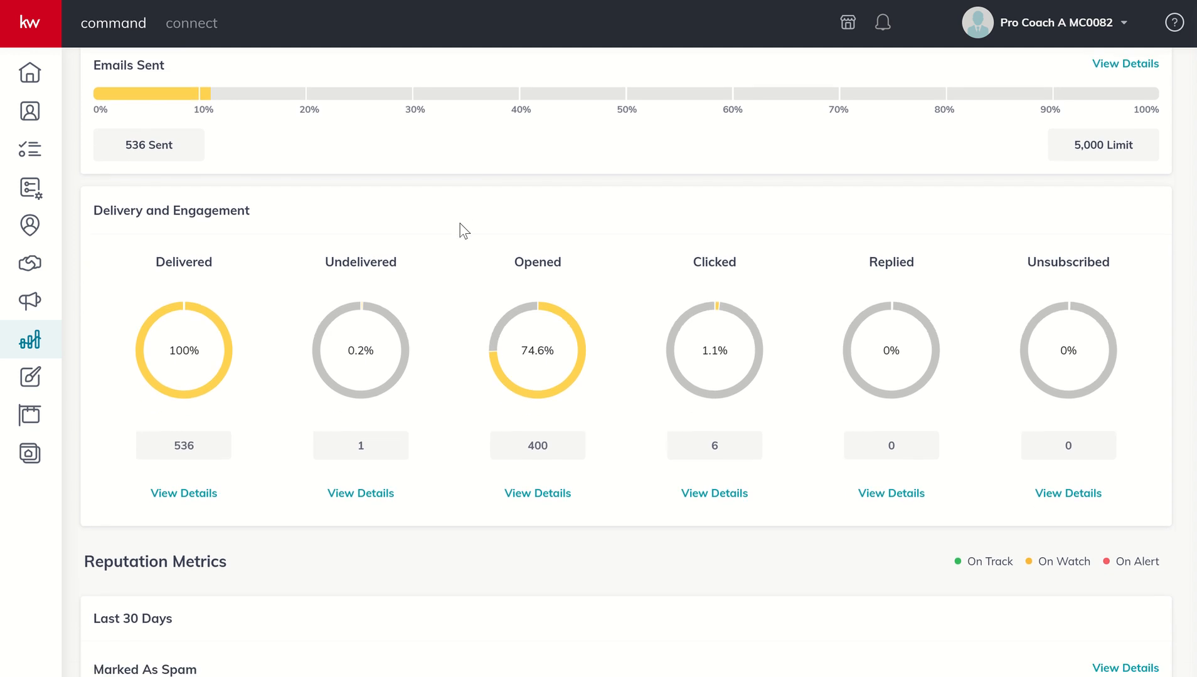
mouse_move(369, 288)
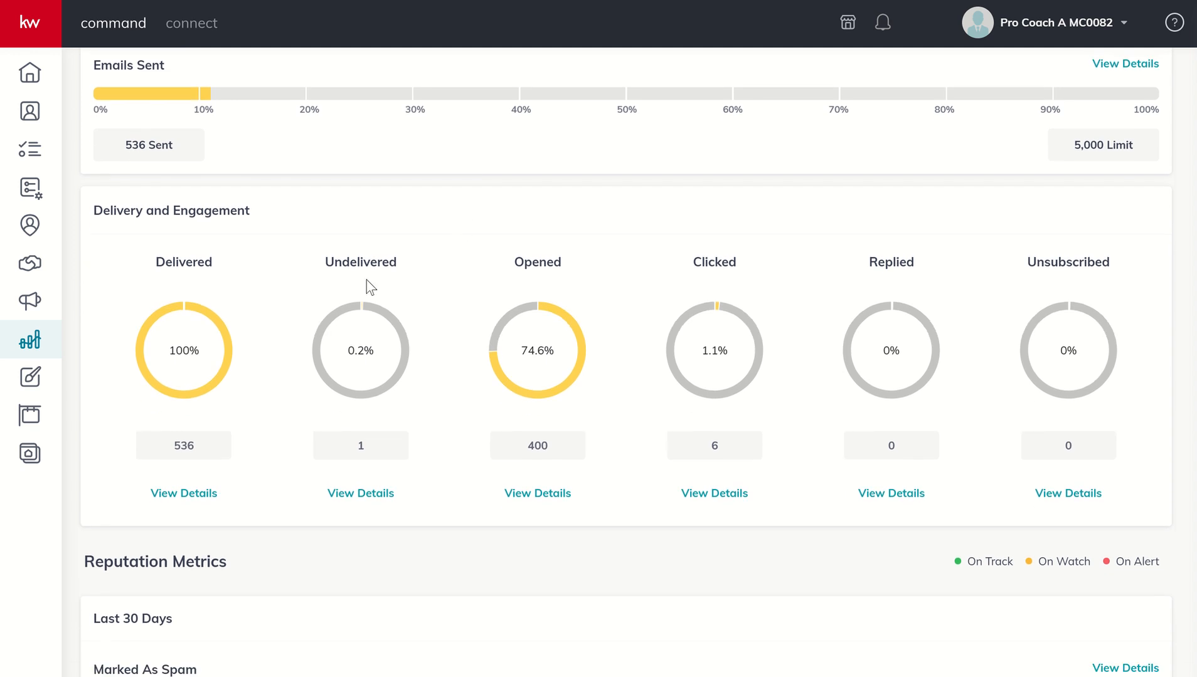
mouse_move(188, 429)
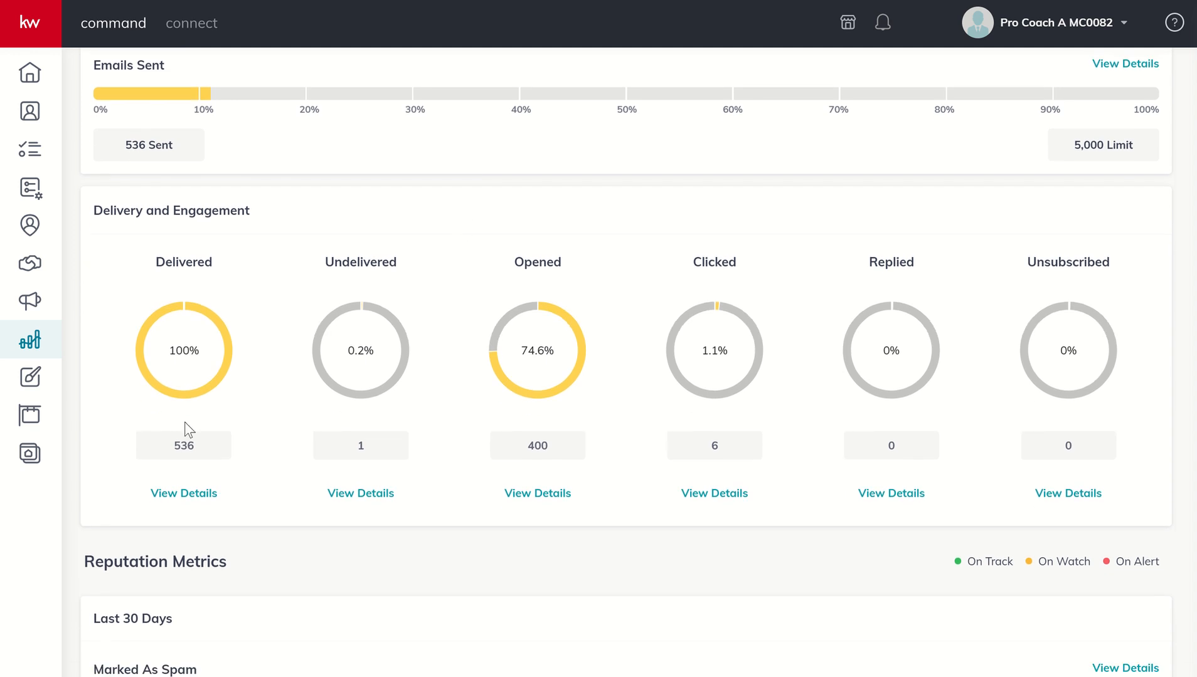
mouse_move(163, 116)
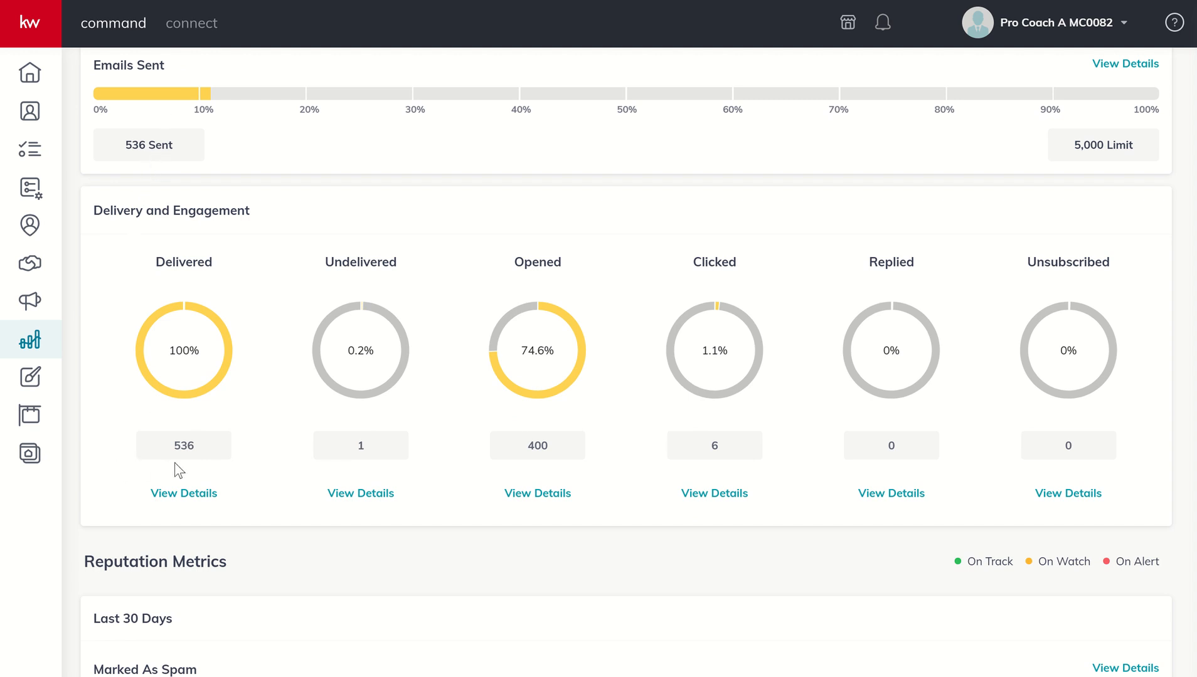
mouse_move(360, 493)
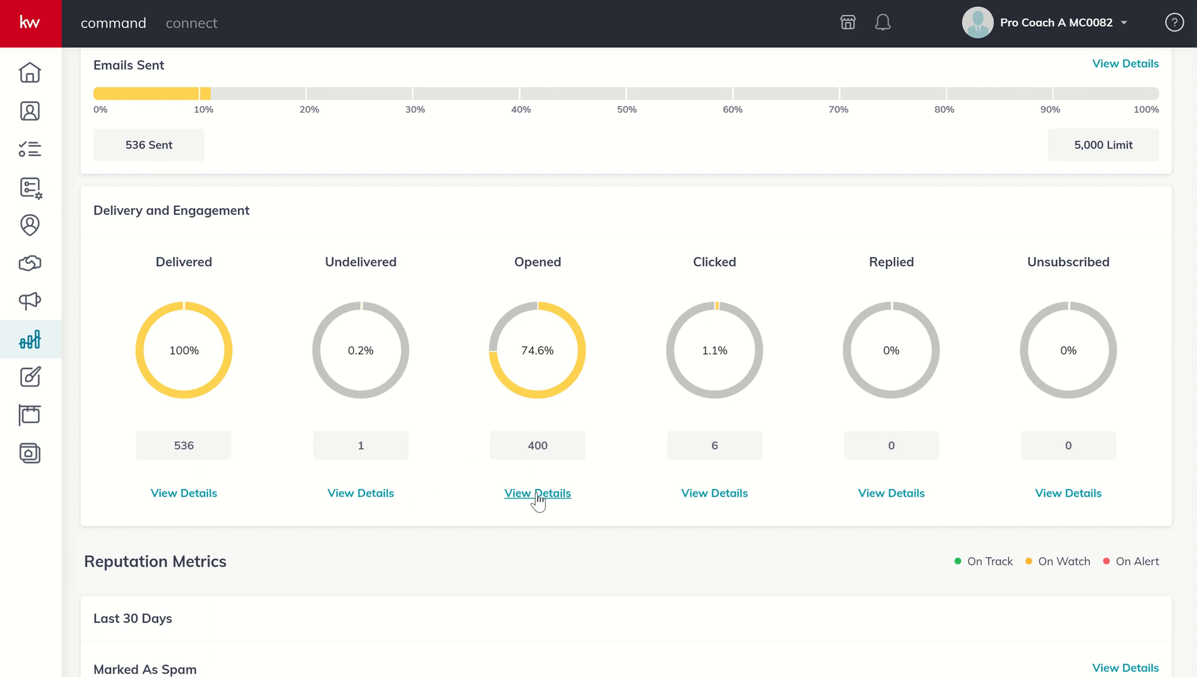
mouse_move(714, 493)
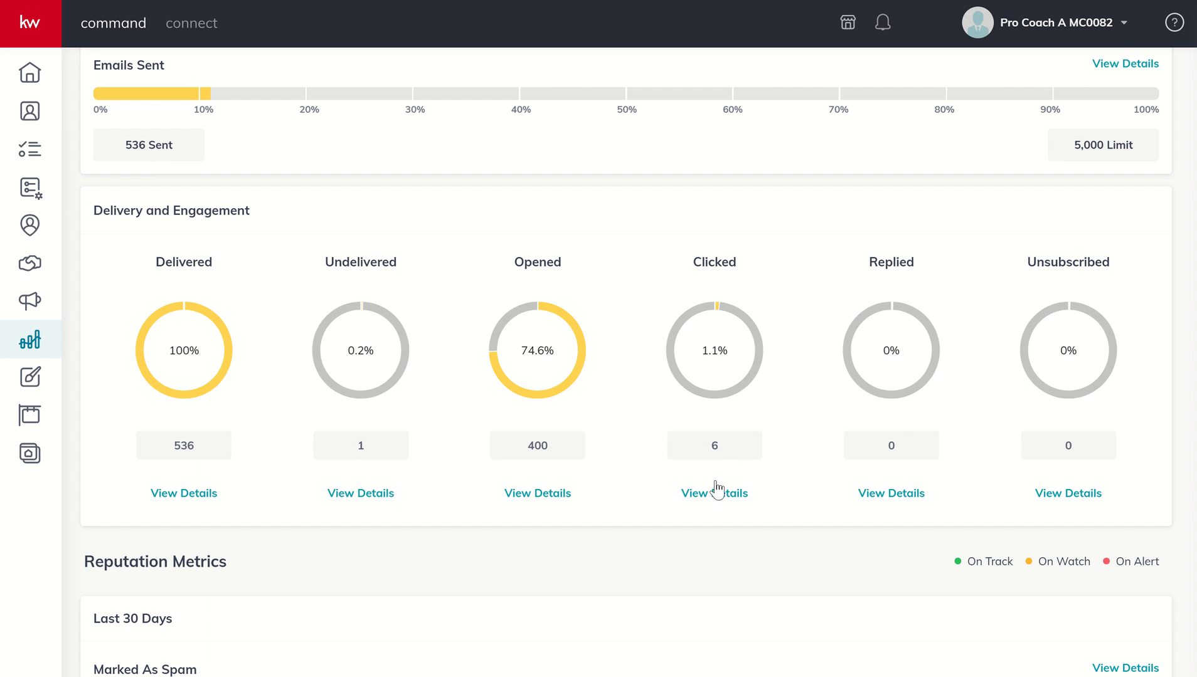
mouse_move(1046, 445)
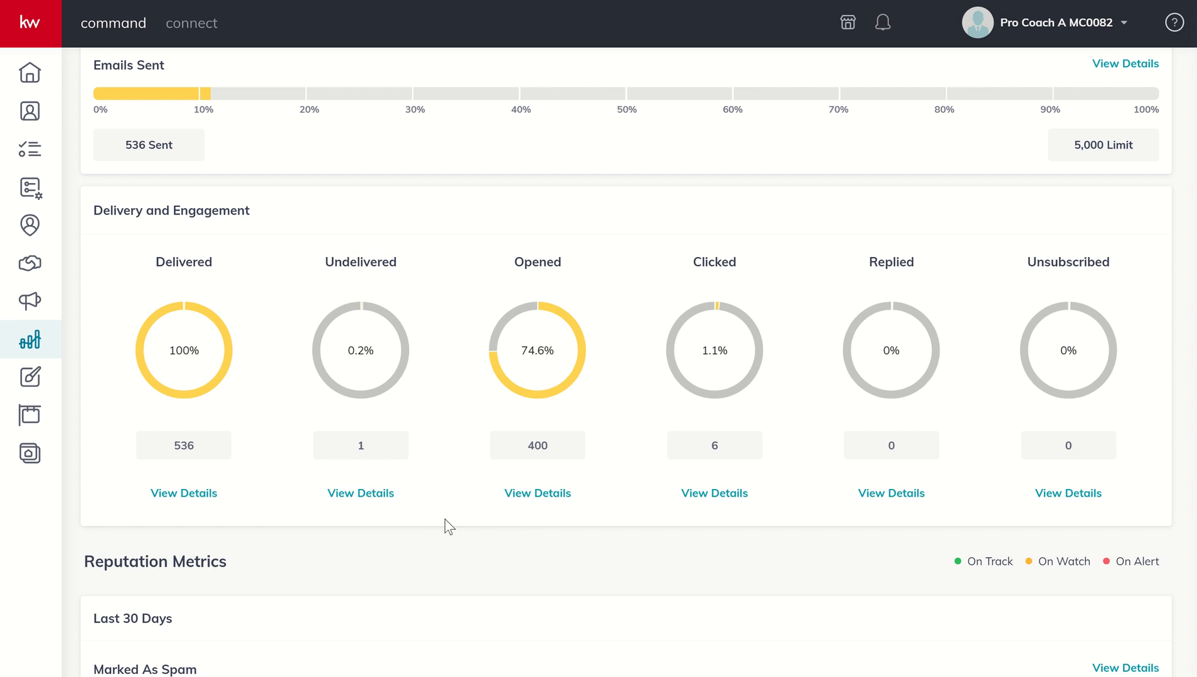
mouse_move(339, 525)
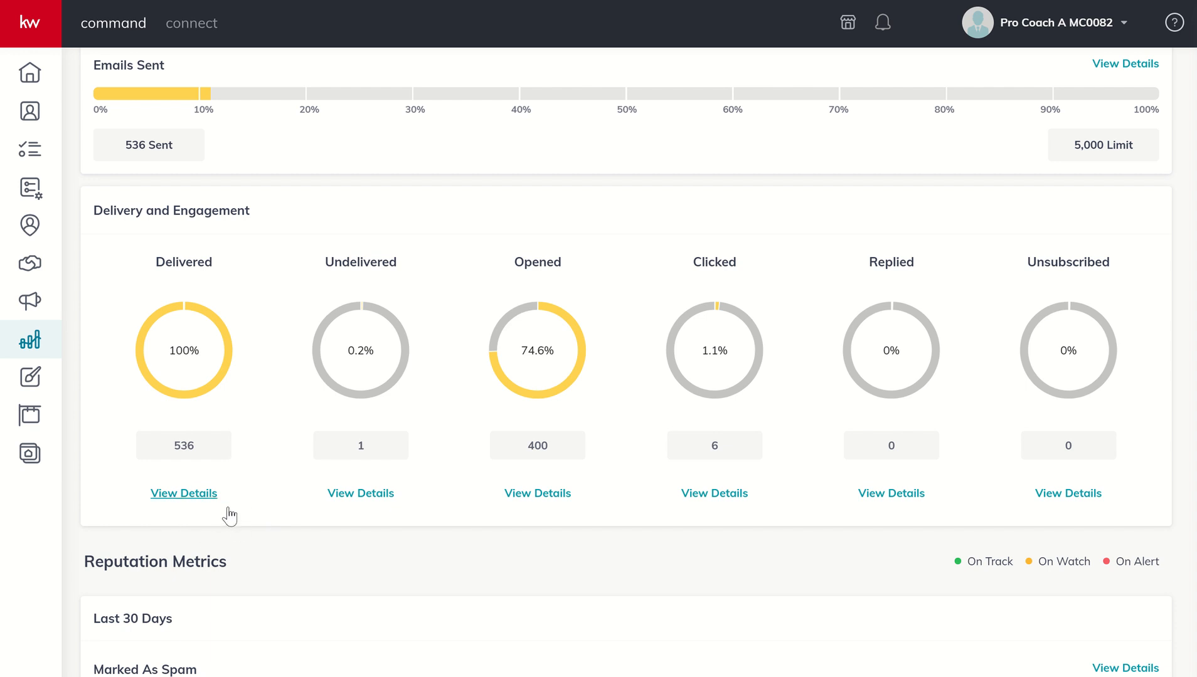
mouse_move(442, 515)
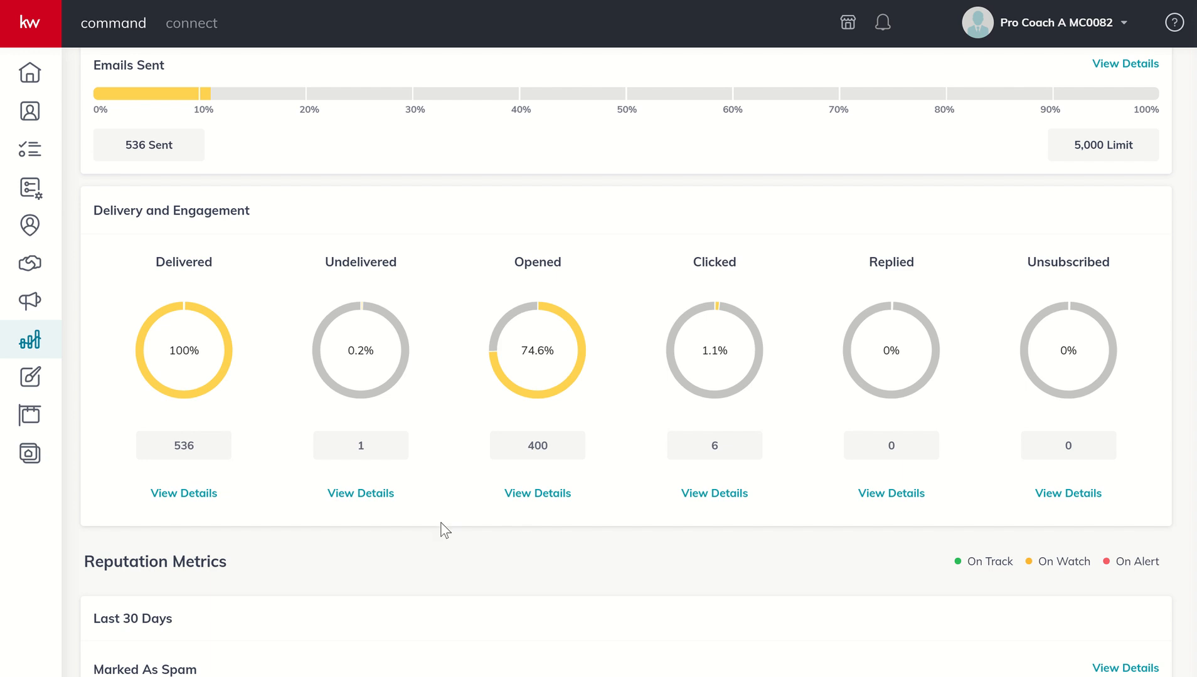
scroll("down", 3)
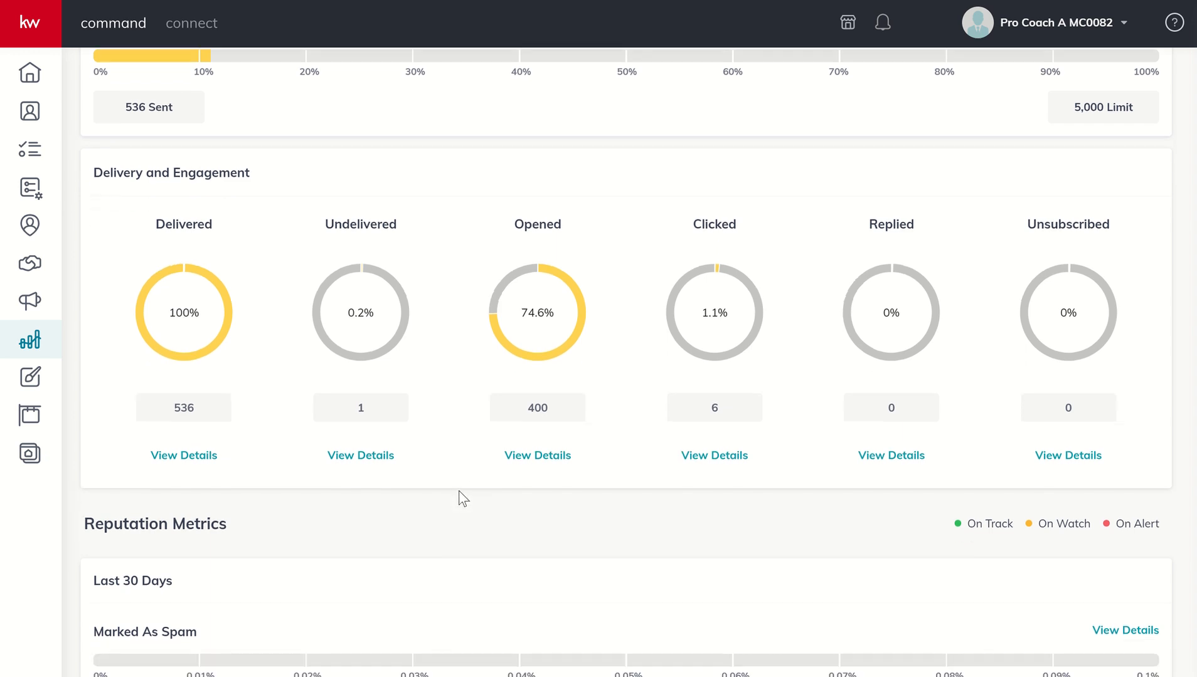
scroll("down", 3)
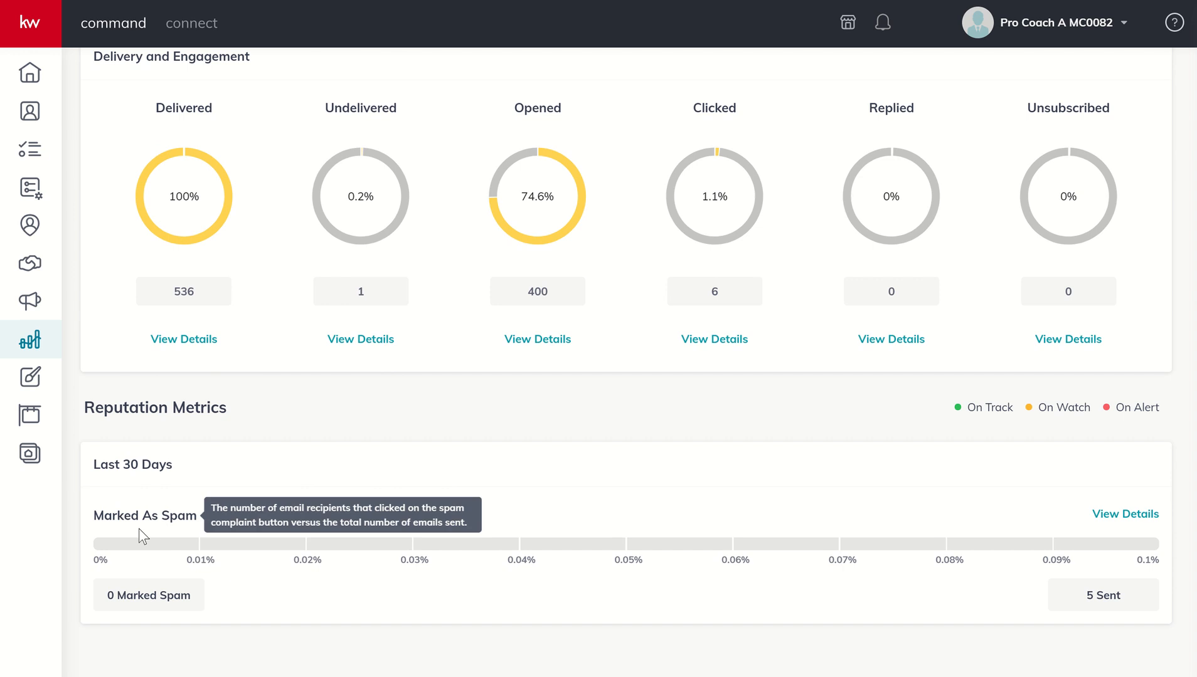
mouse_move(304, 517)
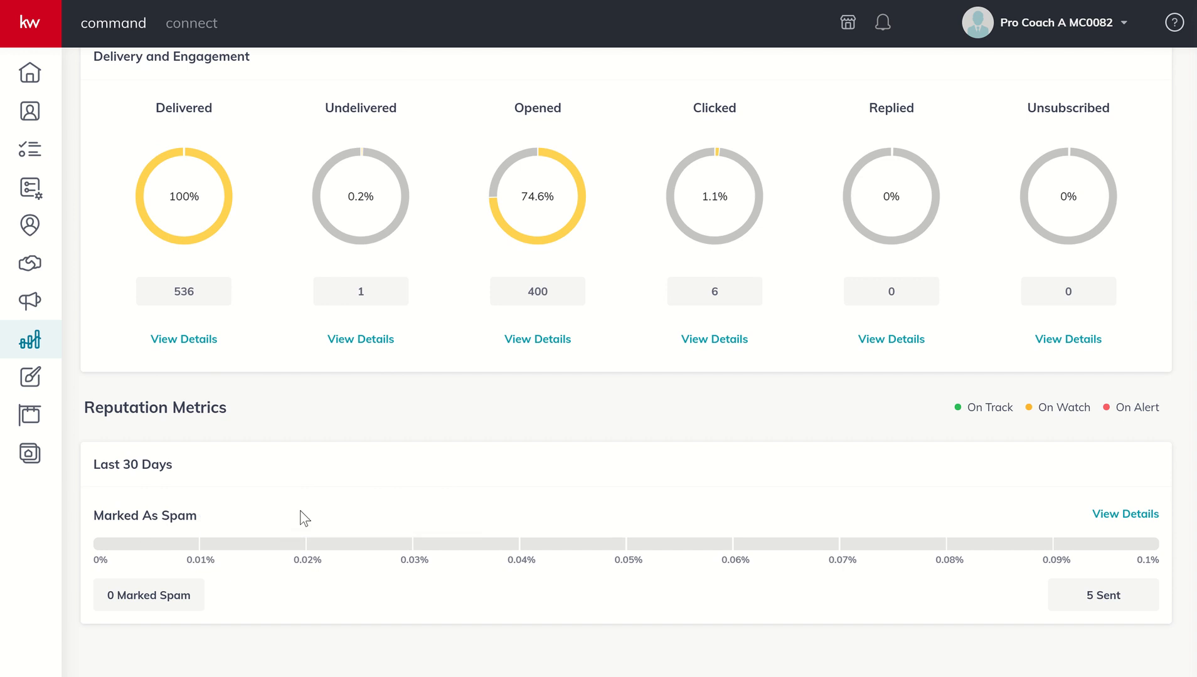
mouse_move(491, 514)
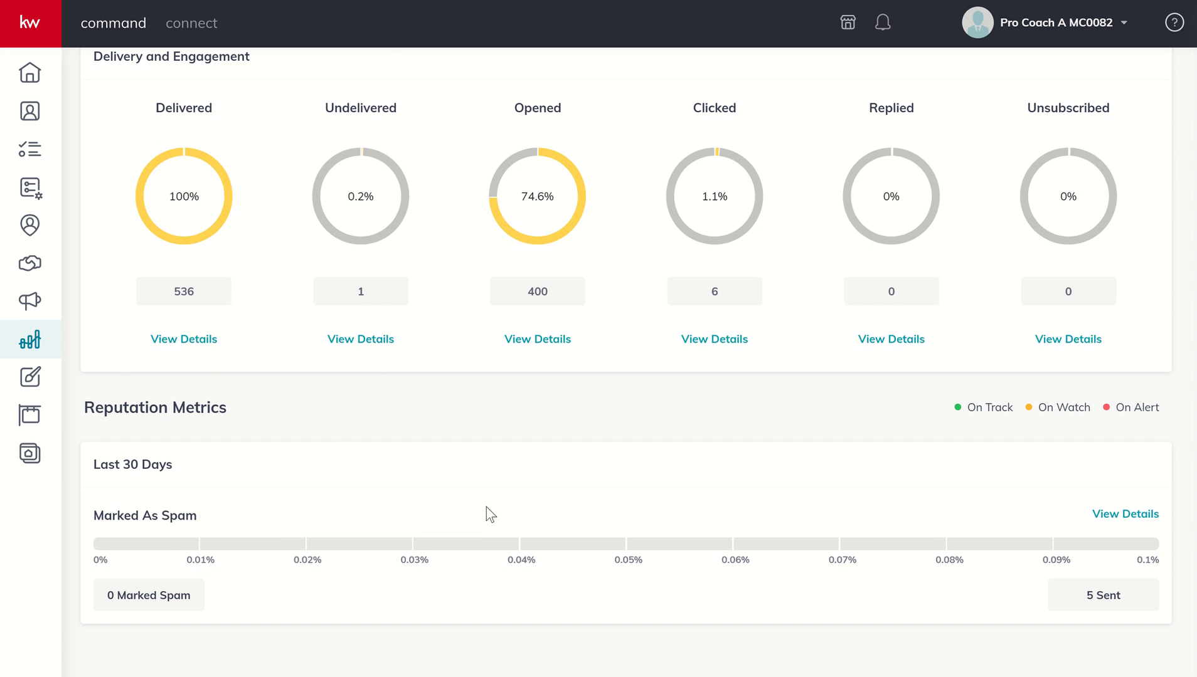
mouse_move(761, 510)
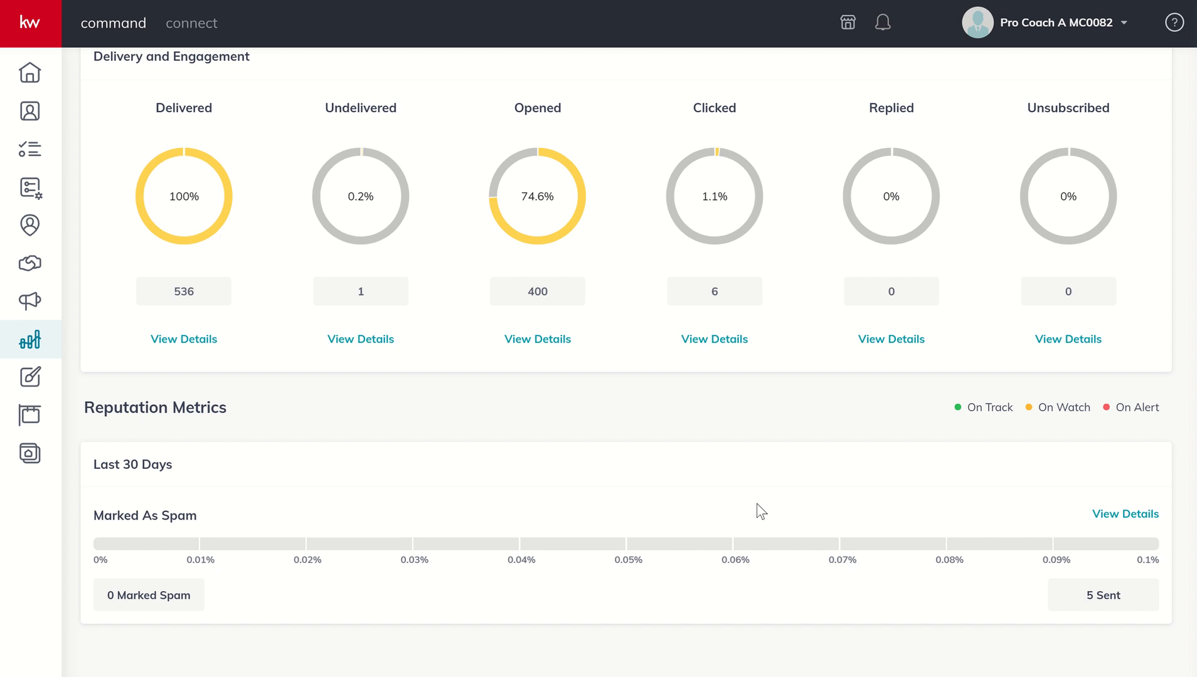
mouse_move(1135, 550)
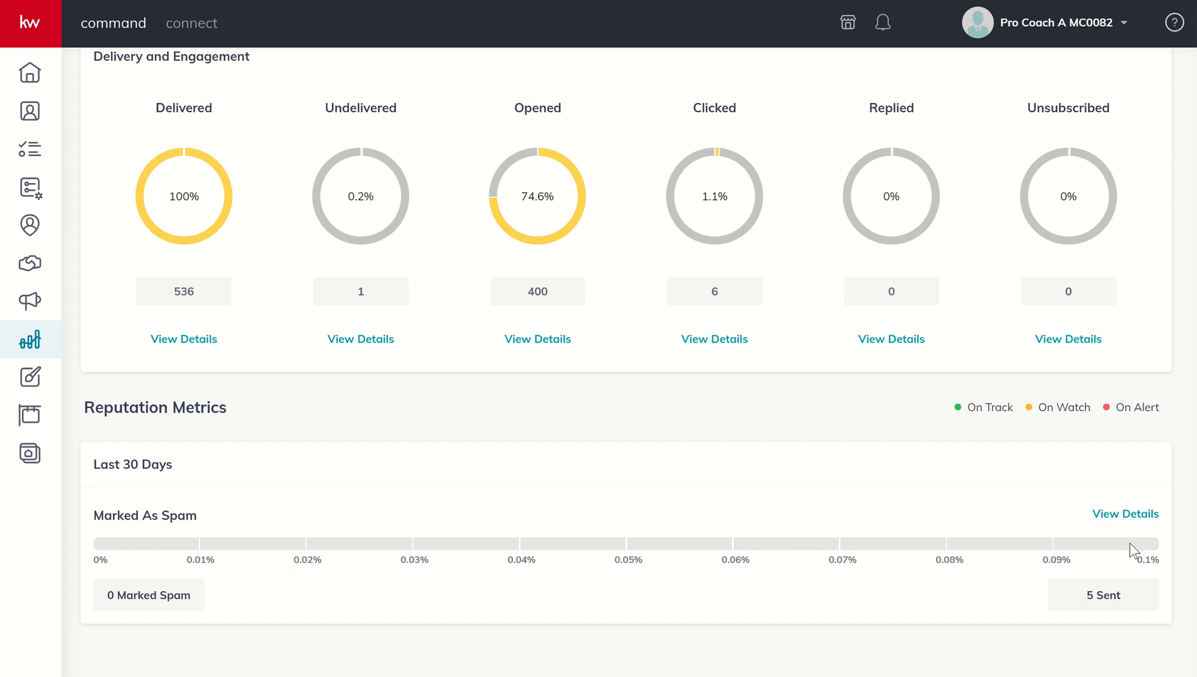
mouse_move(561, 522)
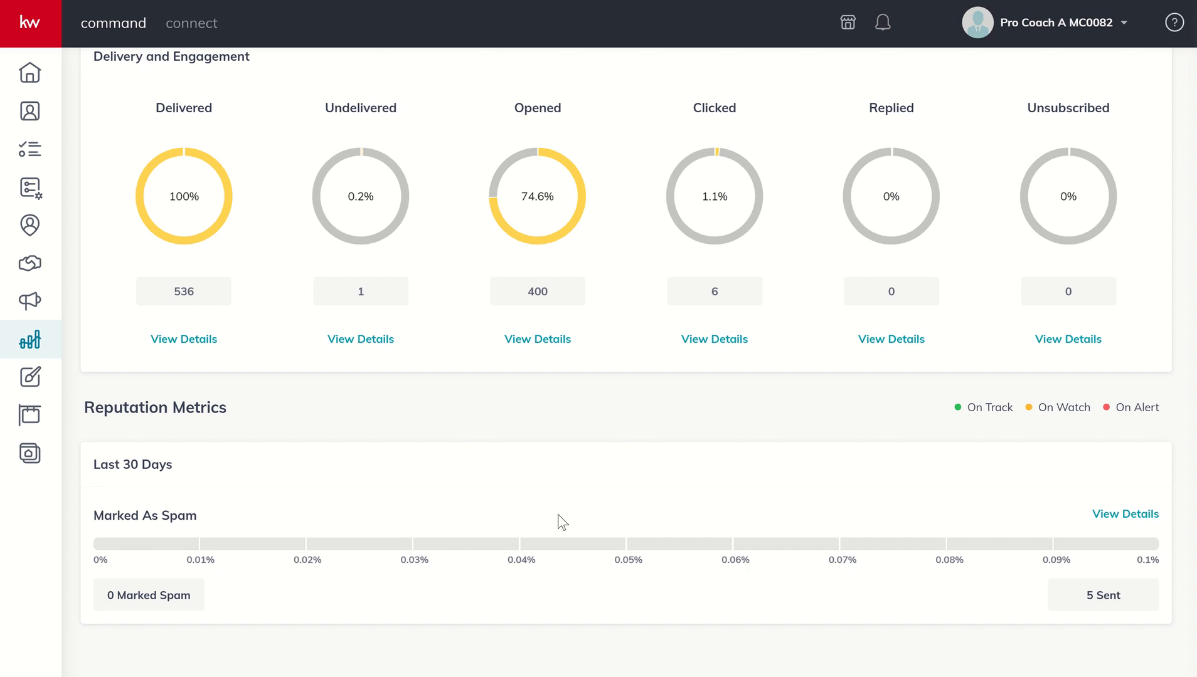
mouse_move(684, 499)
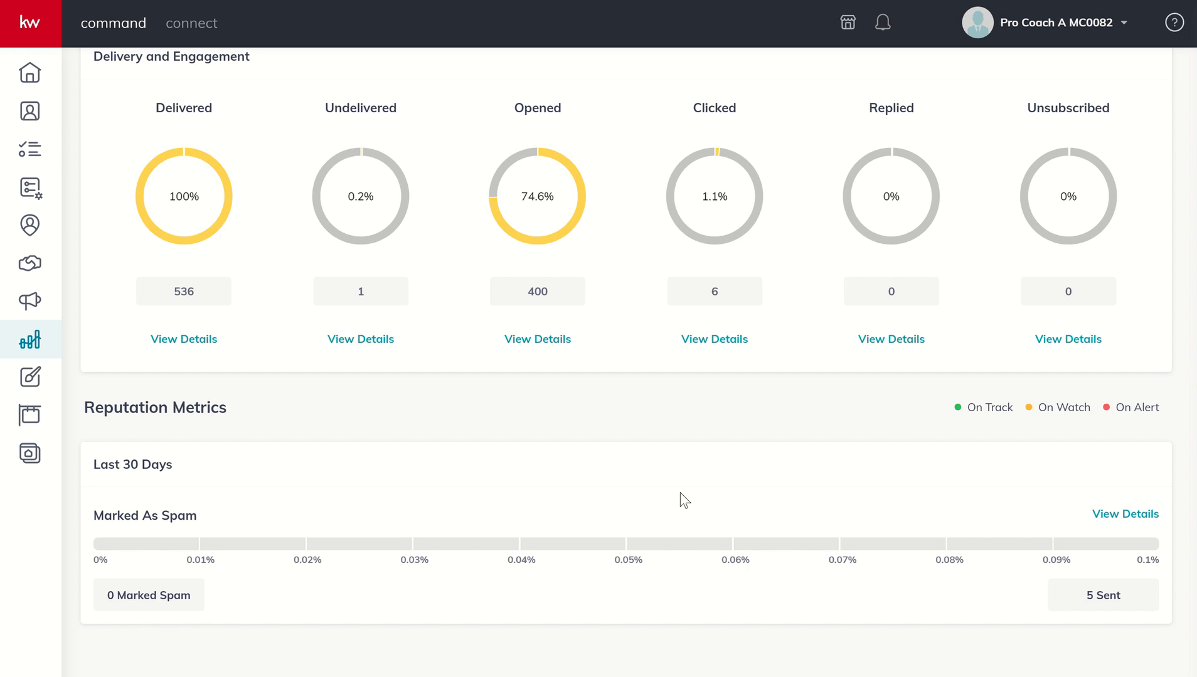
mouse_move(787, 495)
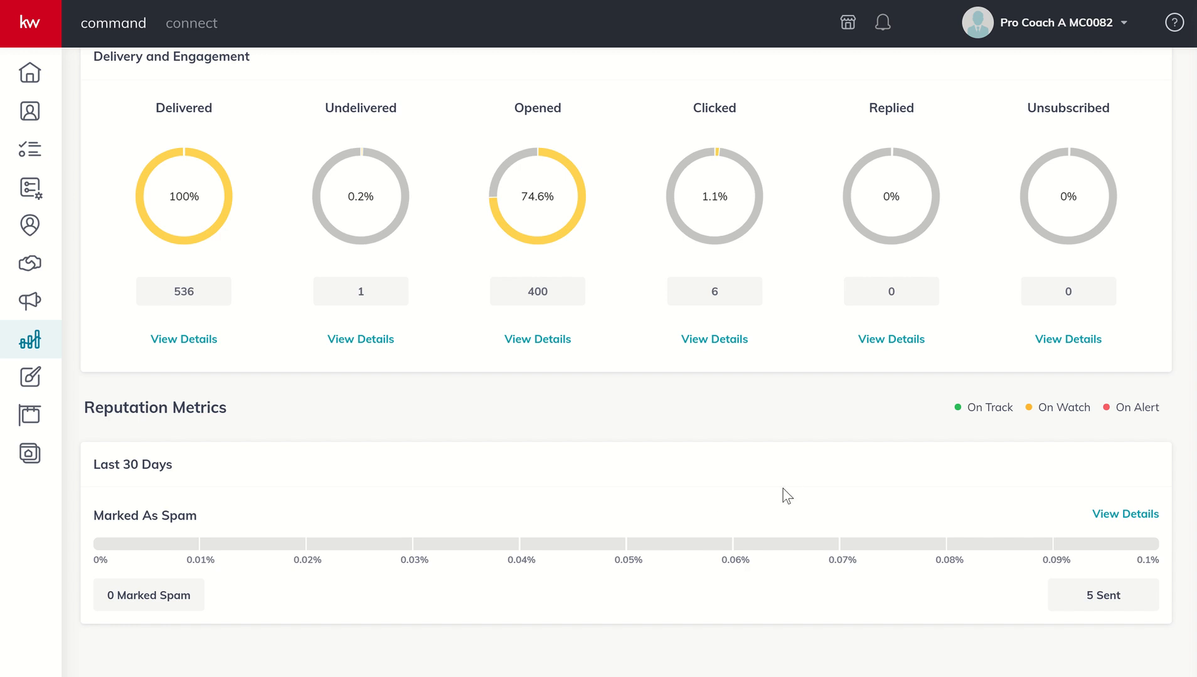
mouse_move(667, 496)
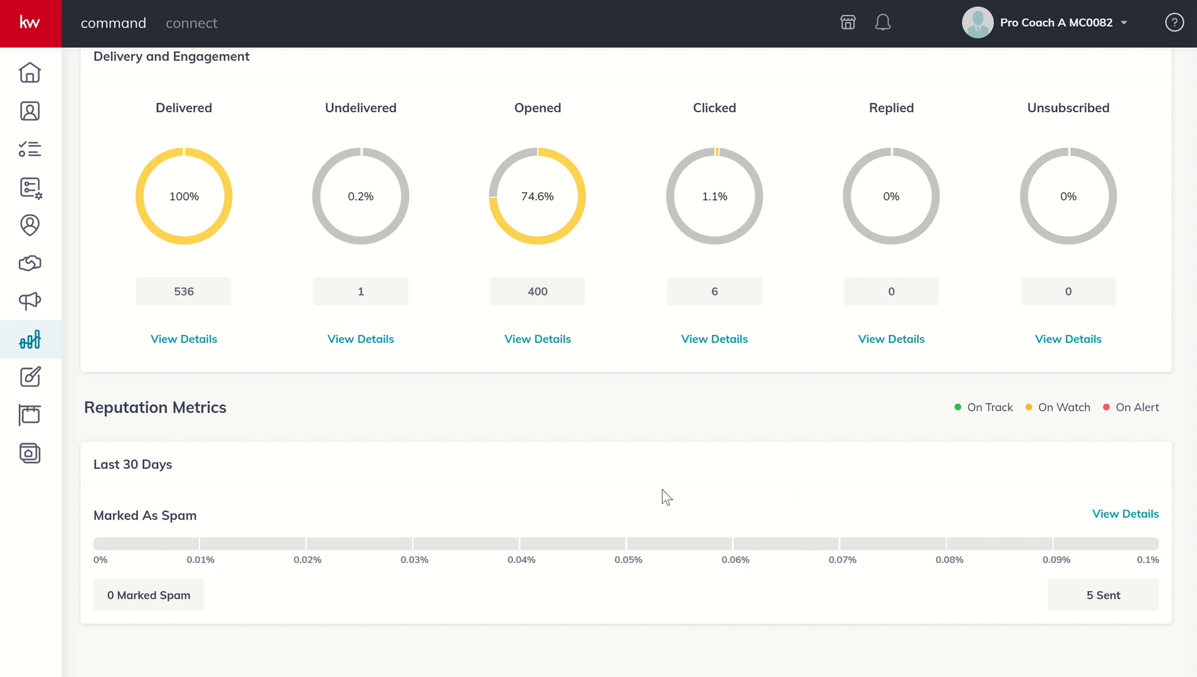
mouse_move(1076, 407)
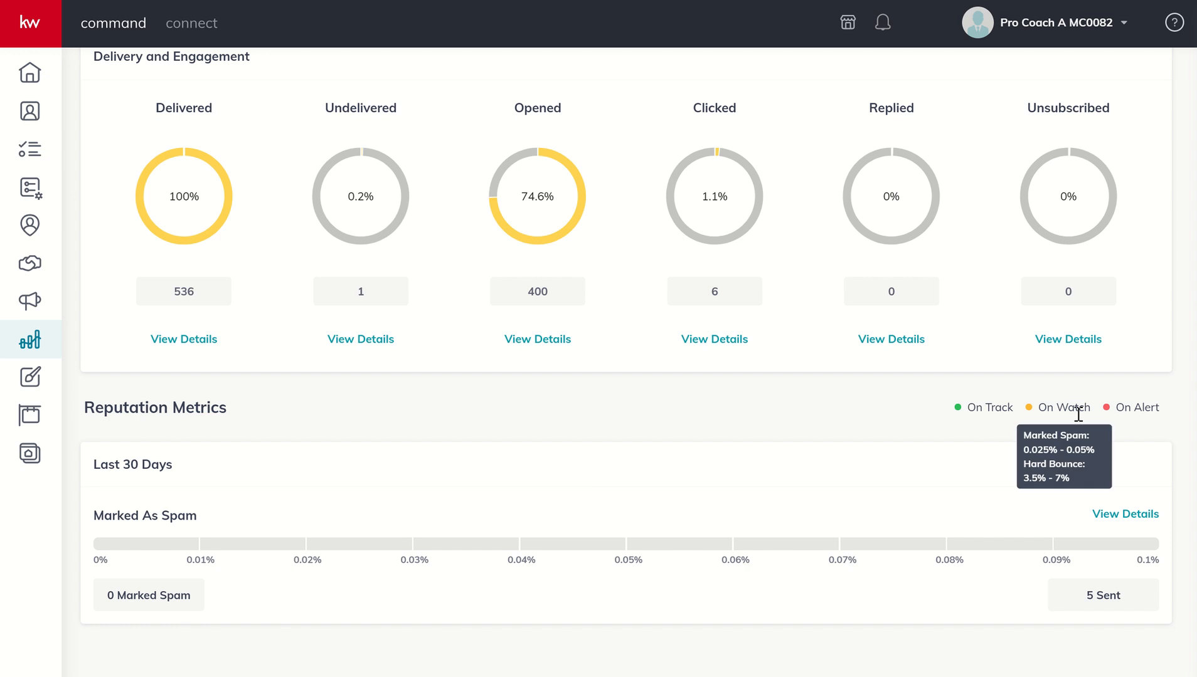
mouse_move(1136, 407)
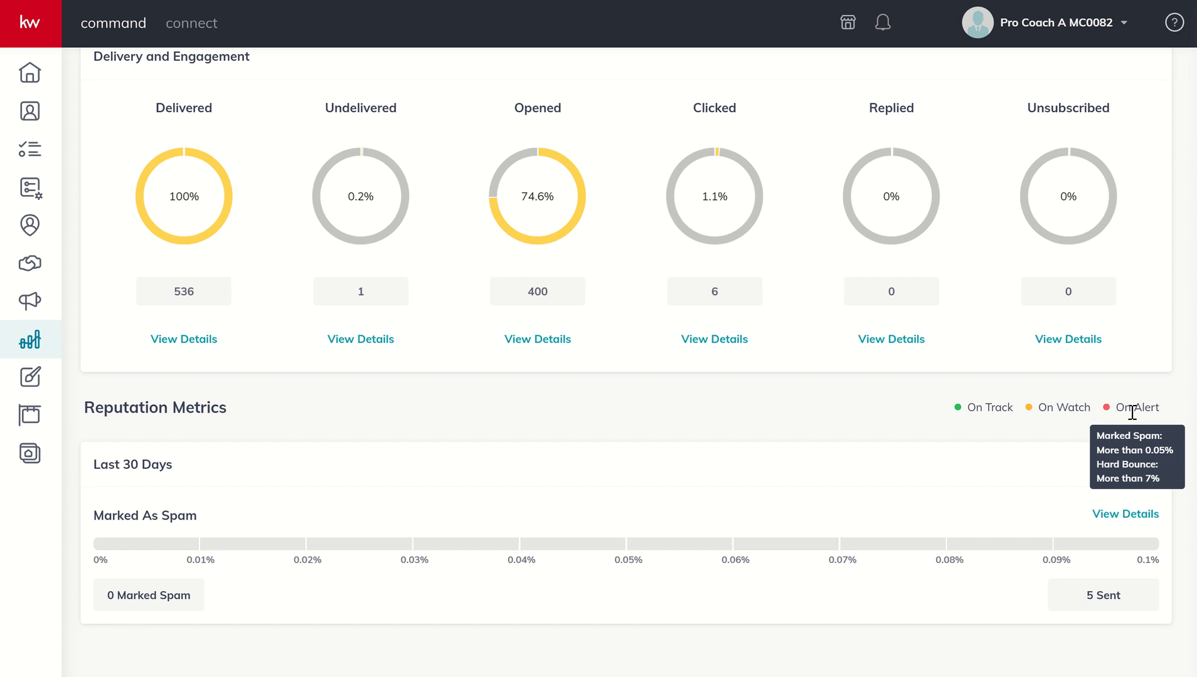
mouse_move(679, 419)
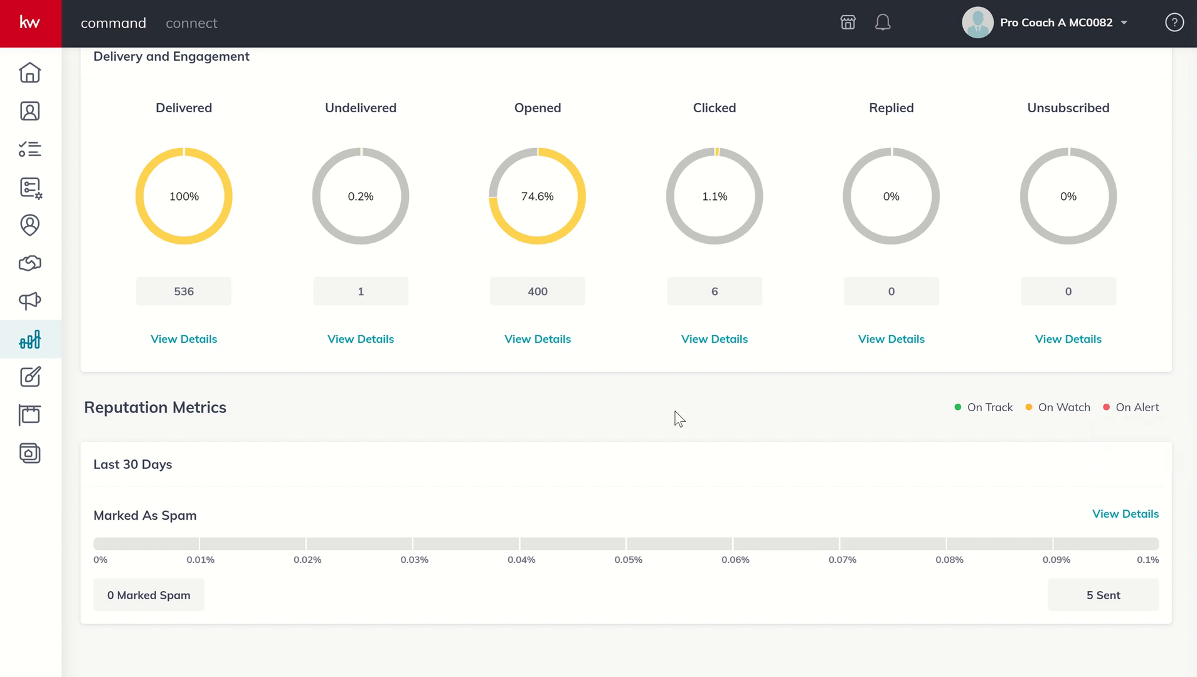
mouse_move(467, 420)
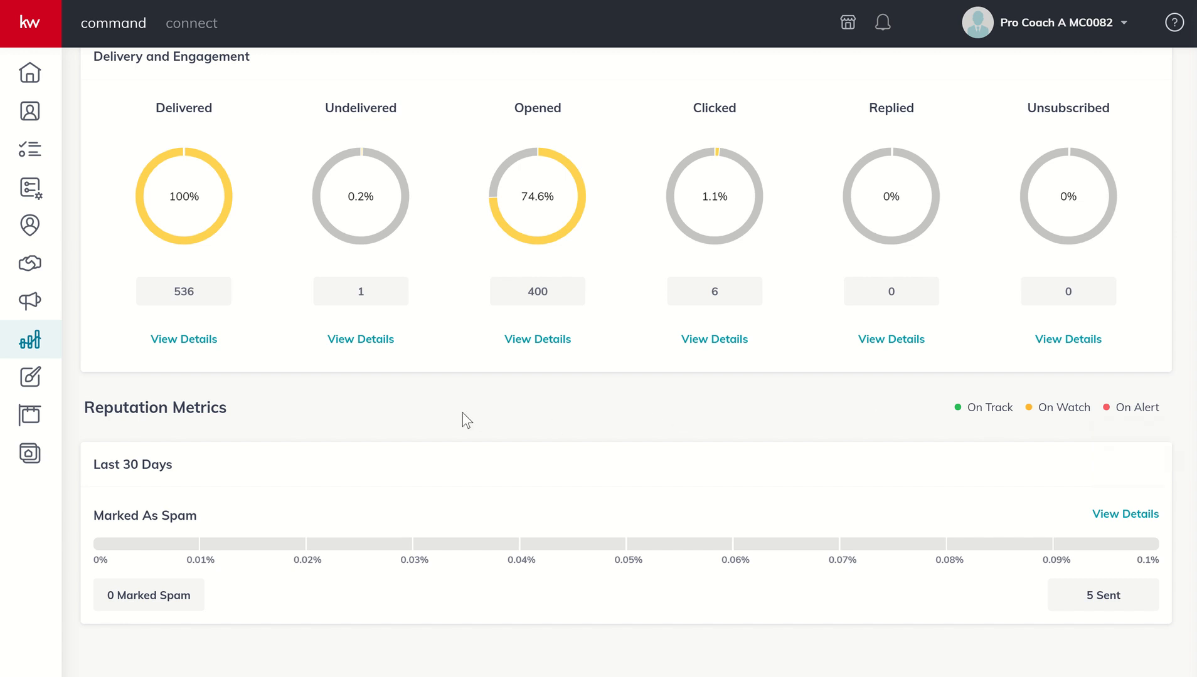
mouse_move(630, 428)
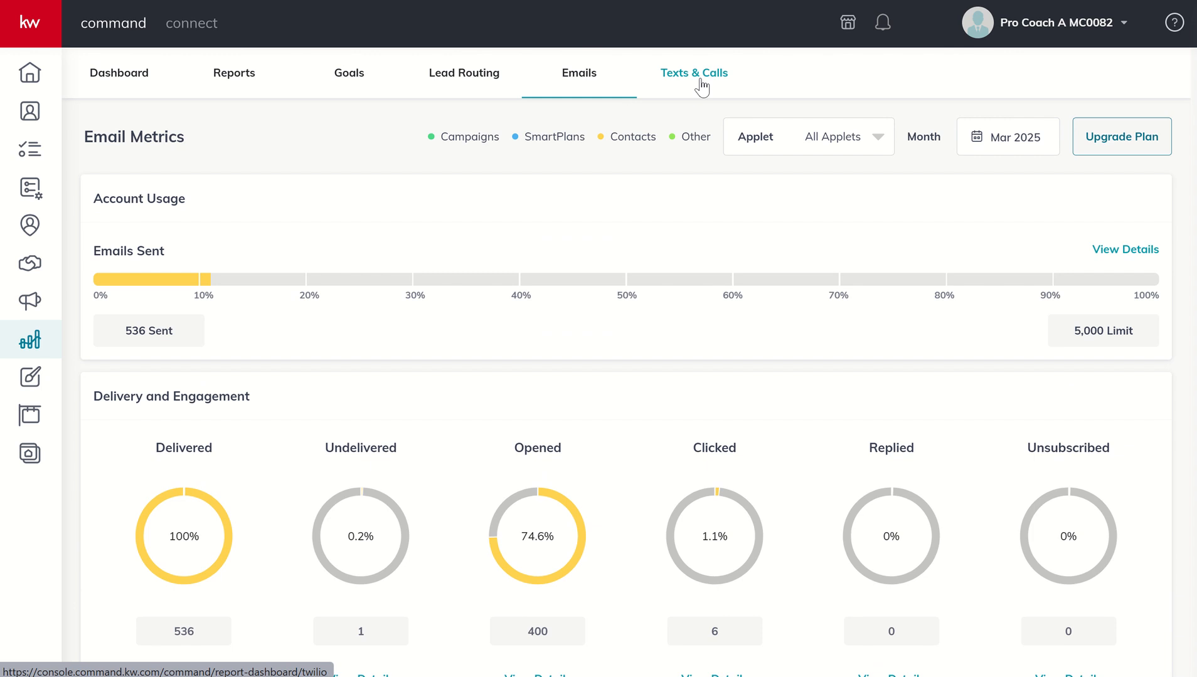
Step: Show the Texts & Calls message metrics with Twilio credit usage and SMS/MMS counts
left_click(693, 73)
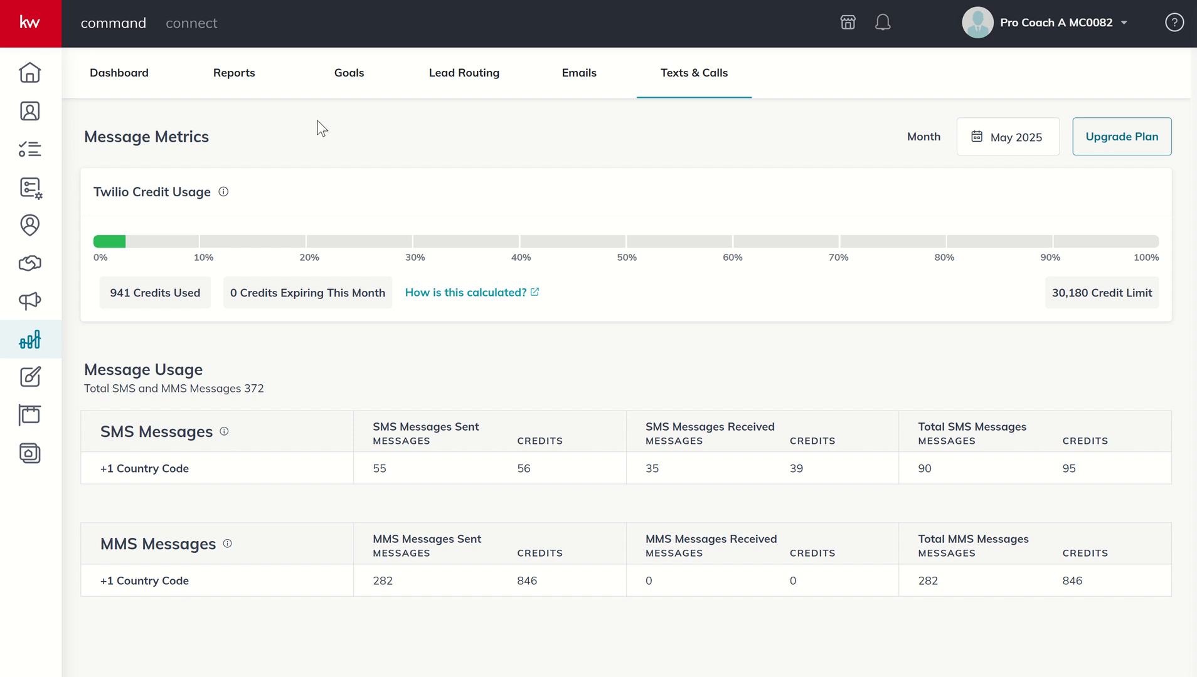
mouse_move(150, 175)
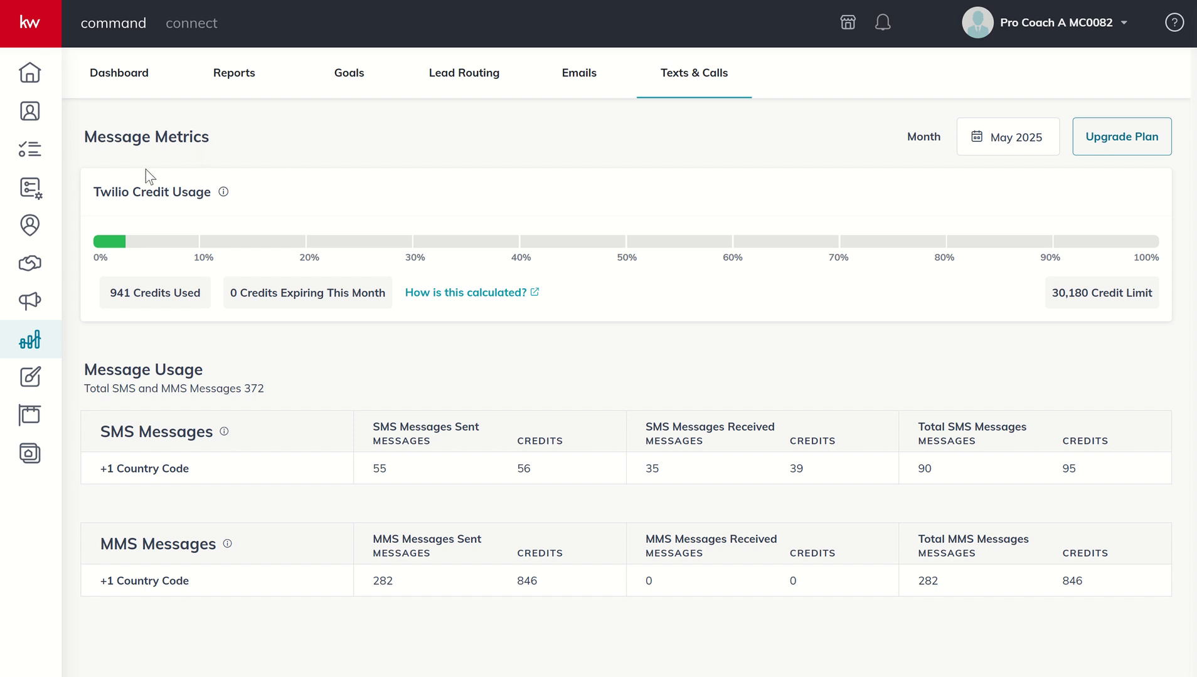
mouse_move(840, 205)
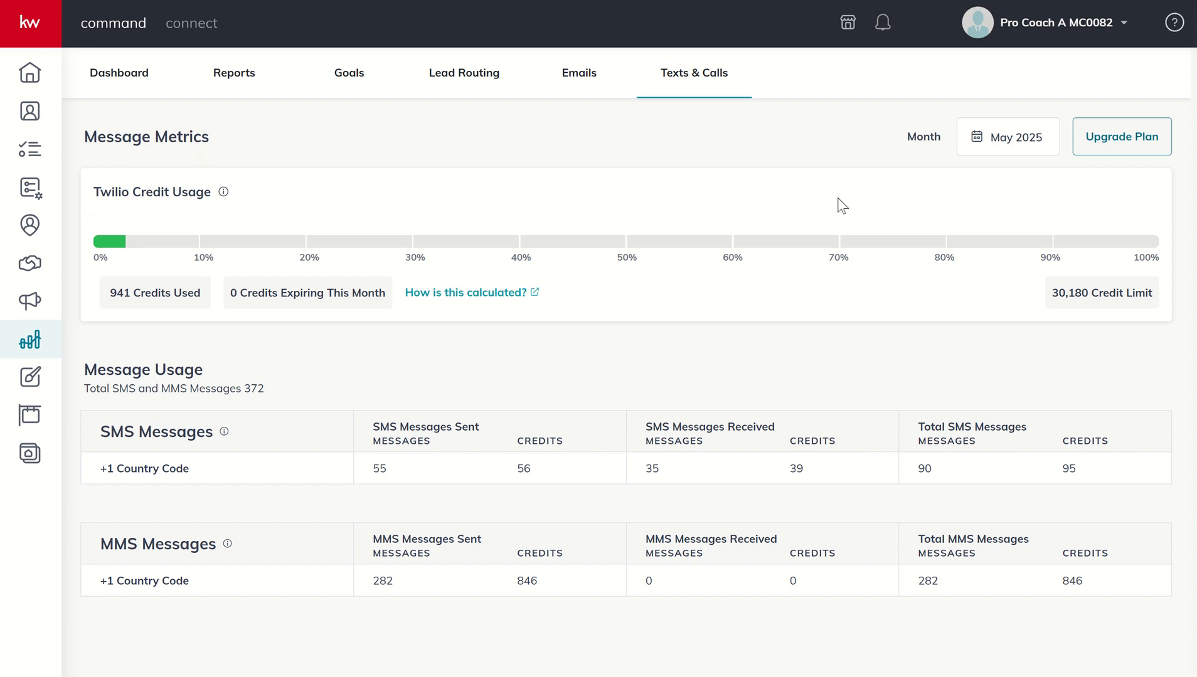
mouse_move(1051, 336)
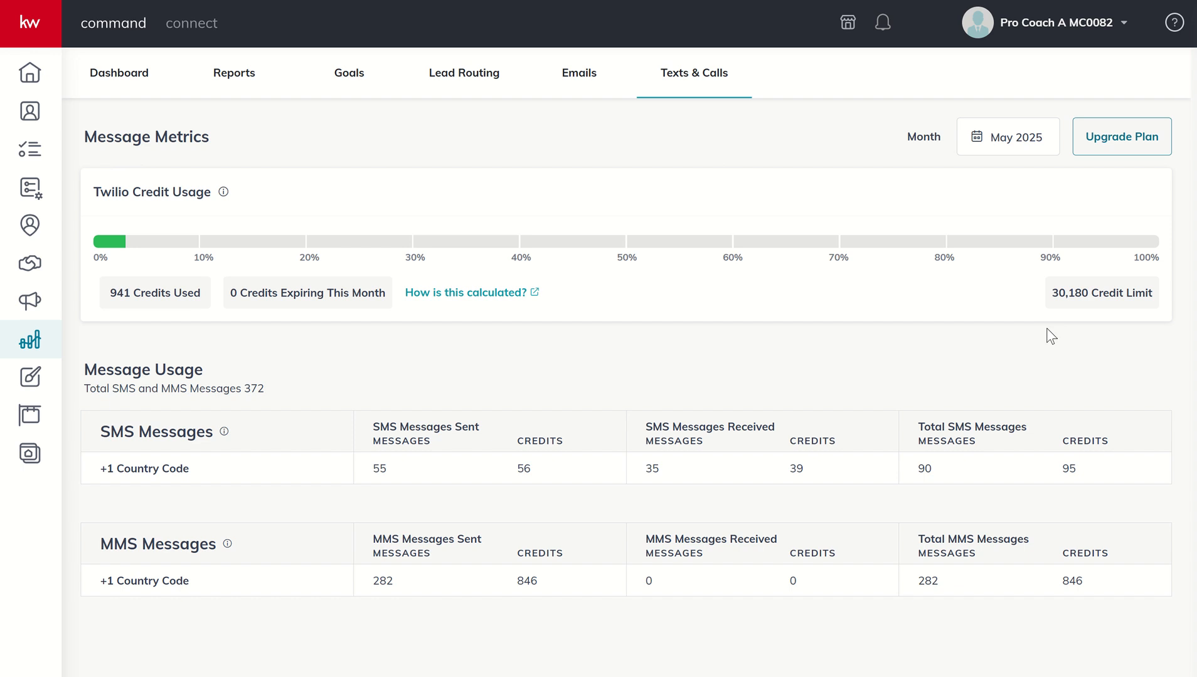
mouse_move(749, 339)
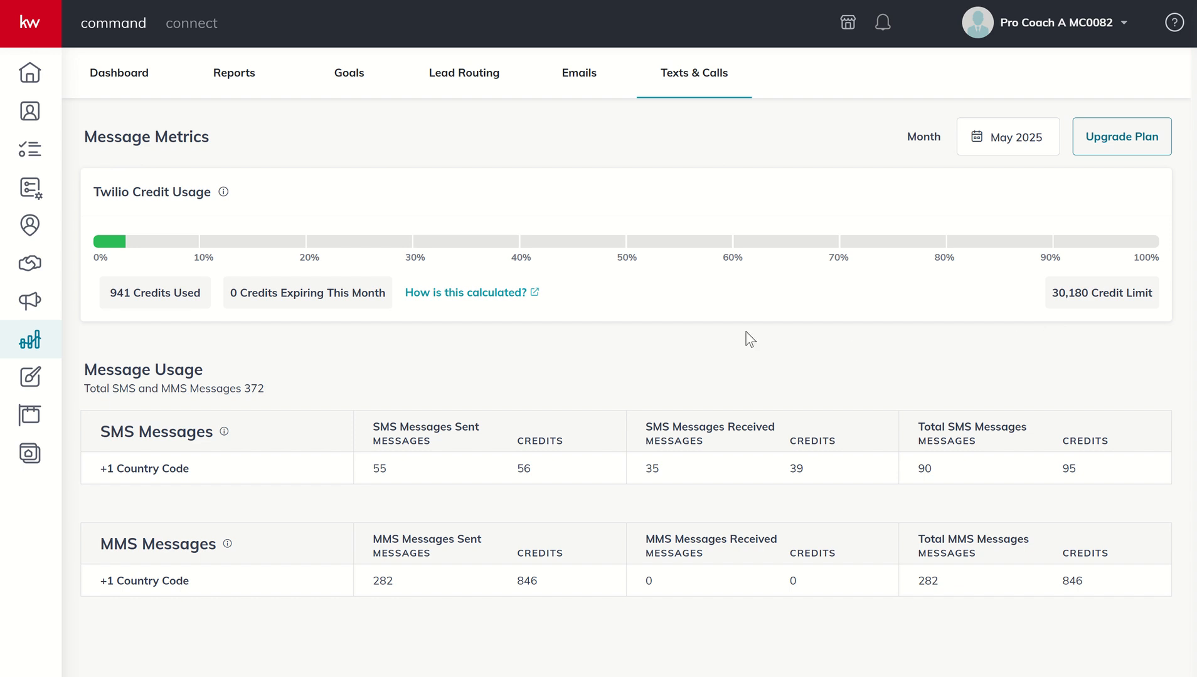
mouse_move(1114, 322)
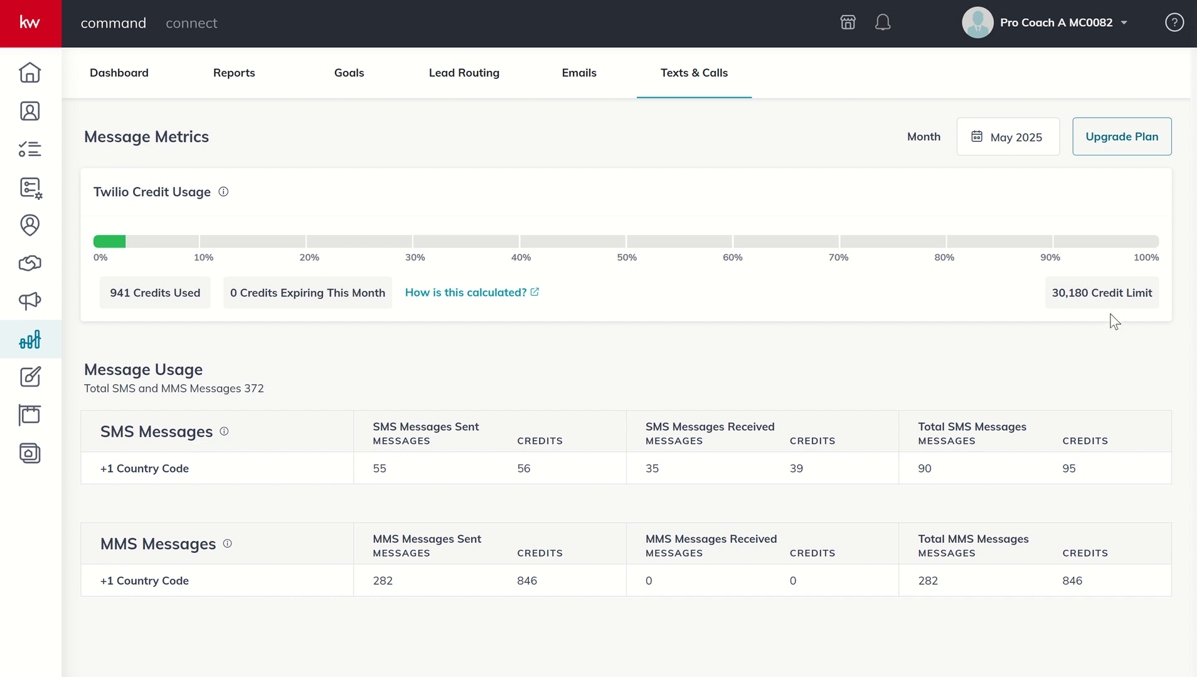
mouse_move(1084, 320)
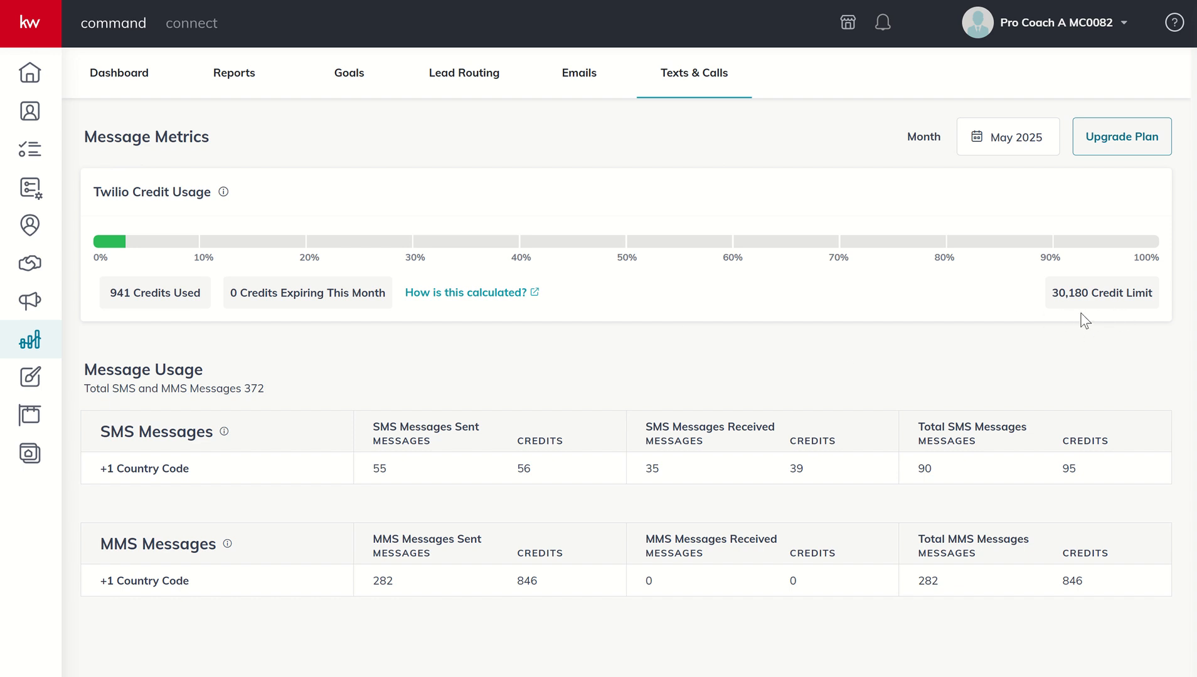
mouse_move(1033, 304)
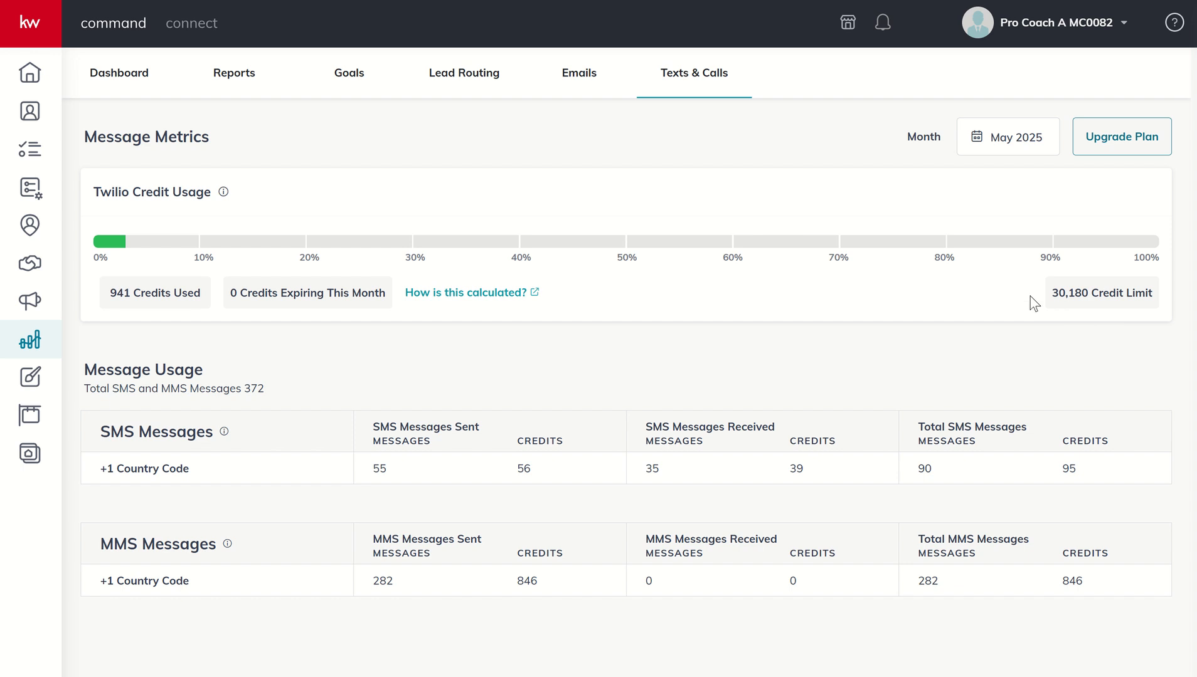
mouse_move(1001, 338)
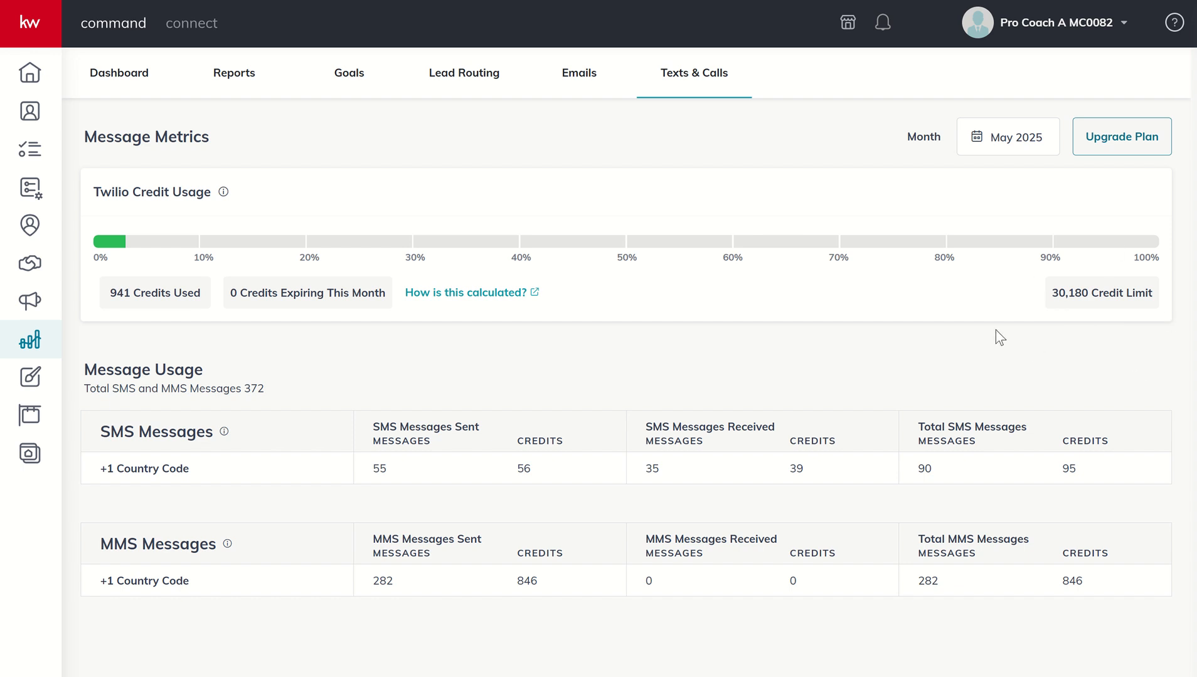
mouse_move(910, 319)
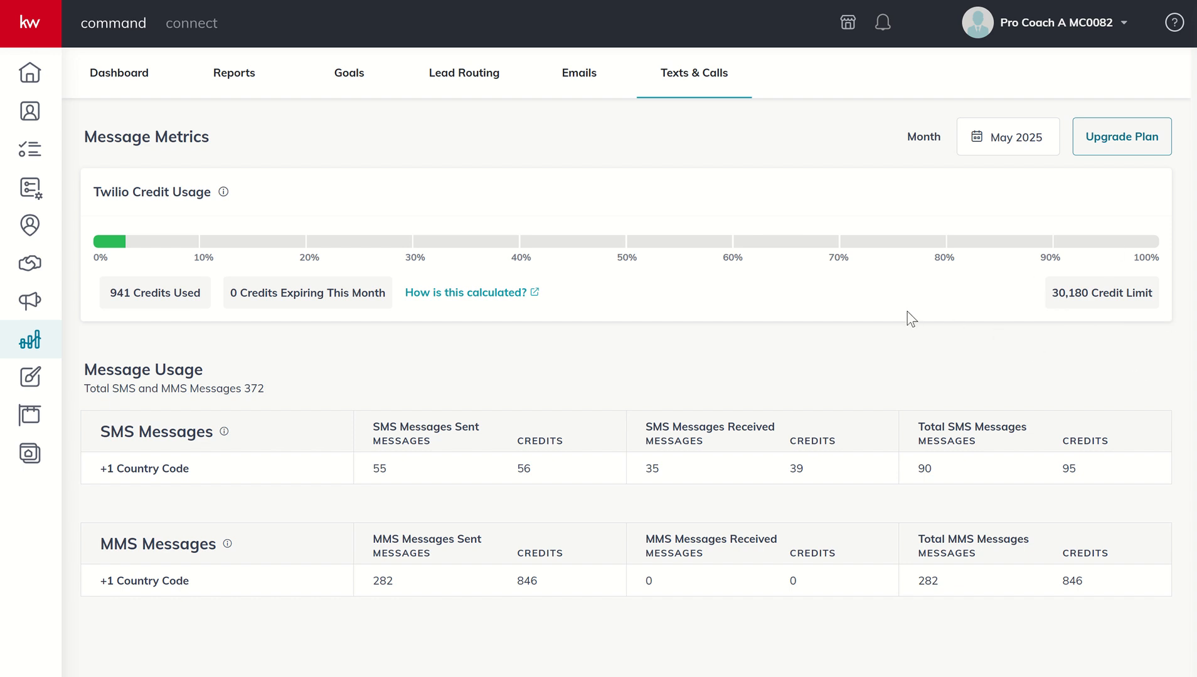
mouse_move(1121, 319)
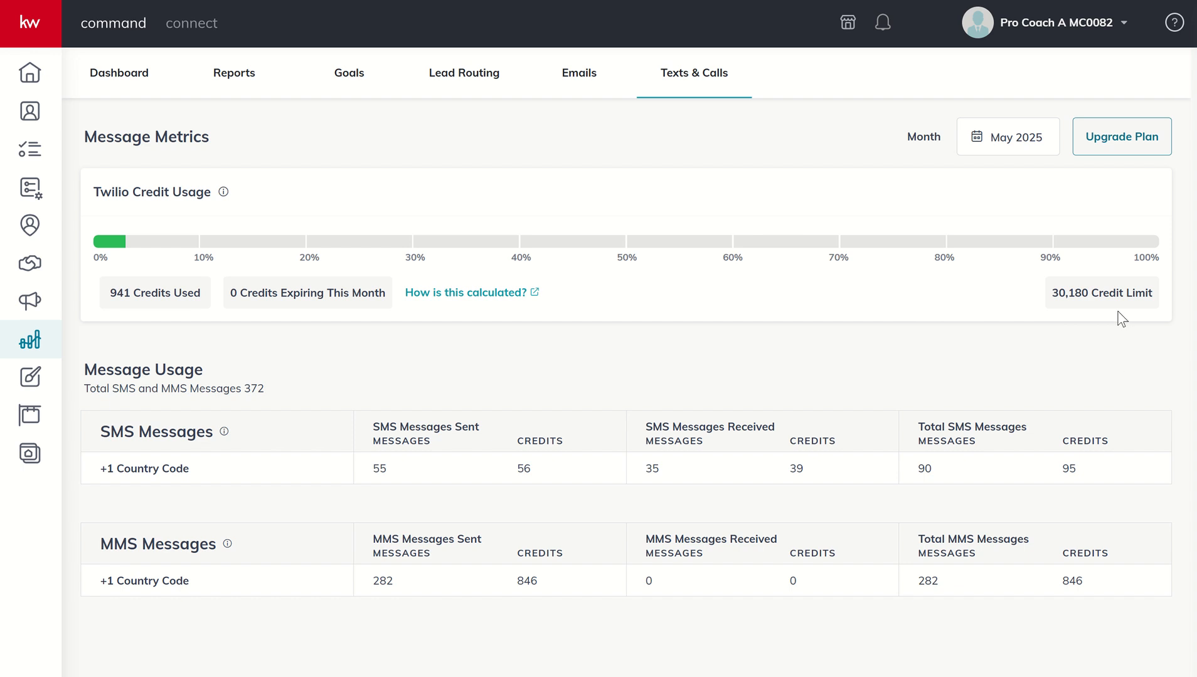
mouse_move(1121, 319)
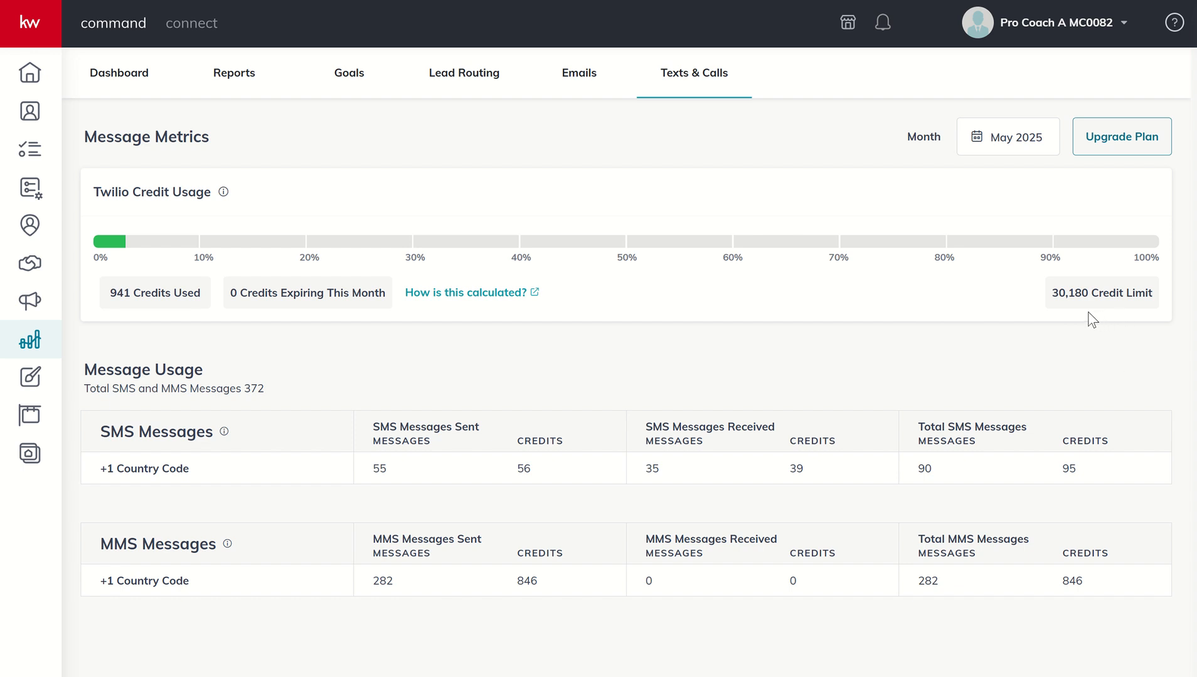
mouse_move(924, 311)
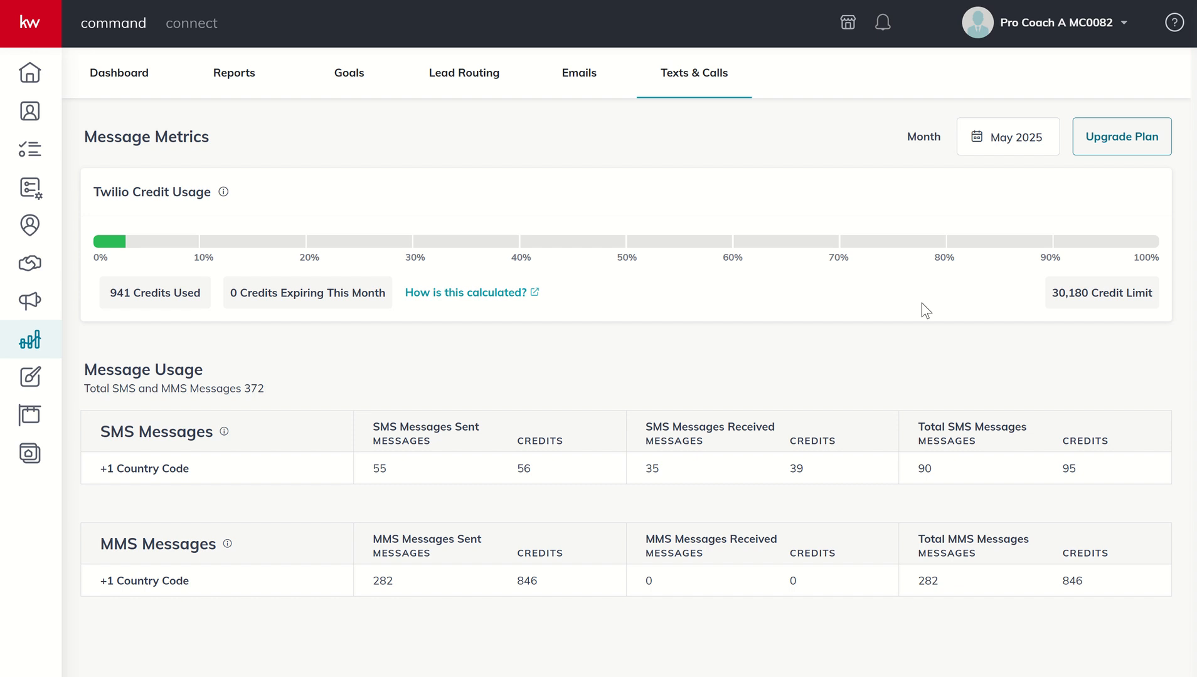
mouse_move(1052, 204)
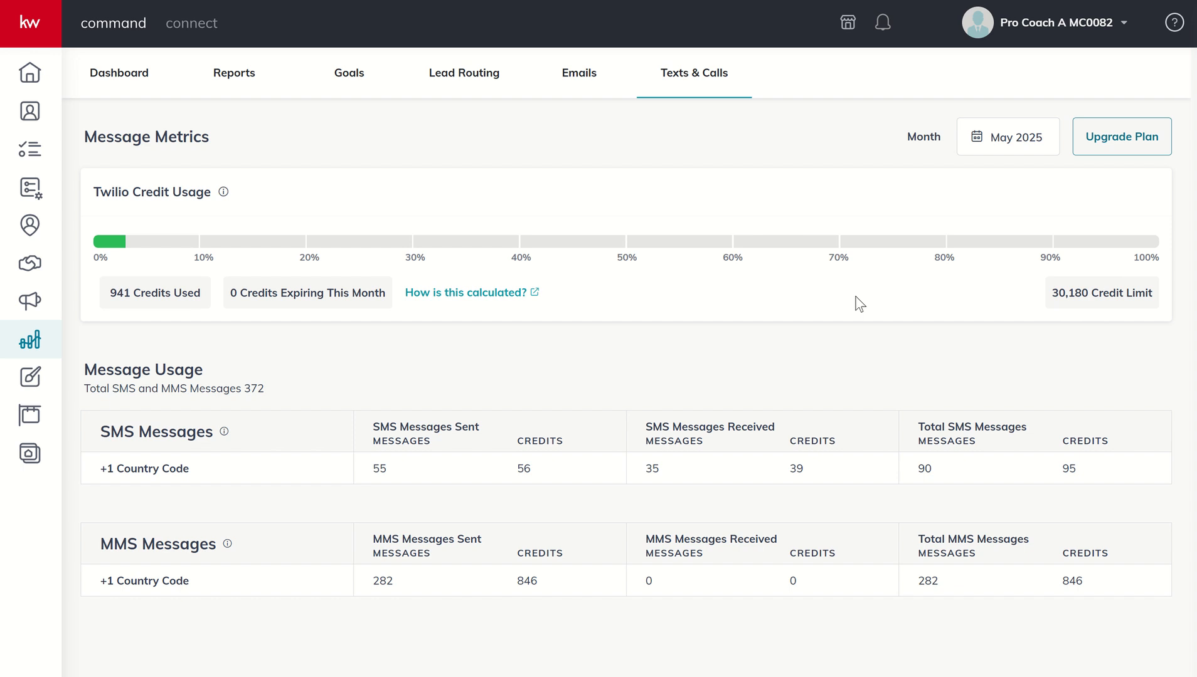
mouse_move(365, 207)
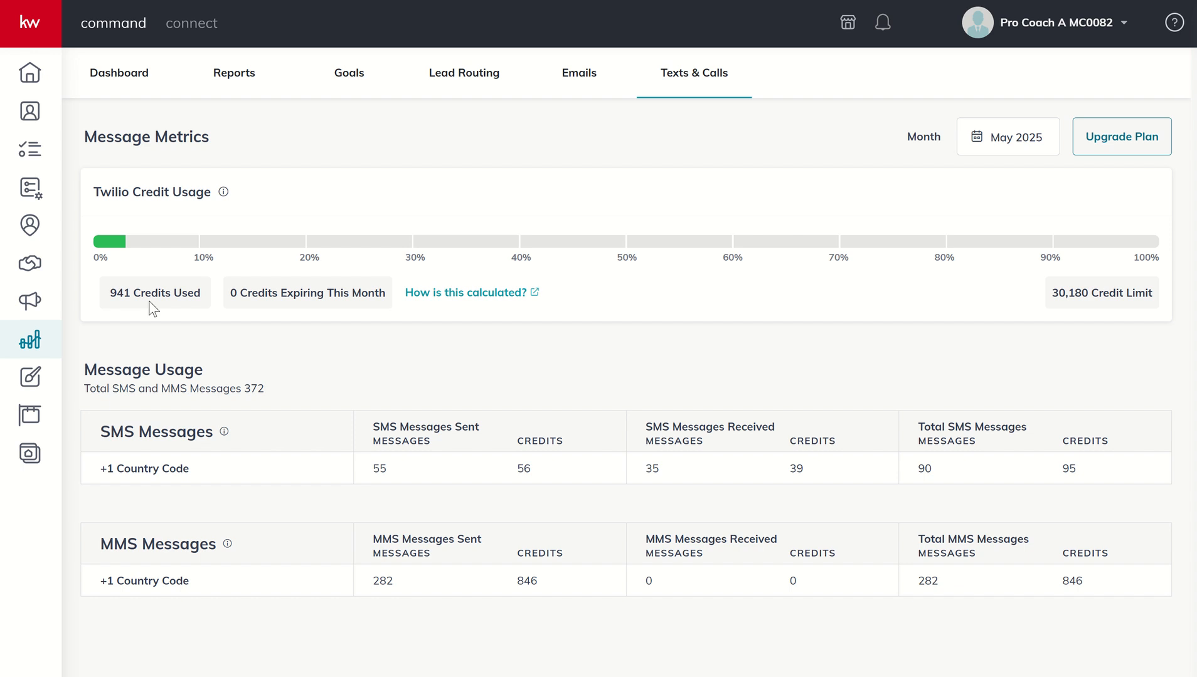
mouse_move(461, 208)
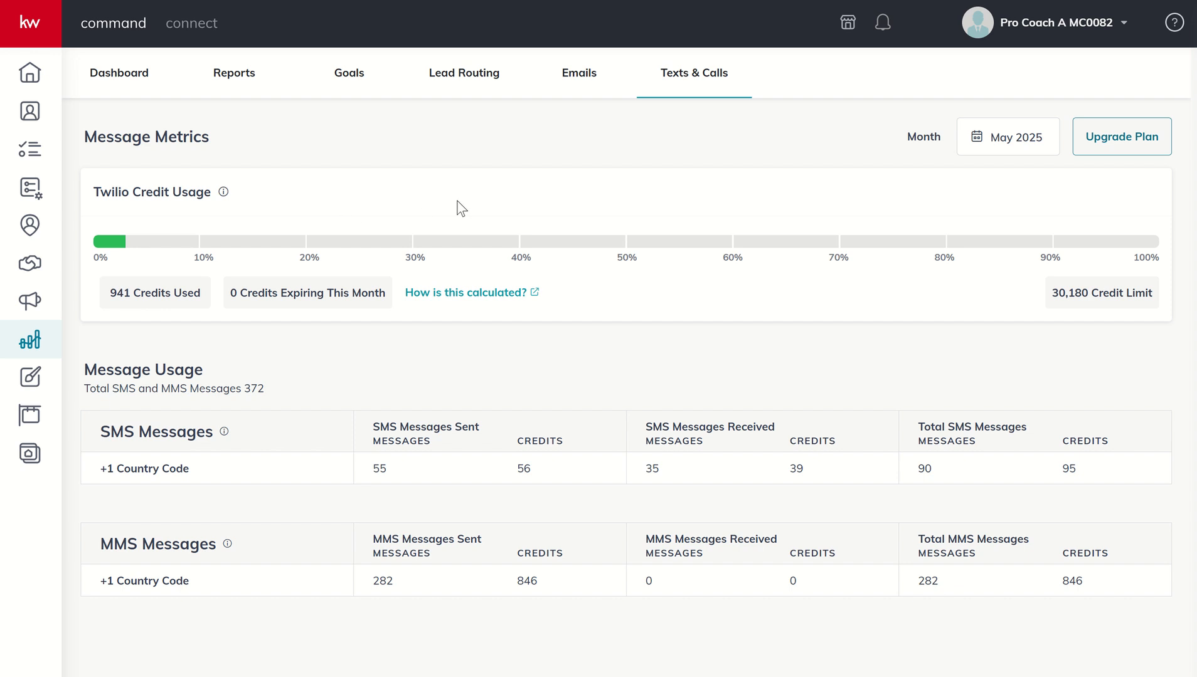
mouse_move(245, 490)
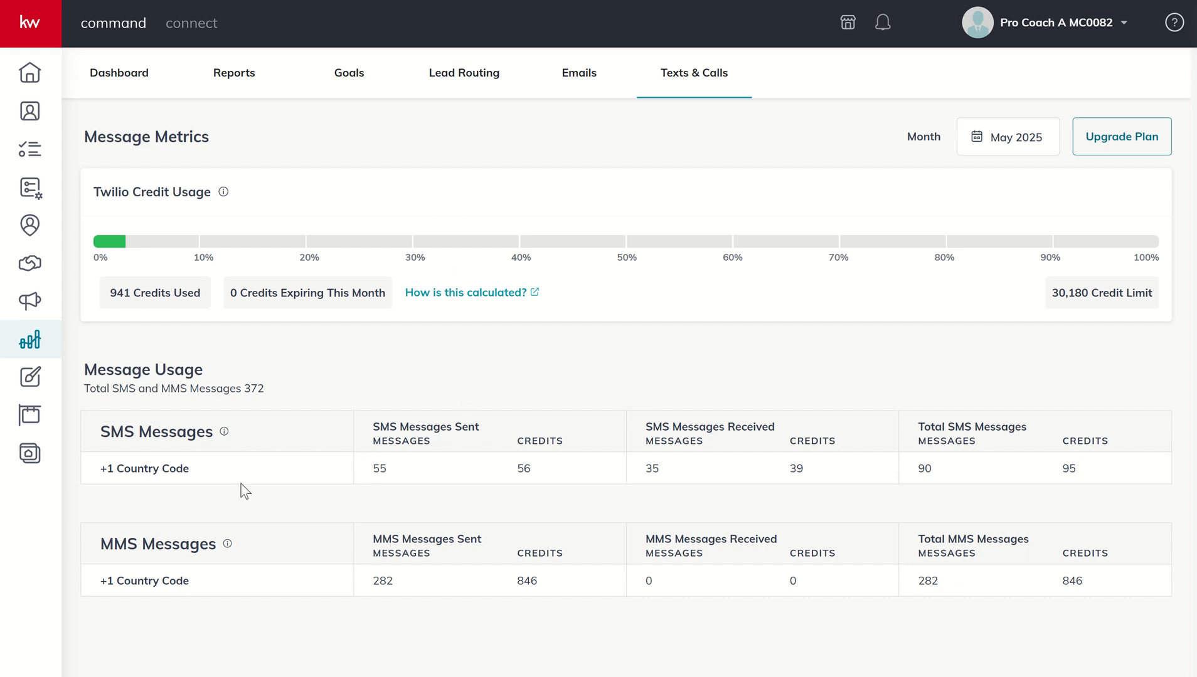
mouse_move(289, 450)
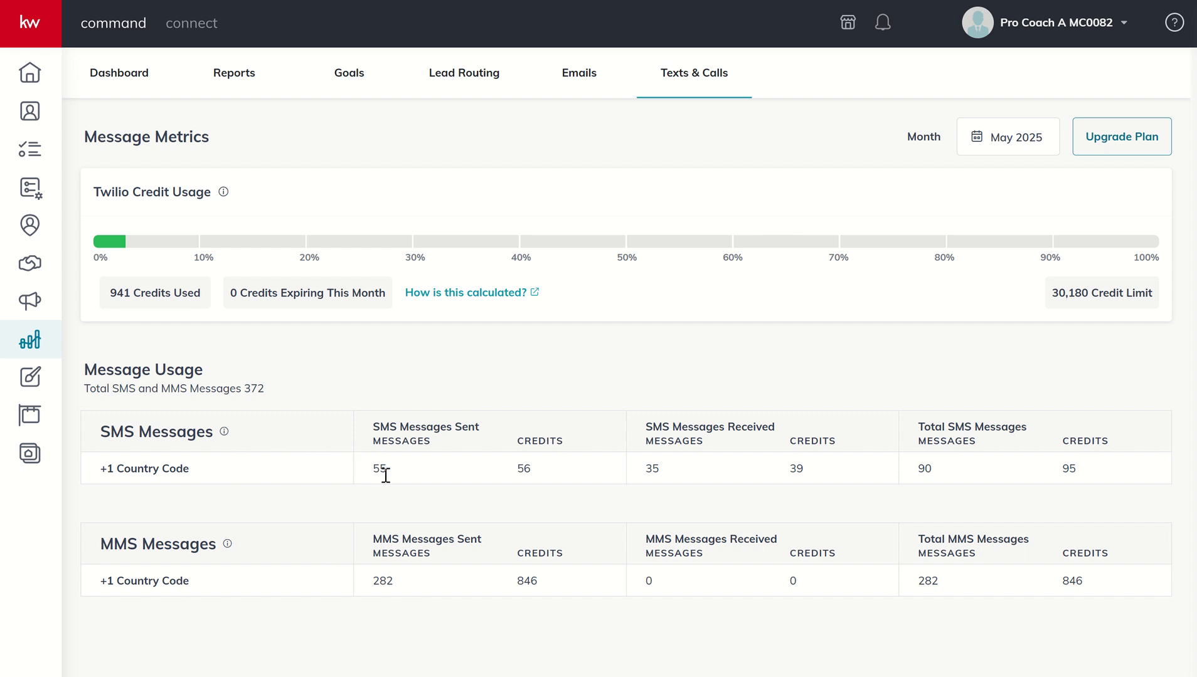
mouse_move(224, 431)
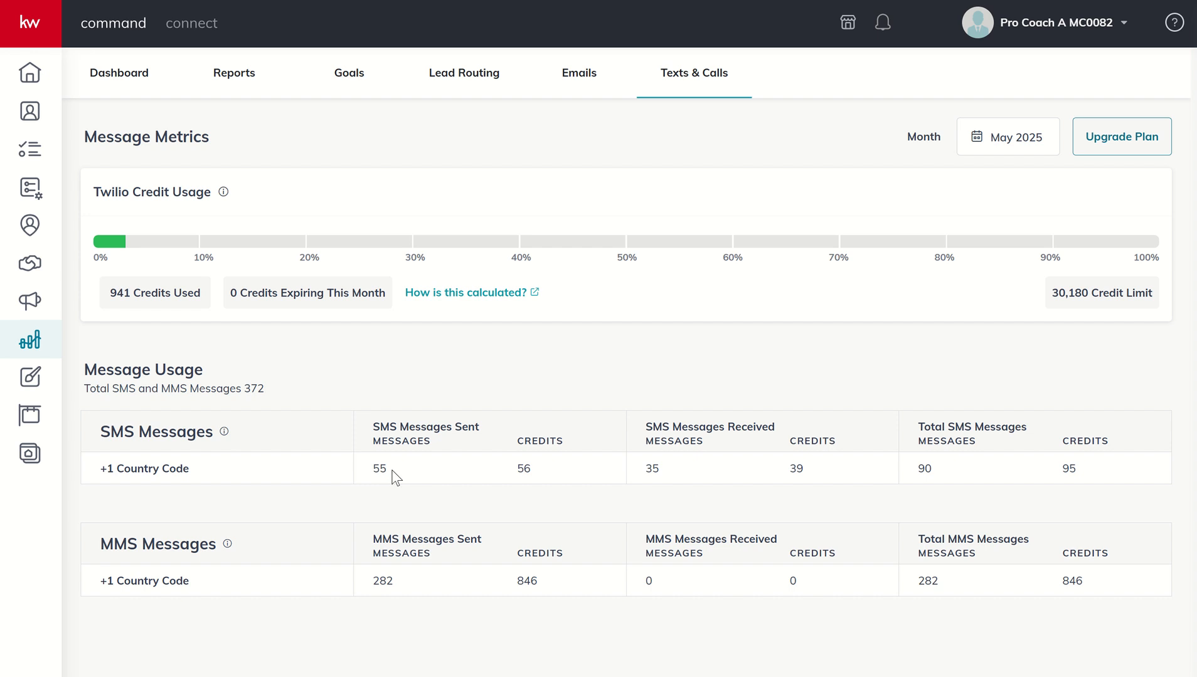
mouse_move(533, 483)
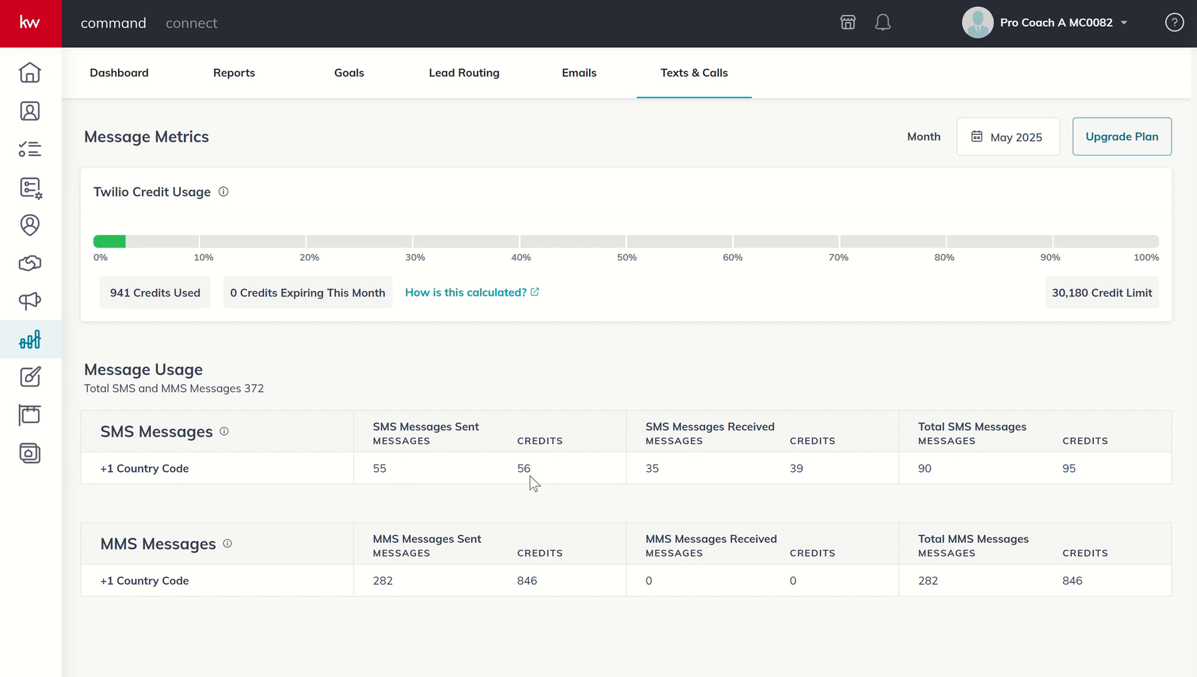
mouse_move(687, 468)
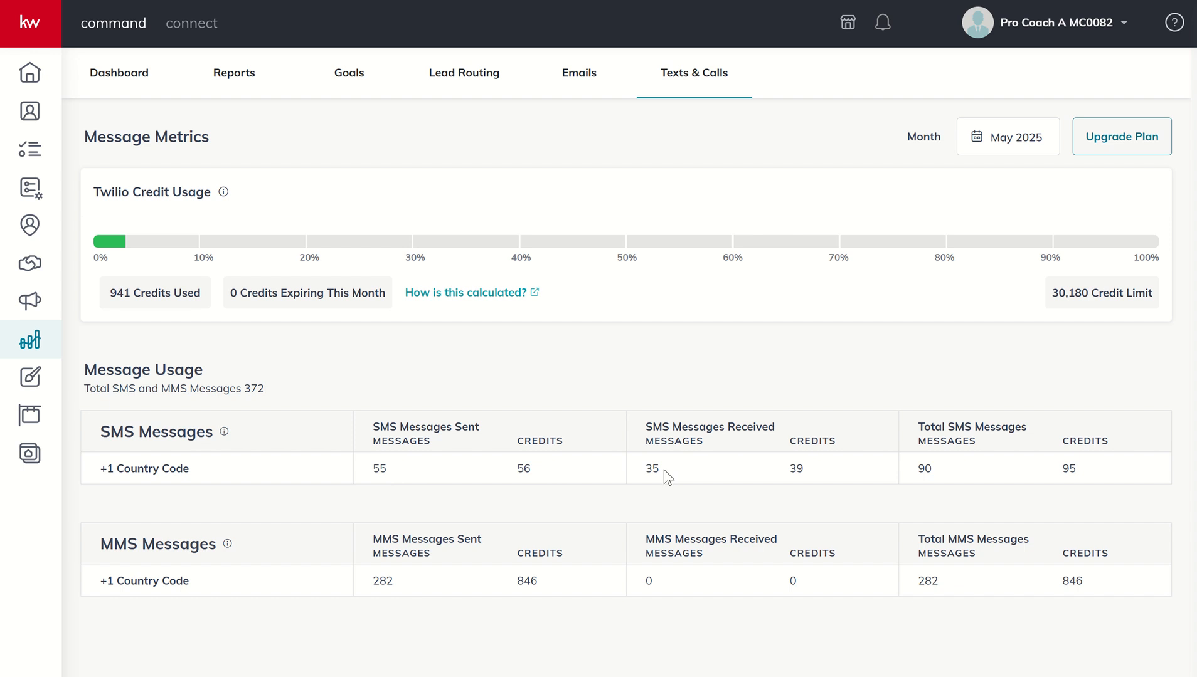
mouse_move(675, 488)
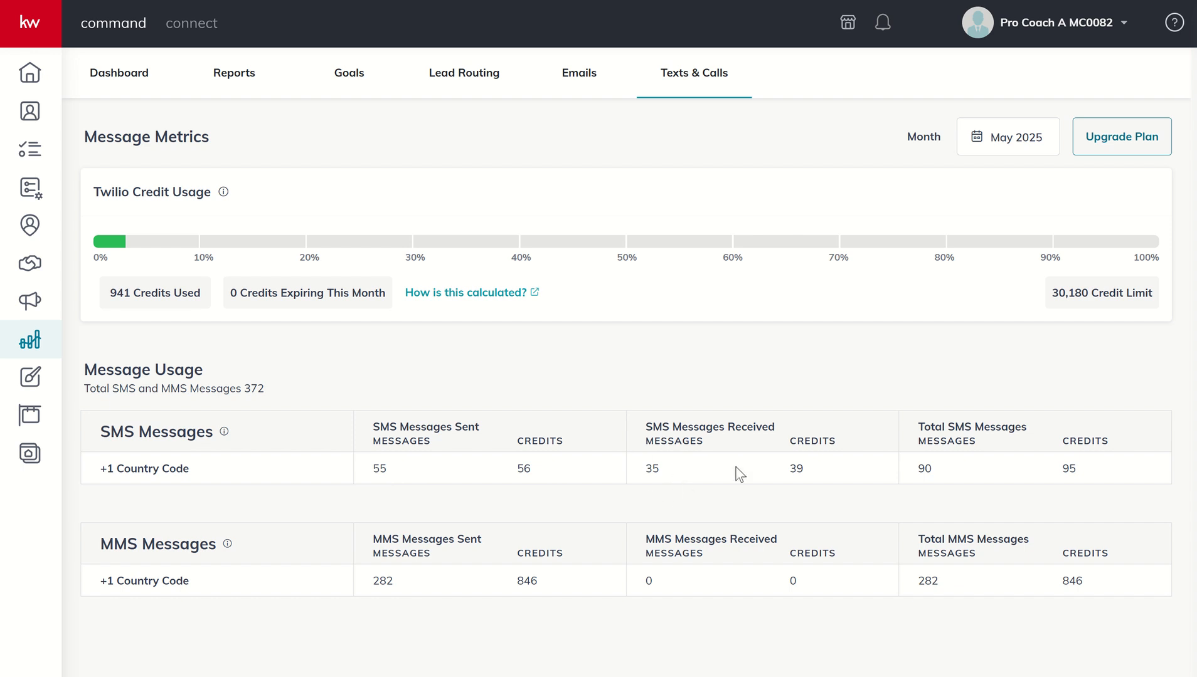
mouse_move(658, 485)
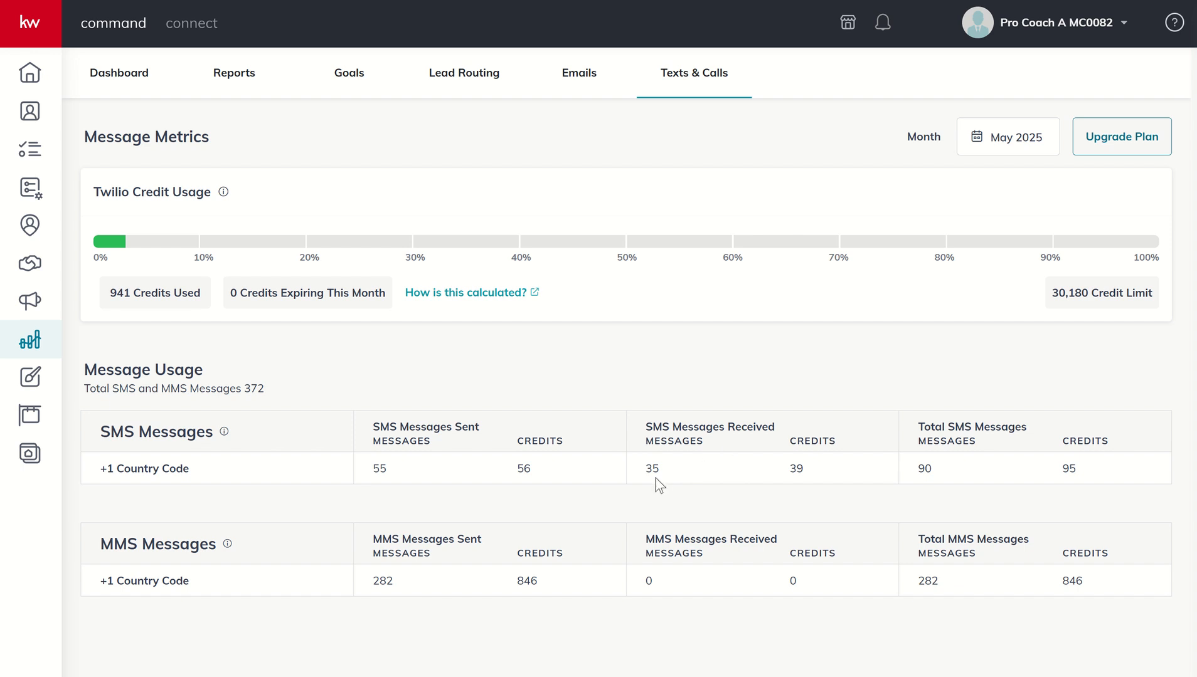
mouse_move(952, 500)
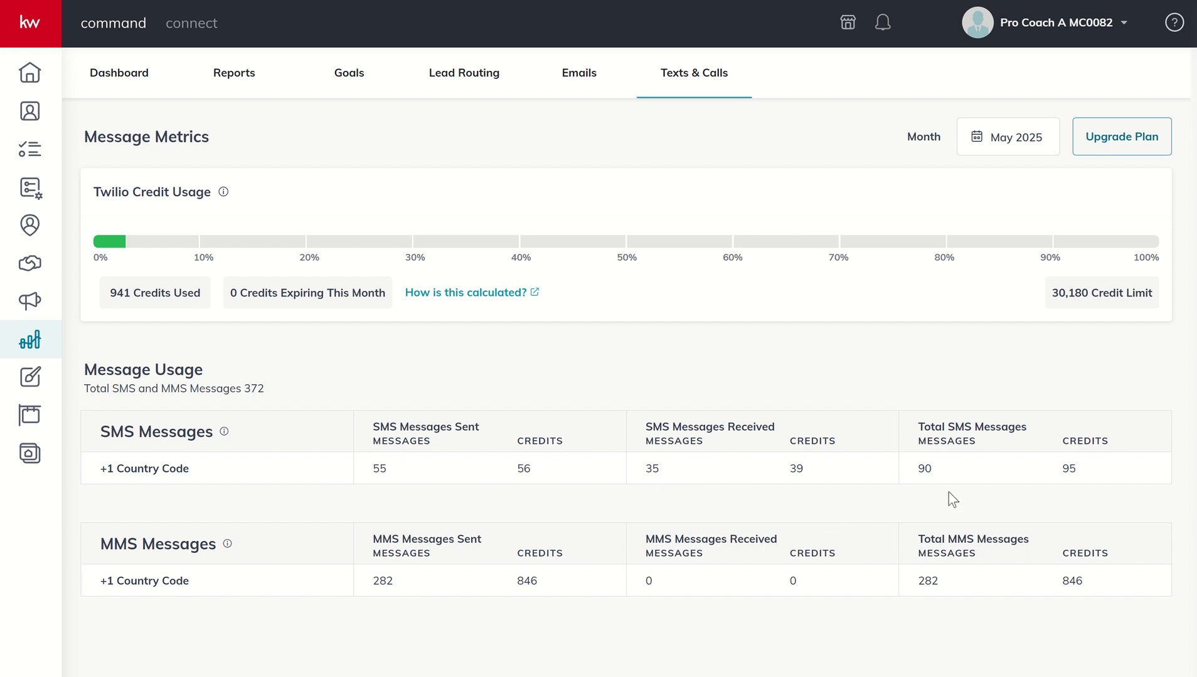
mouse_move(921, 484)
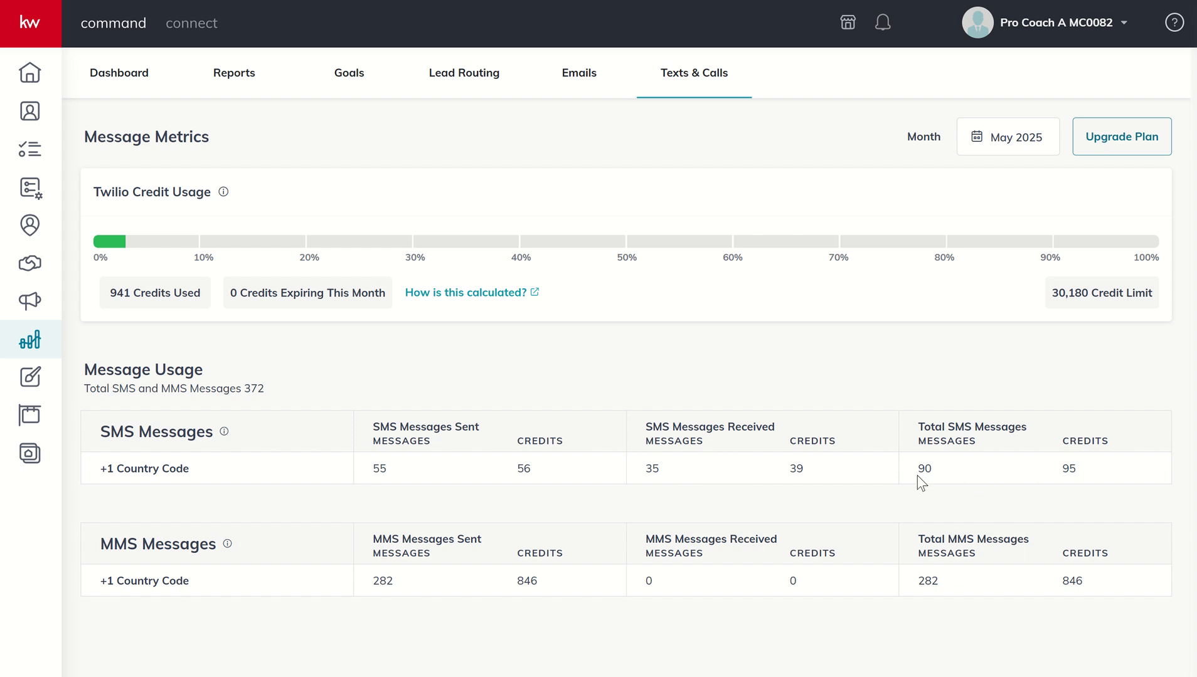
mouse_move(316, 567)
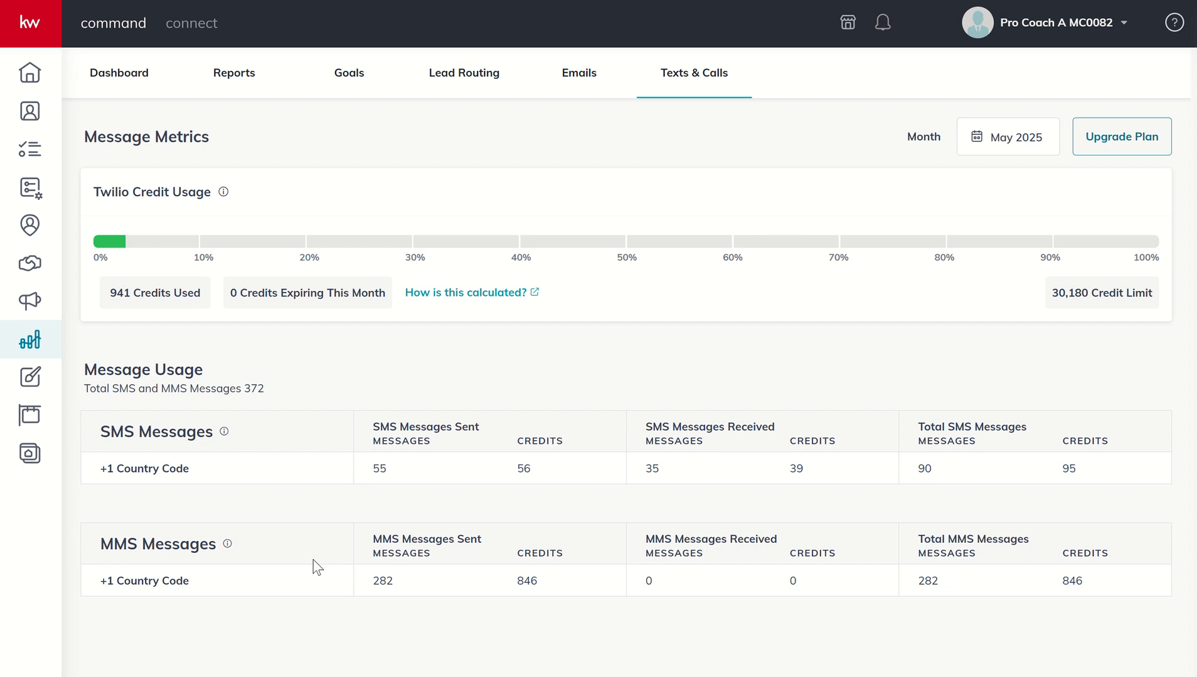
mouse_move(197, 572)
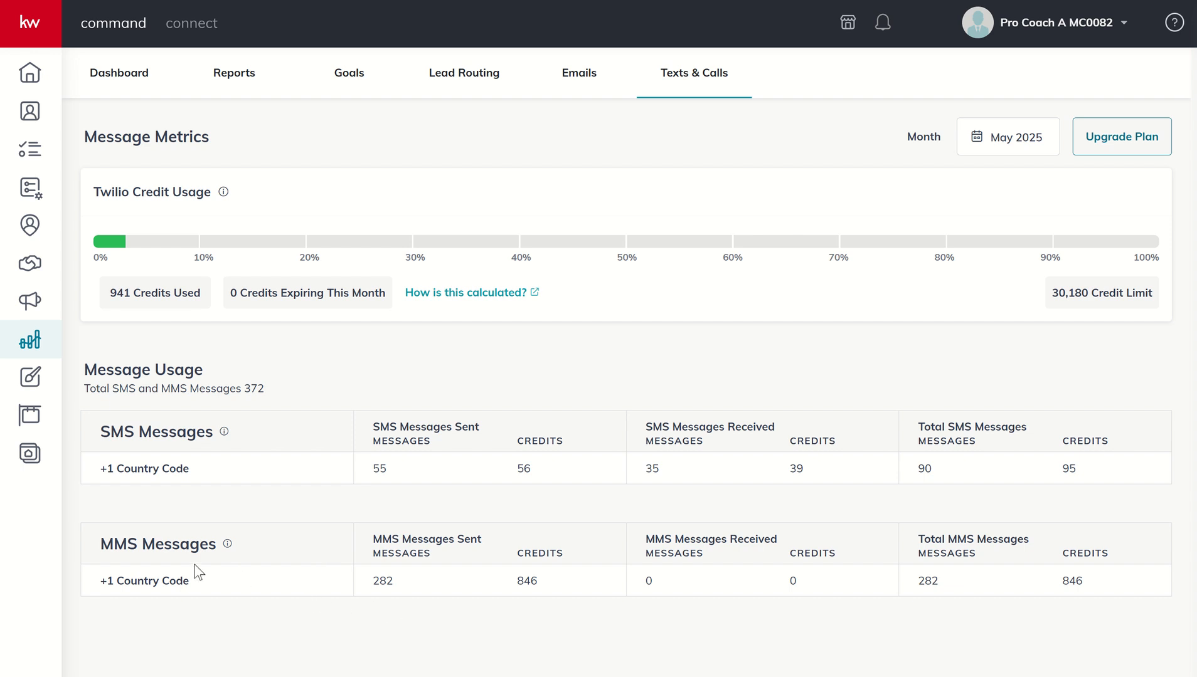
mouse_move(332, 567)
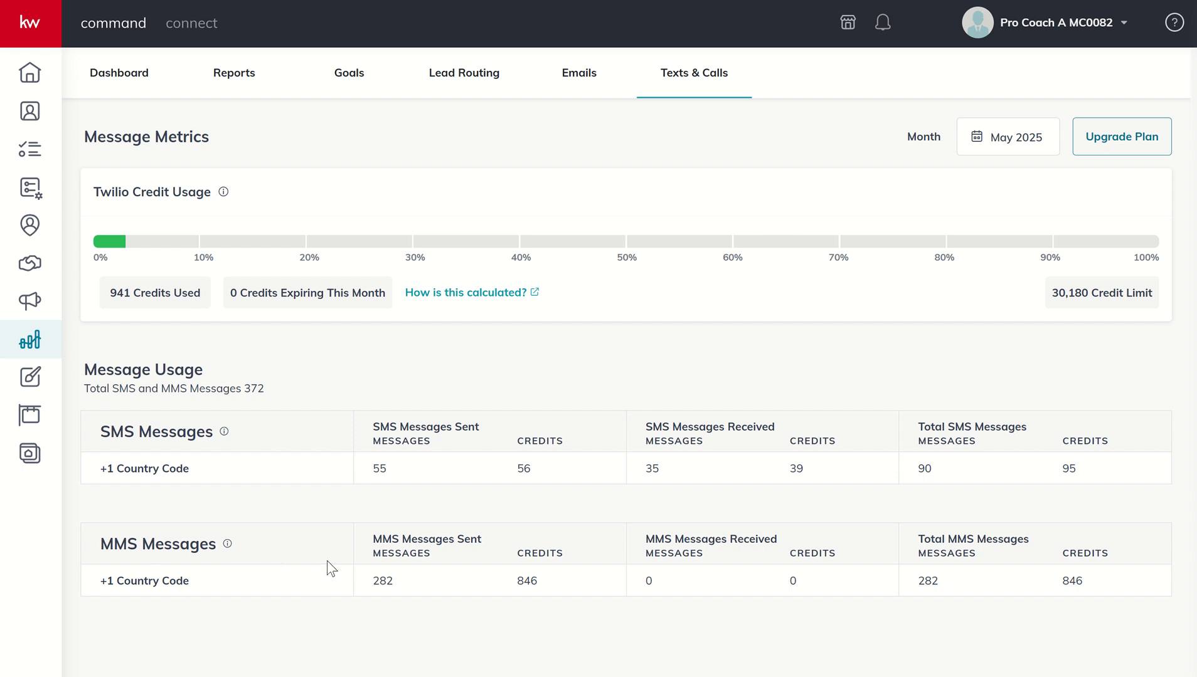
mouse_move(406, 597)
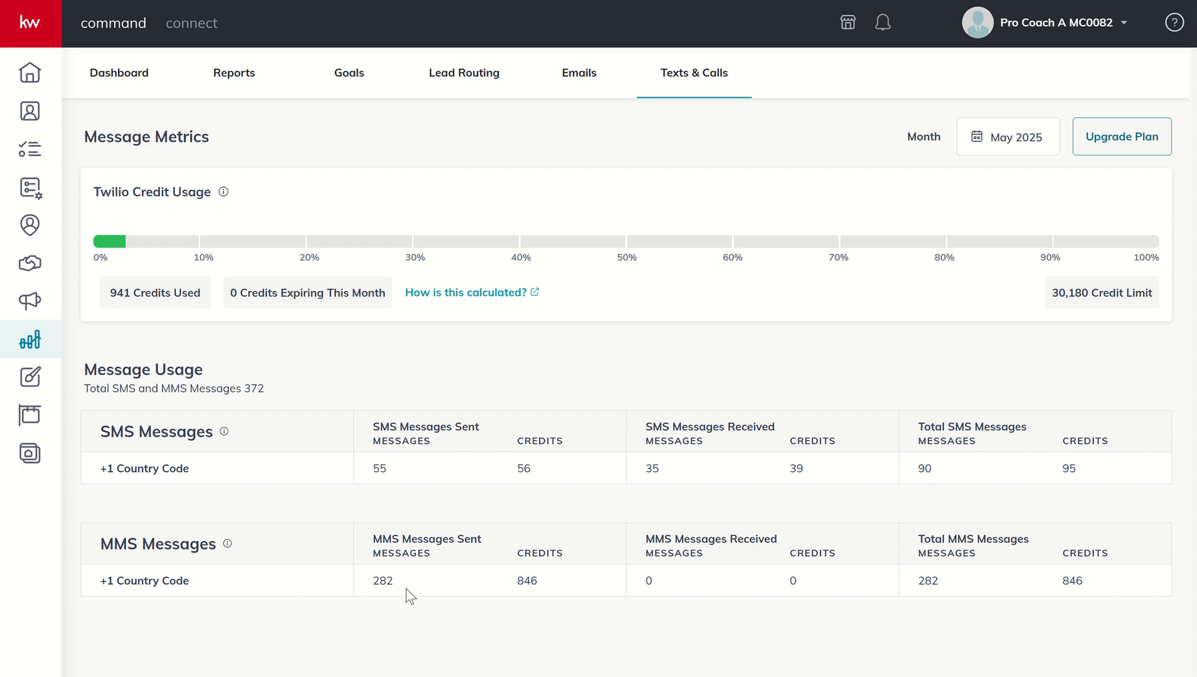
mouse_move(462, 606)
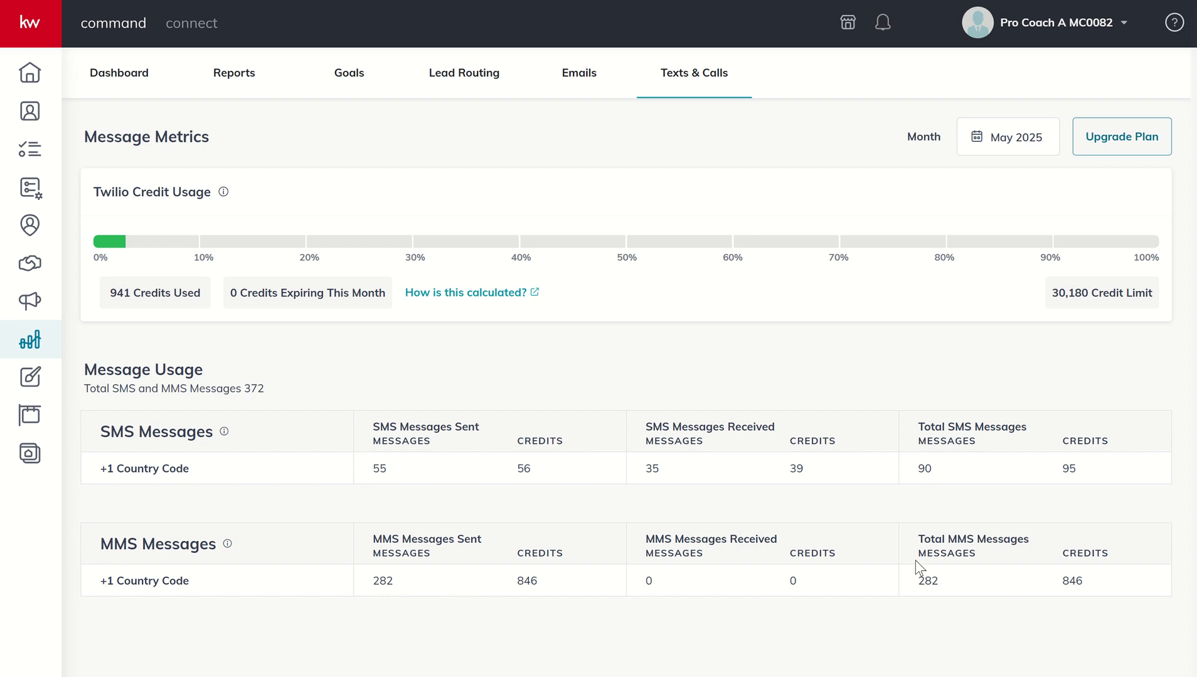
mouse_move(432, 524)
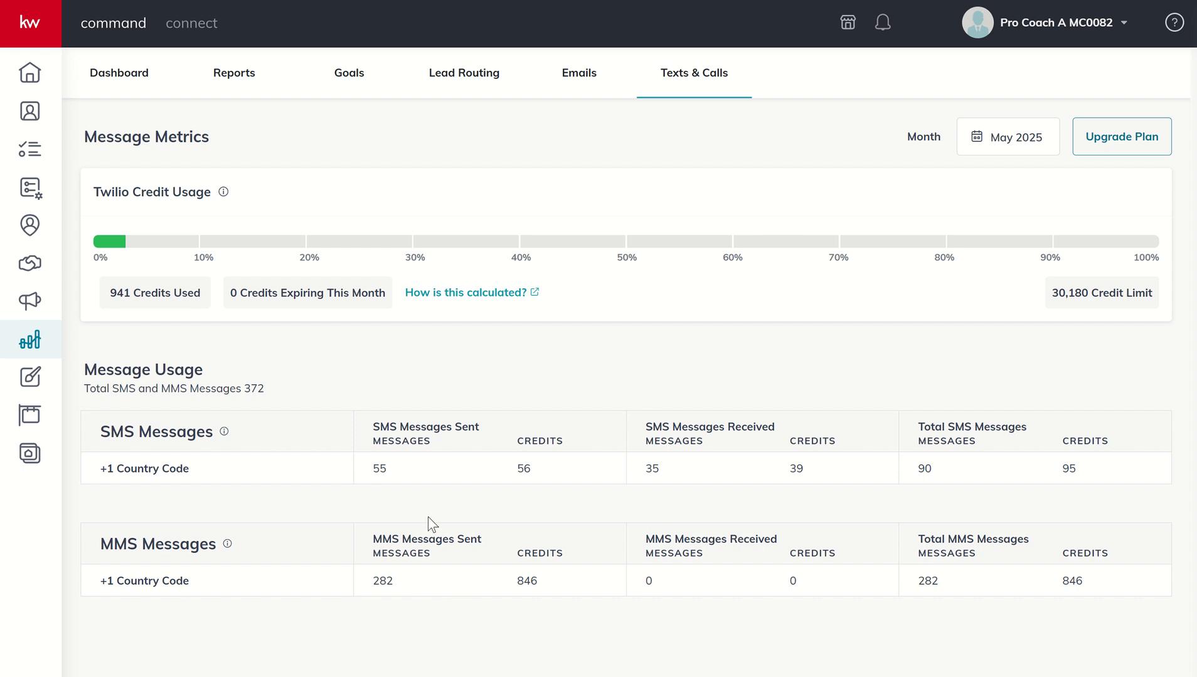
mouse_move(715, 101)
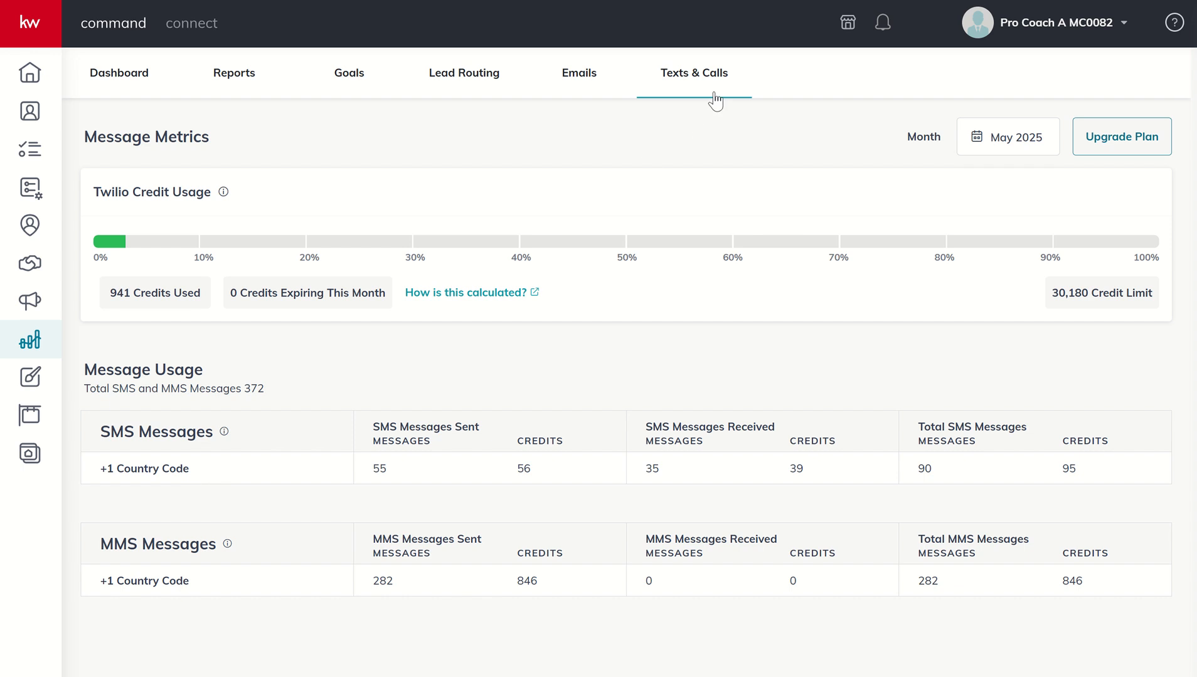
mouse_move(578, 73)
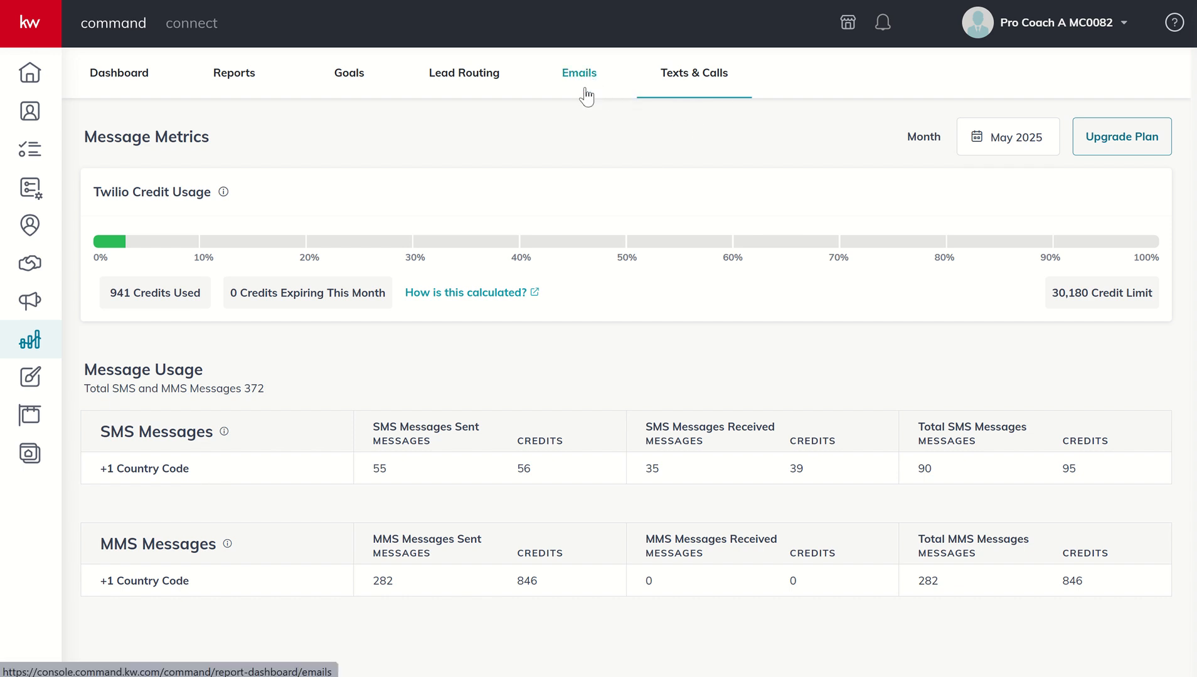
Step: Return to the Emails report and review the March 2025 Delivery and Engagement gauges
left_click(579, 73)
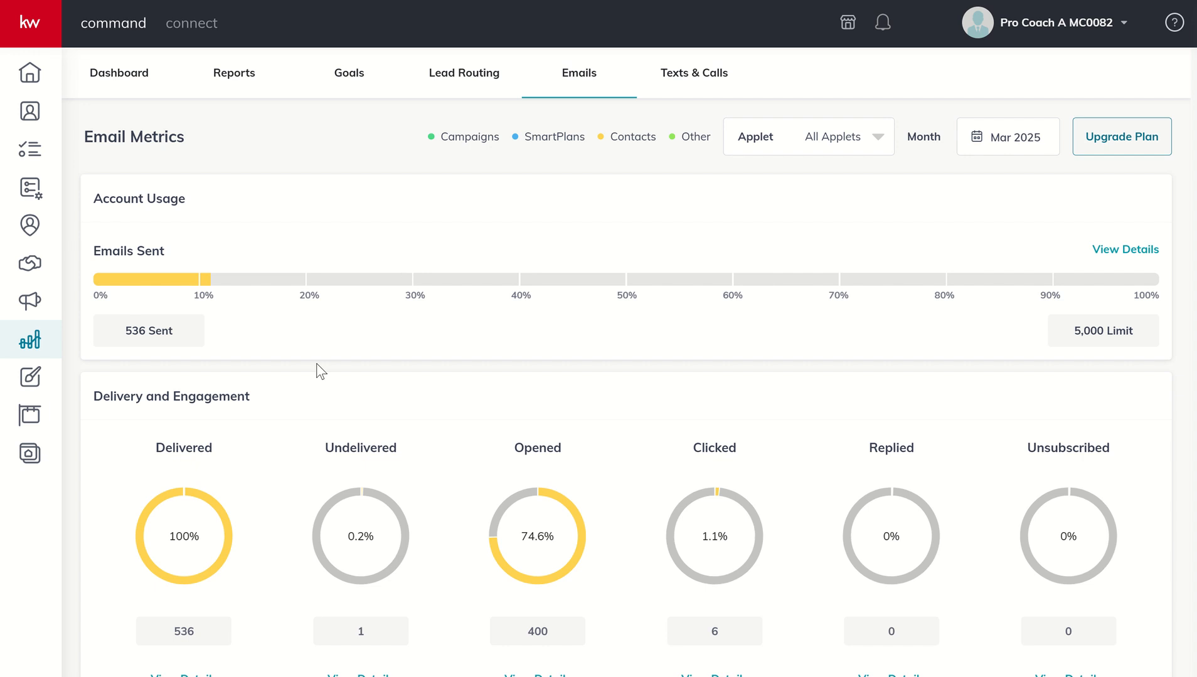
scroll("down", 3)
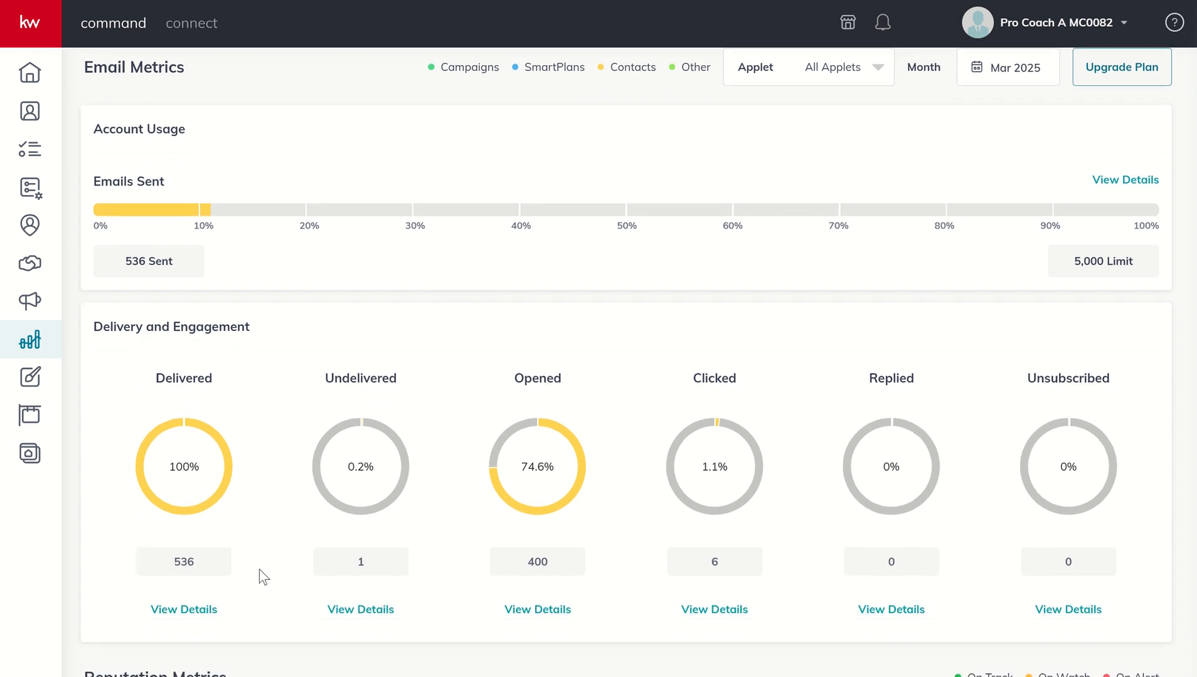
scroll("down", 3)
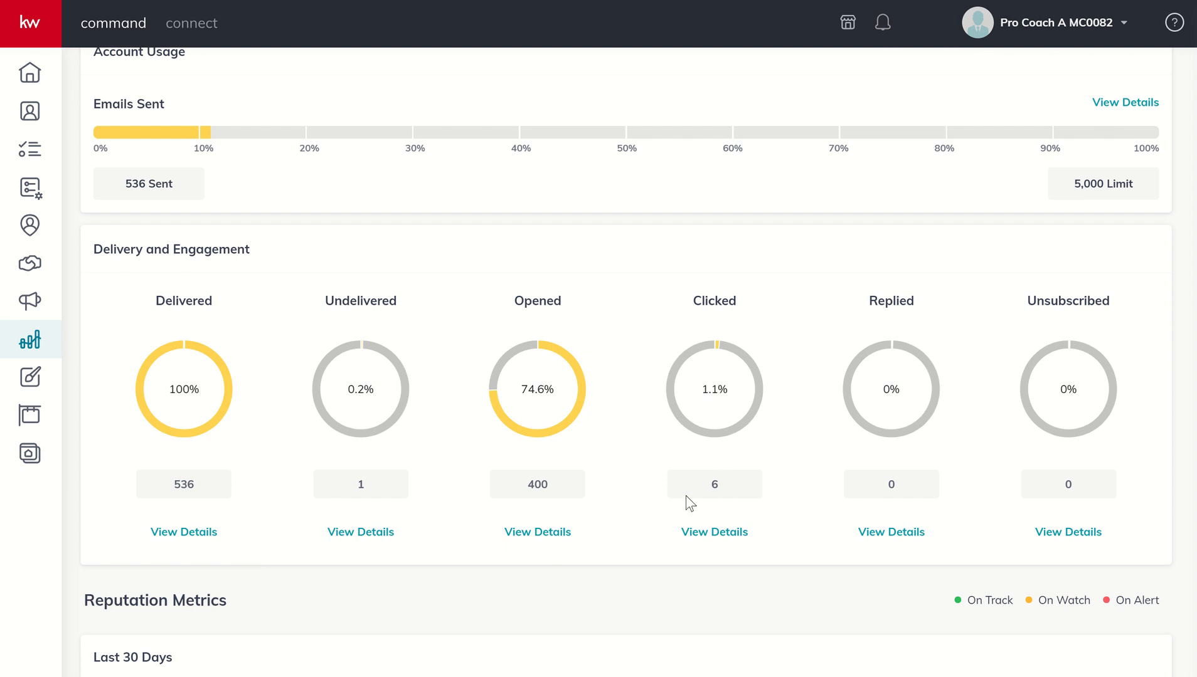
mouse_move(702, 485)
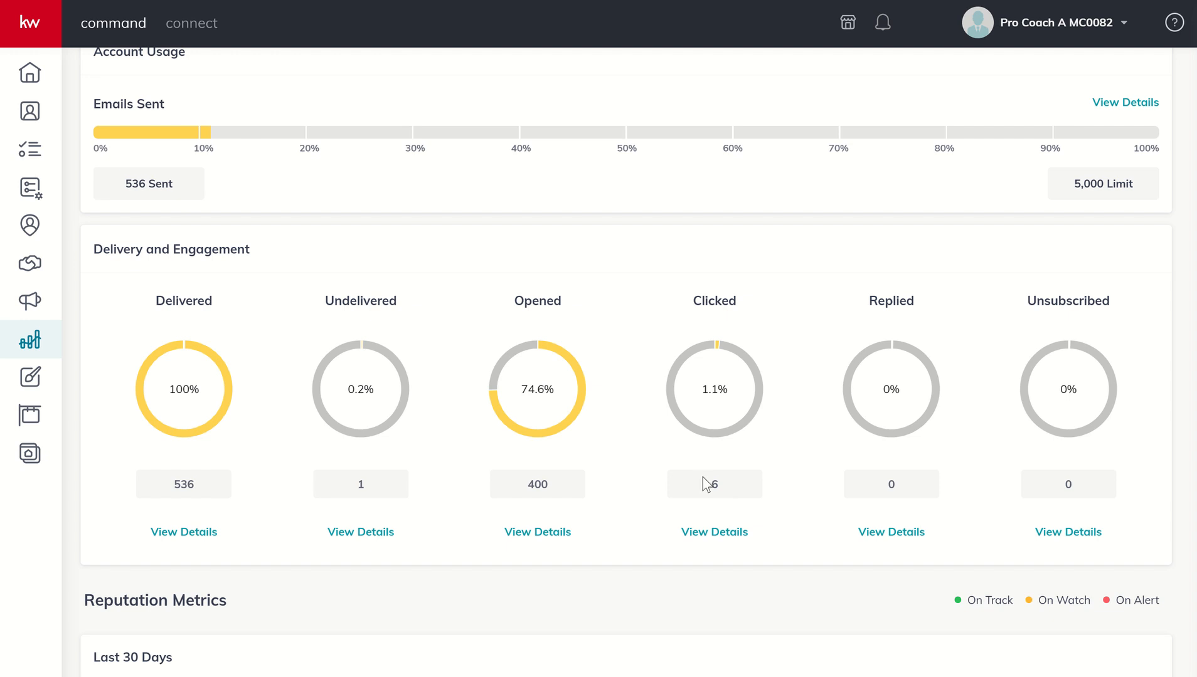
mouse_move(446, 465)
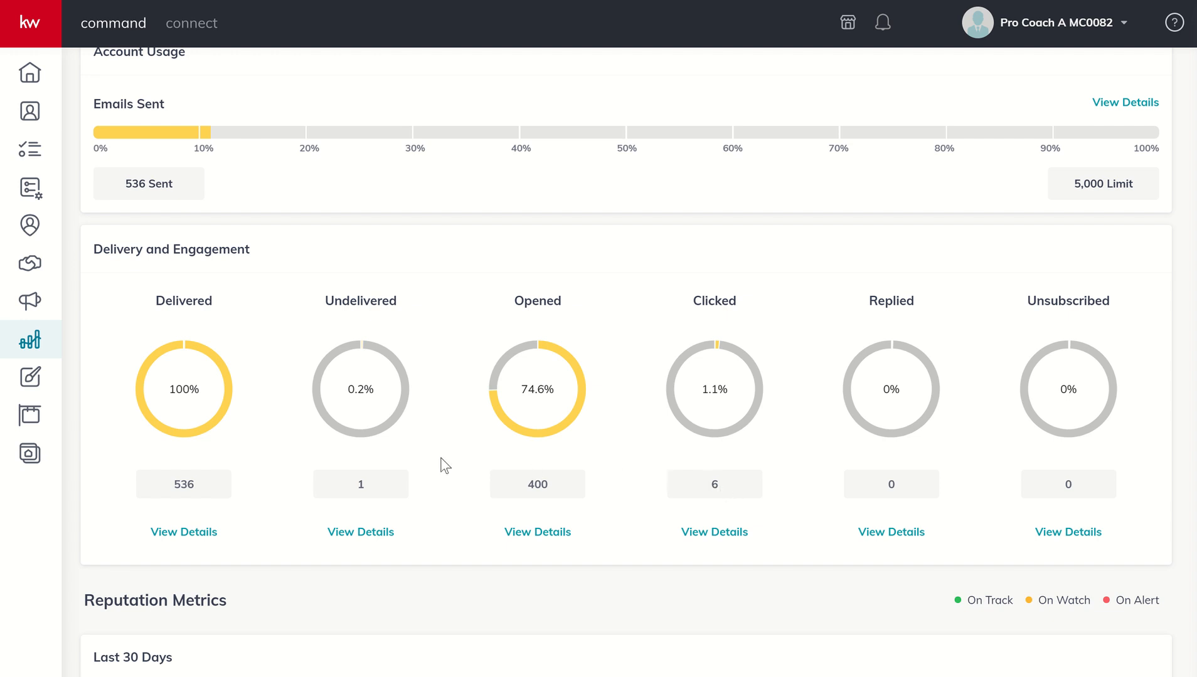
mouse_move(363, 471)
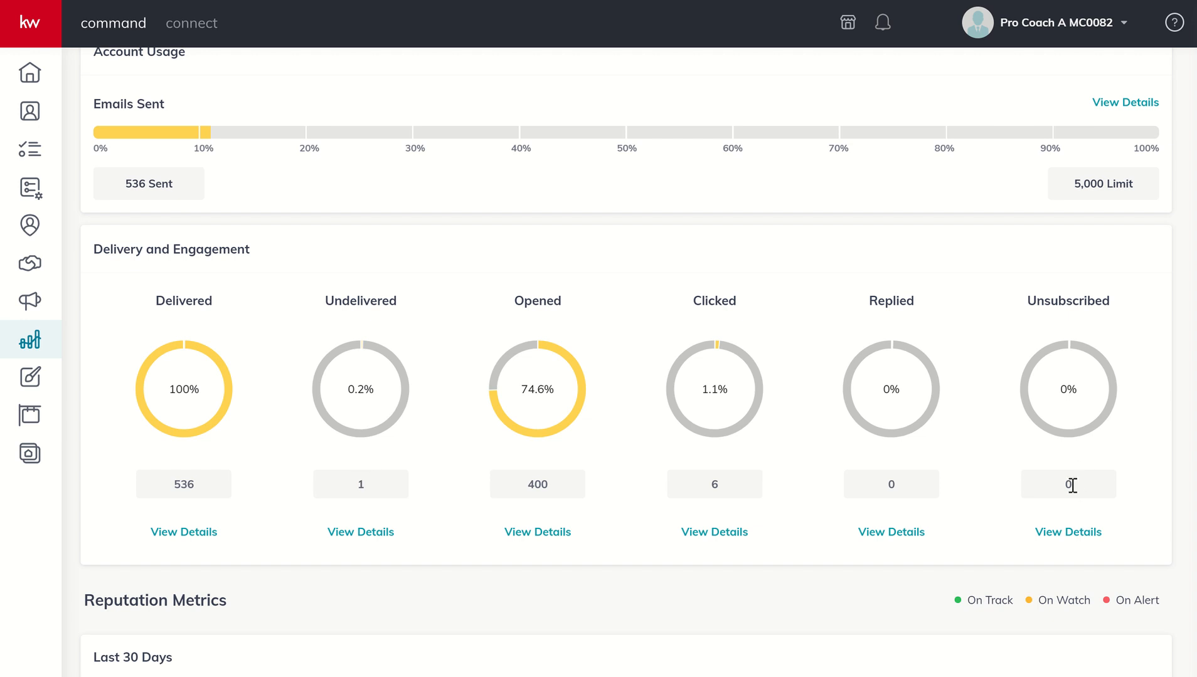
mouse_move(343, 502)
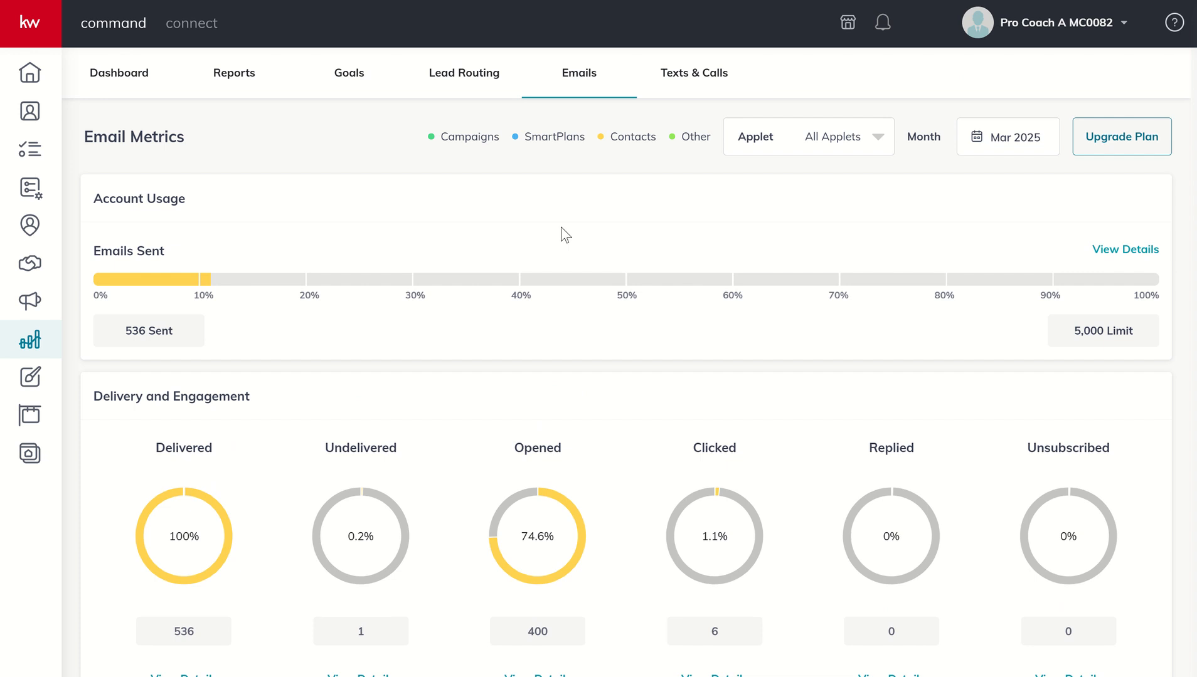
mouse_move(668, 196)
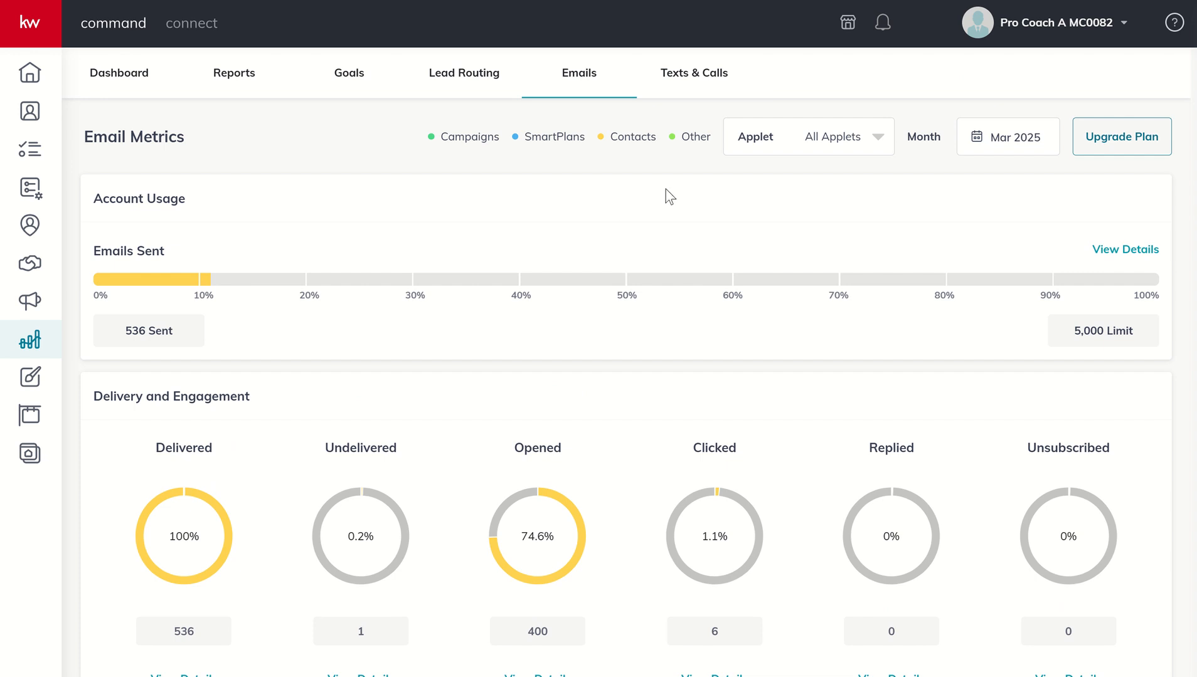
mouse_move(712, 210)
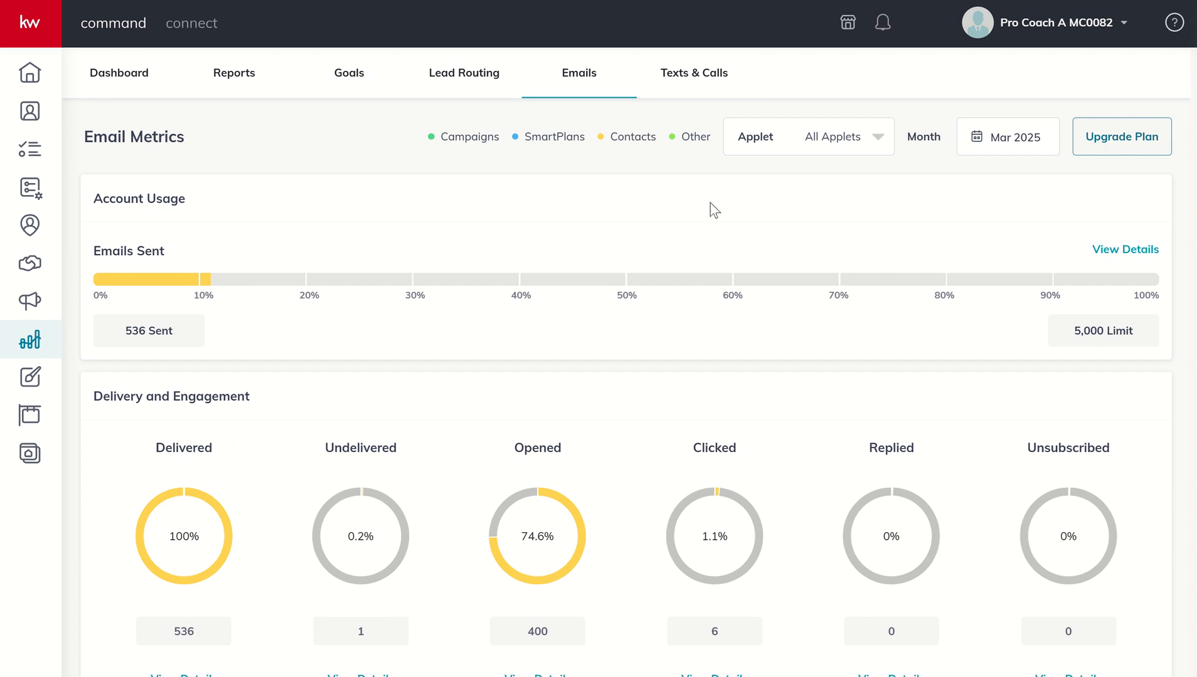